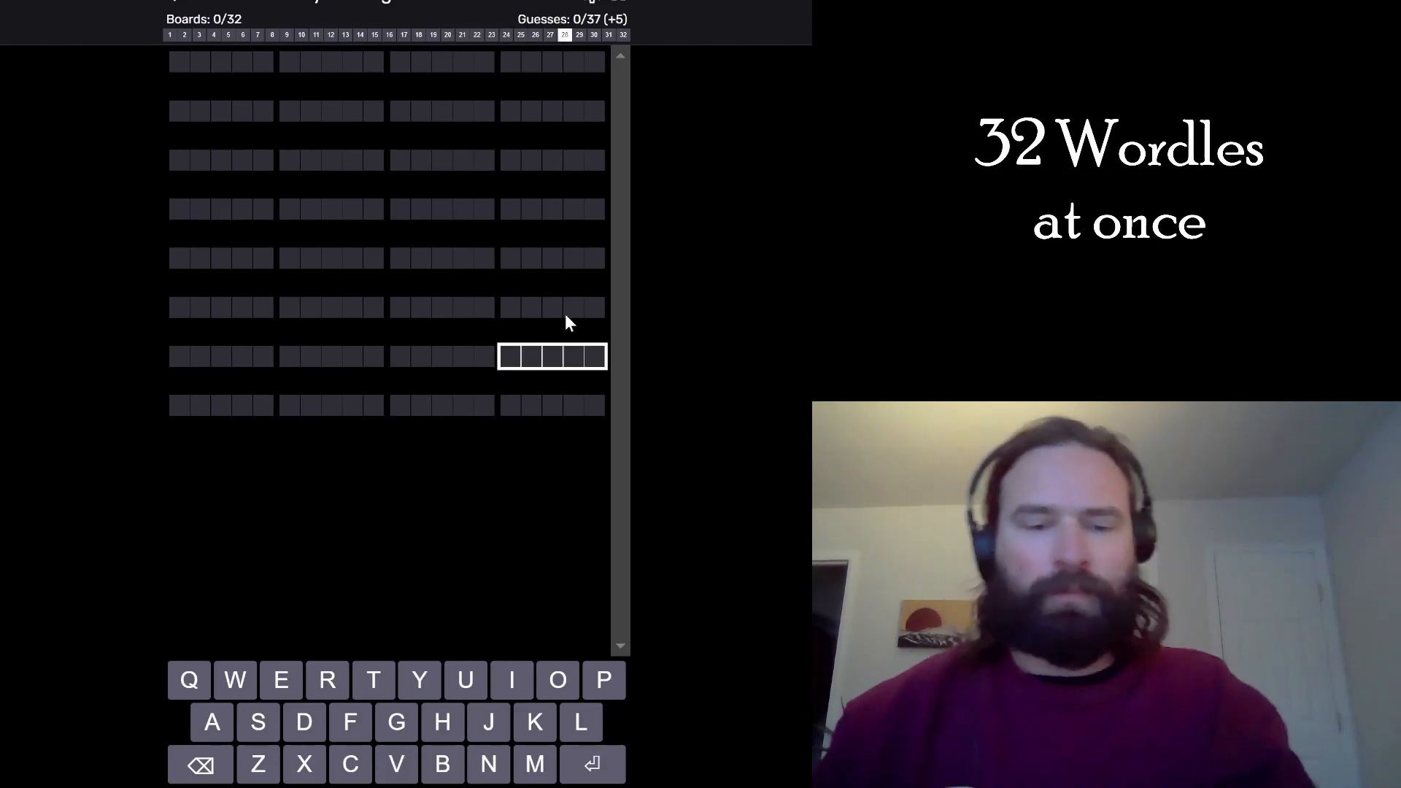
Submit LATER, then NOISY, as the opening two guesses on all 32 boards.
{"action": "key", "text": "Return"}
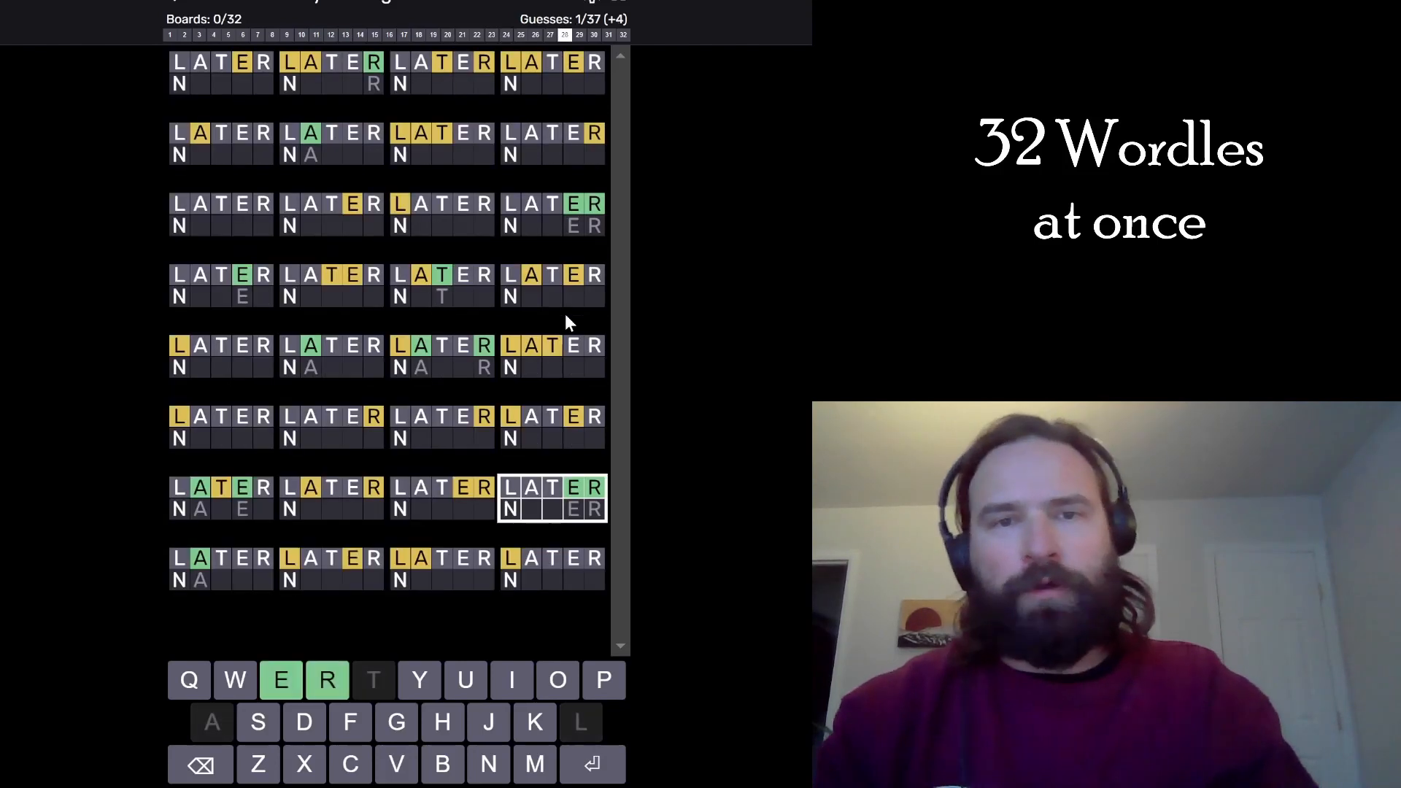
{"action": "key", "text": "Enter"}
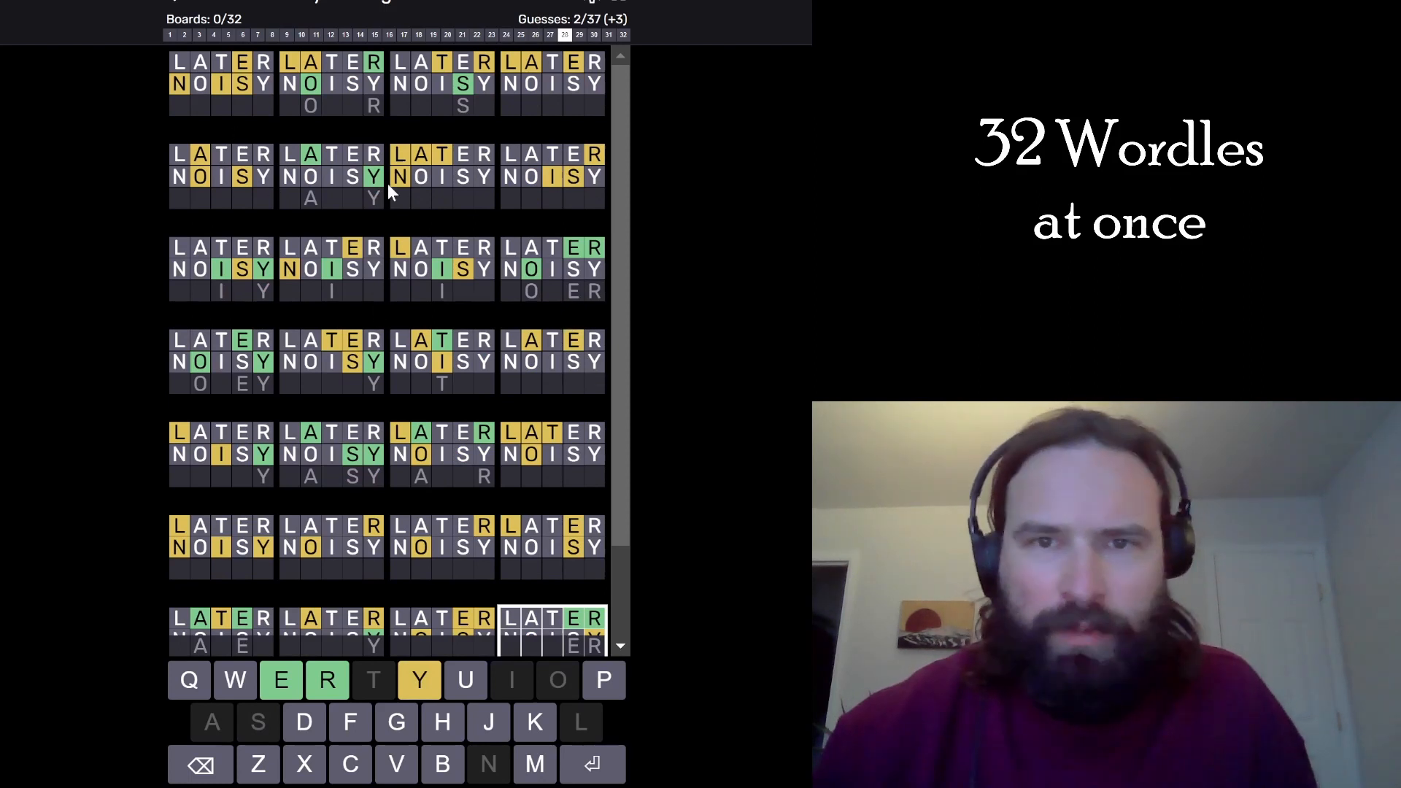
{"action": "mouse_move", "coordinate": [243, 95]}
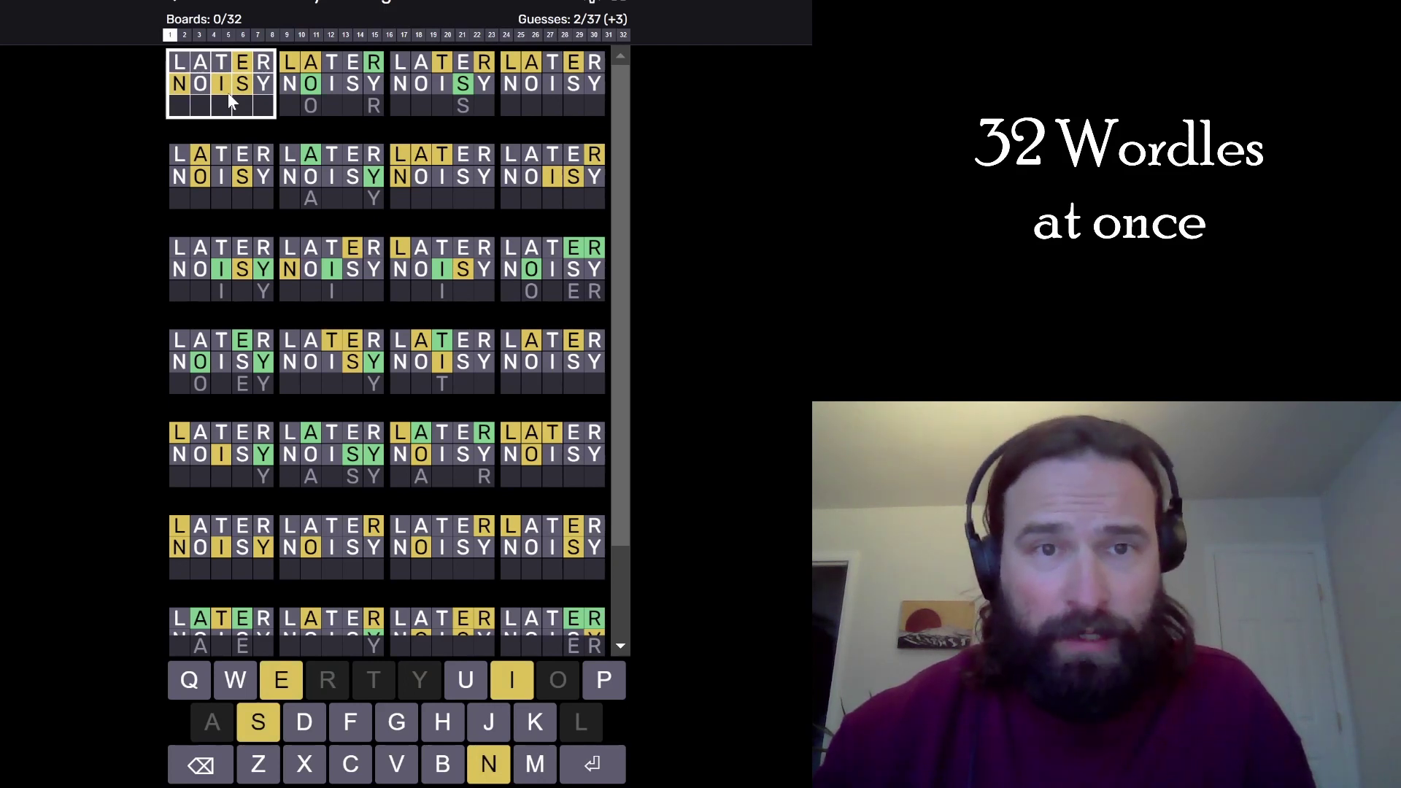
{"action": "mouse_move", "coordinate": [219, 108]}
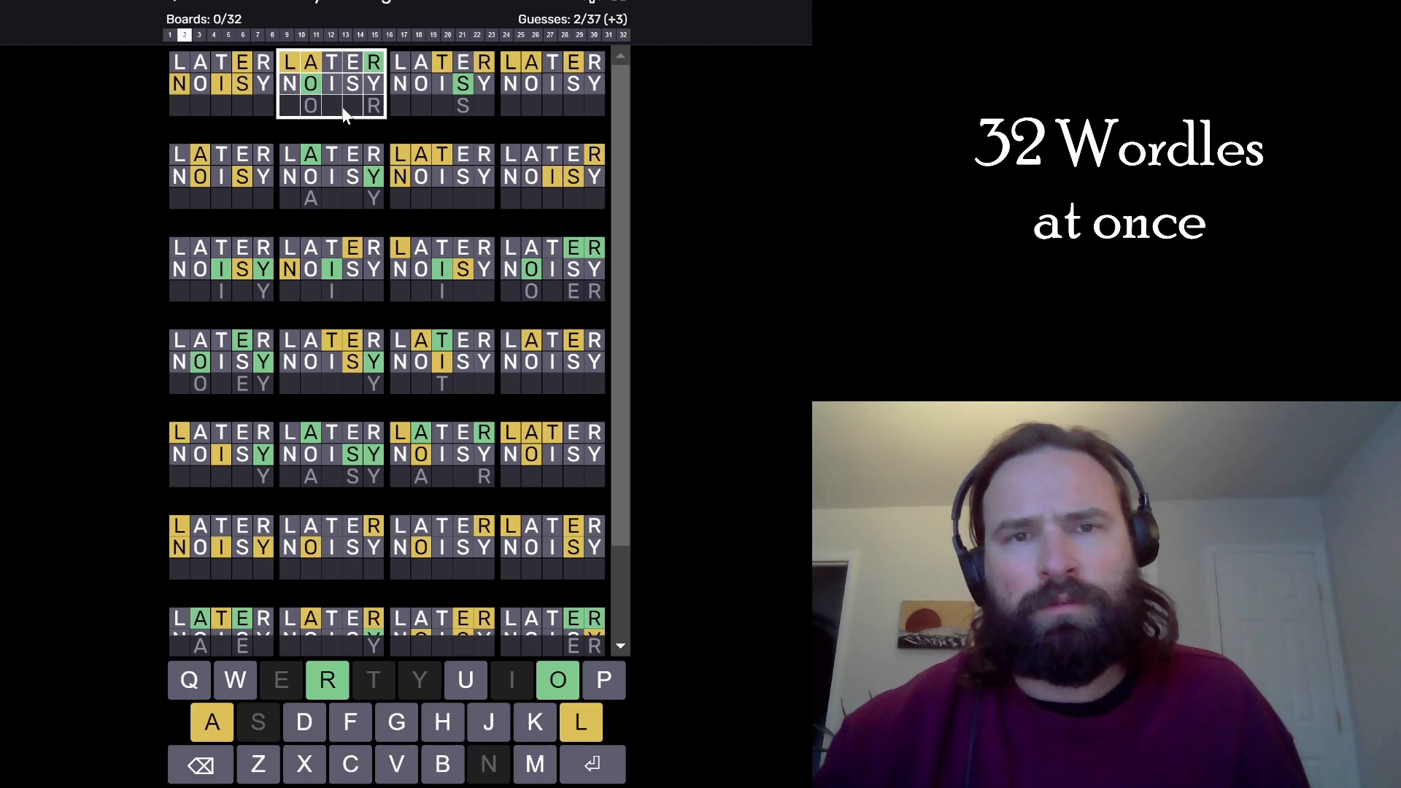
{"action": "mouse_move", "coordinate": [374, 99]}
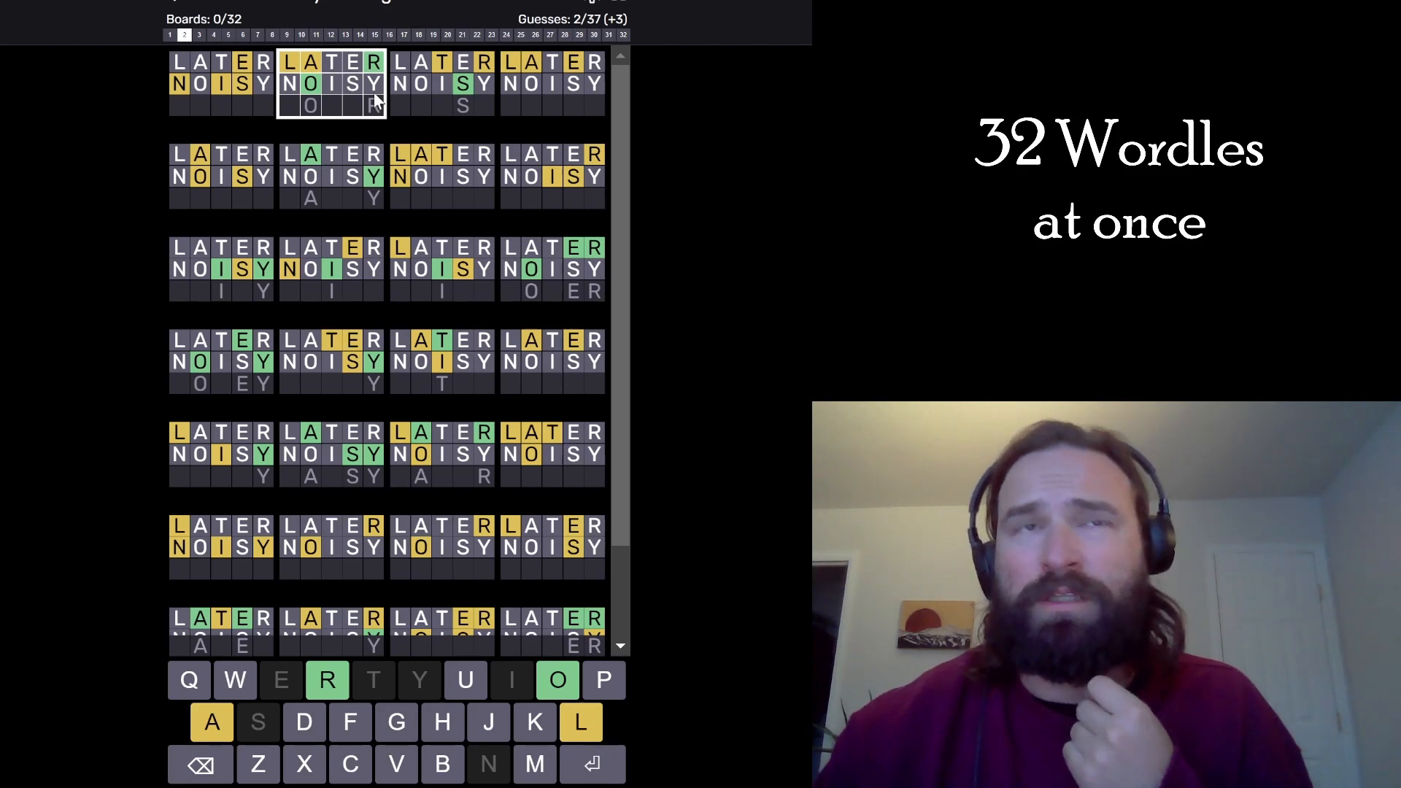
{"action": "mouse_move", "coordinate": [338, 206]}
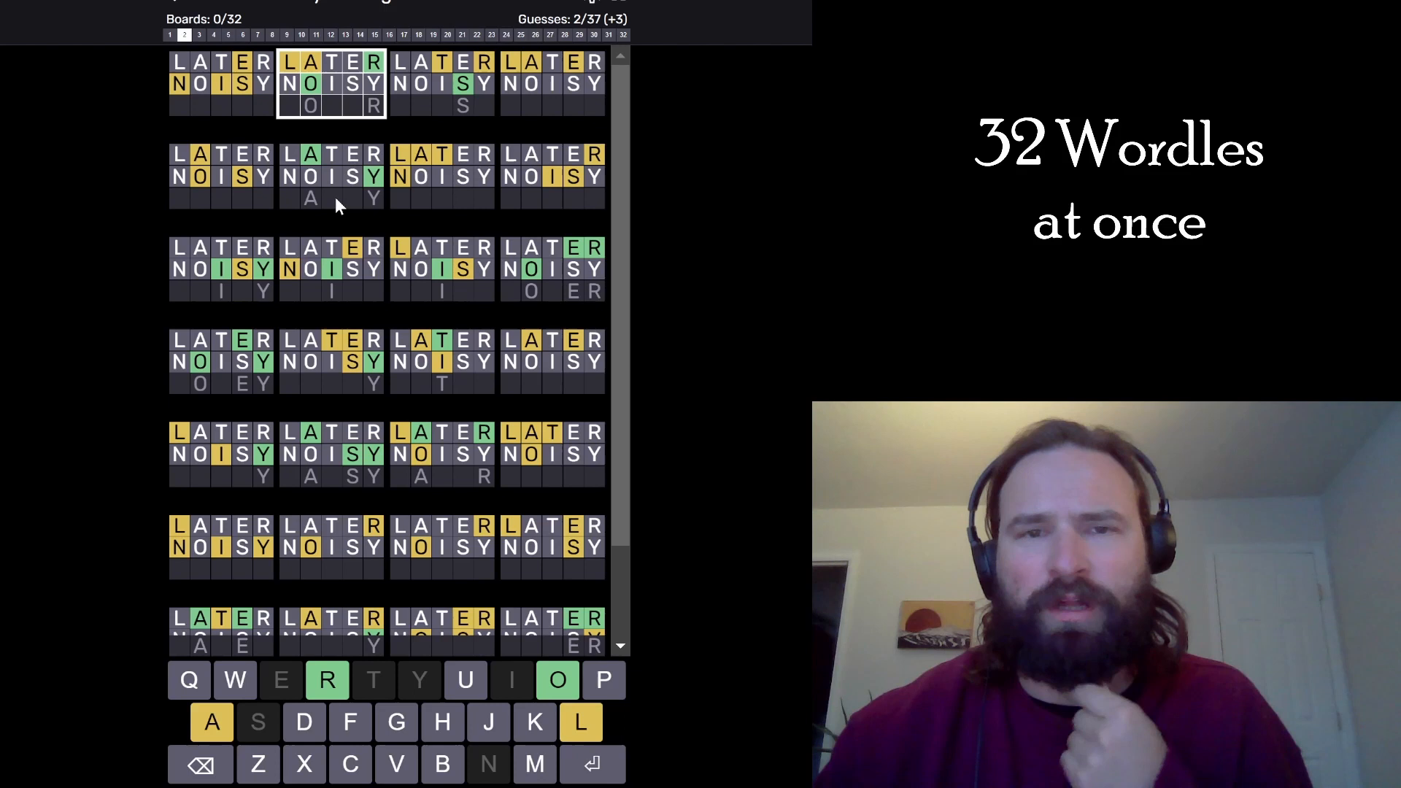
{"action": "mouse_move", "coordinate": [349, 107]}
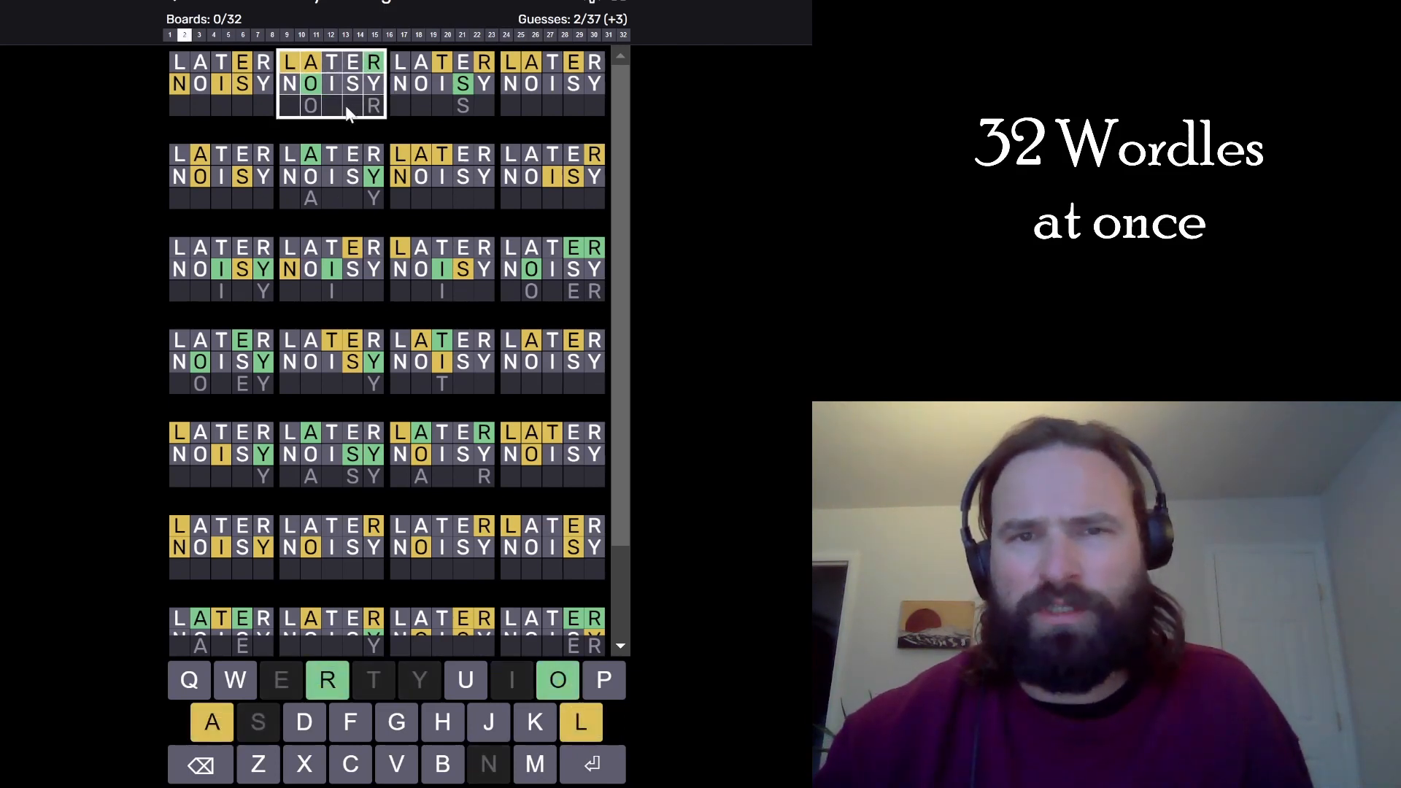
{"action": "mouse_move", "coordinate": [394, 282]}
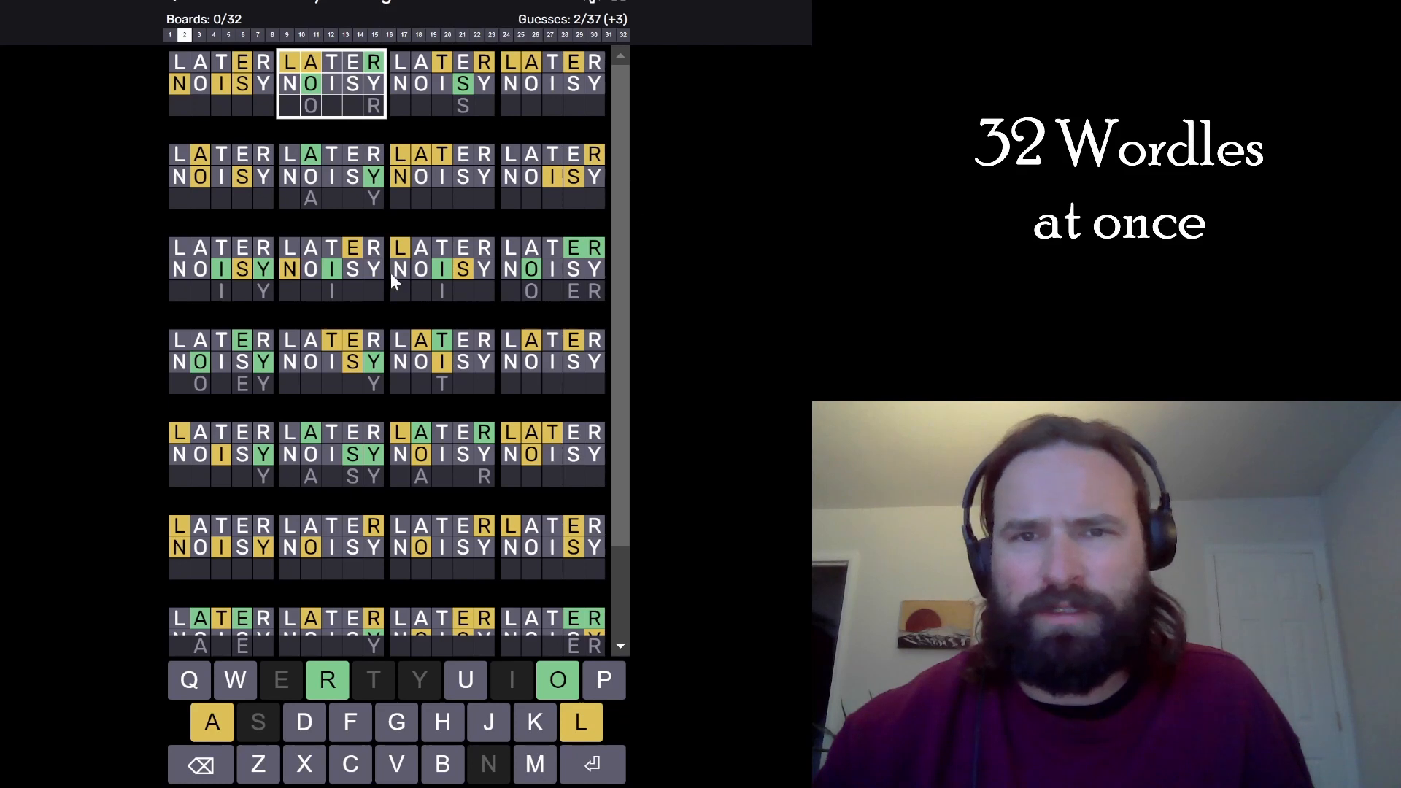
Enter NYLON to solve board 32, scrolling through the boards to review clues.
{"action": "scroll", "scroll_direction": "down", "scroll_amount": 3}
{"action": "type", "text": "NYLON"}
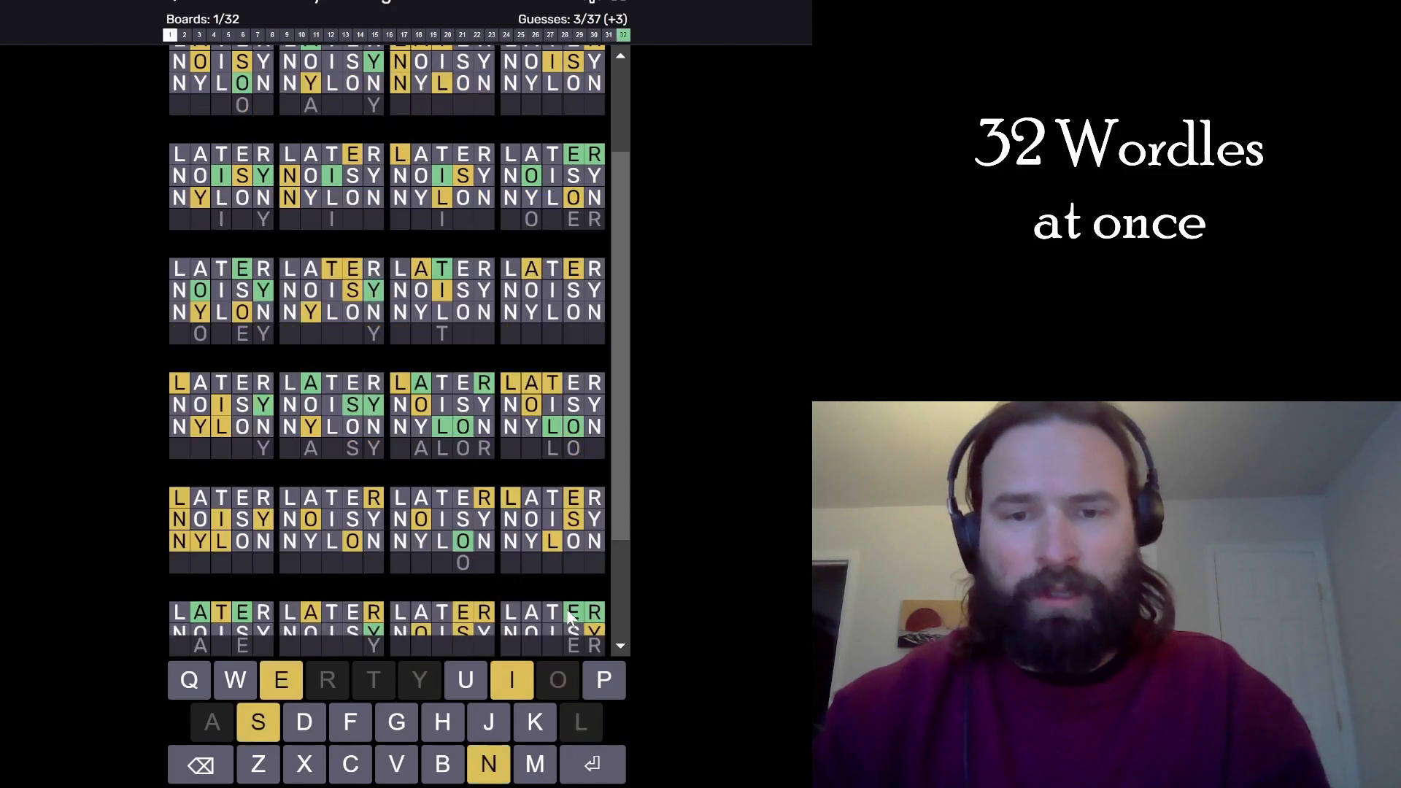
{"action": "scroll", "scroll_direction": "down", "scroll_amount": 3}
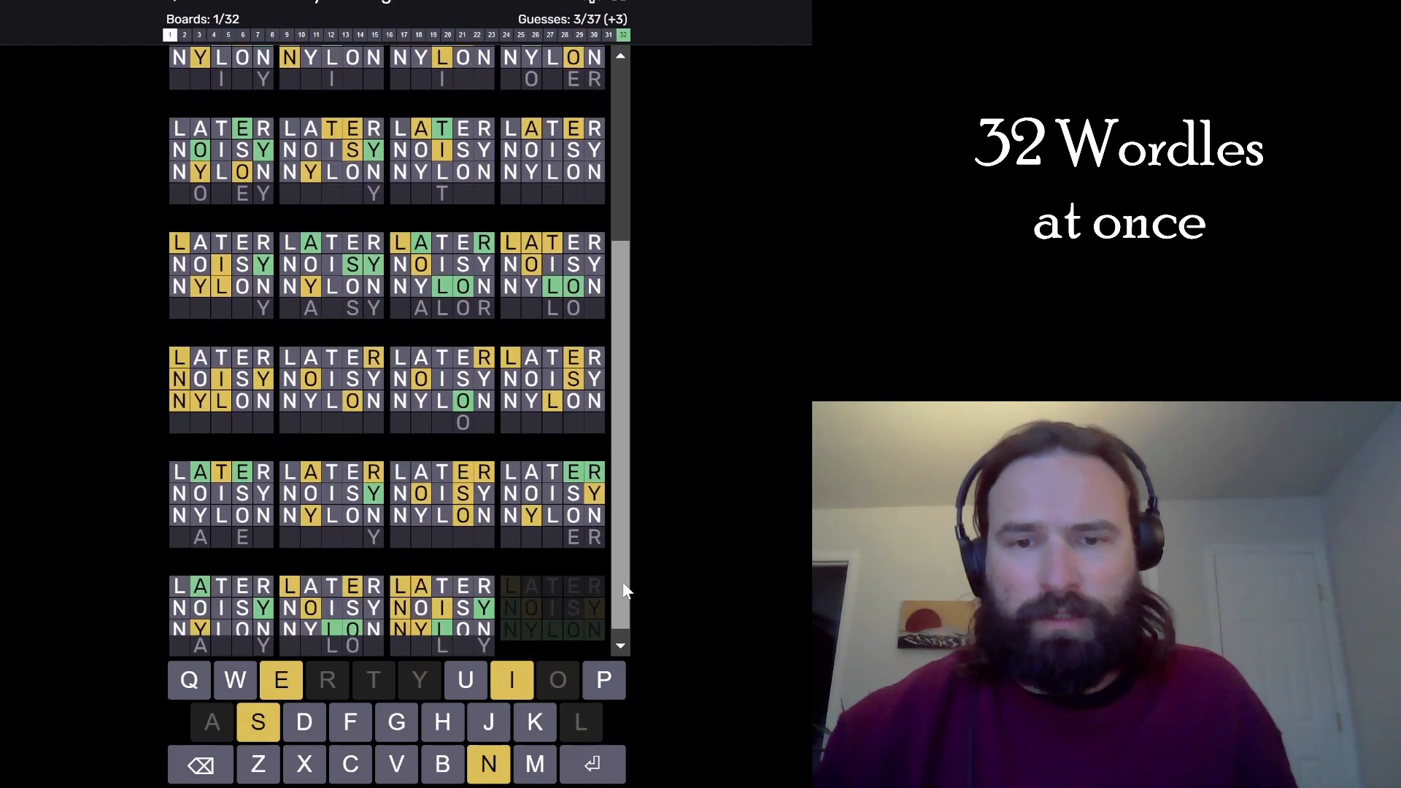
{"action": "scroll", "scroll_direction": "up", "scroll_amount": 3}
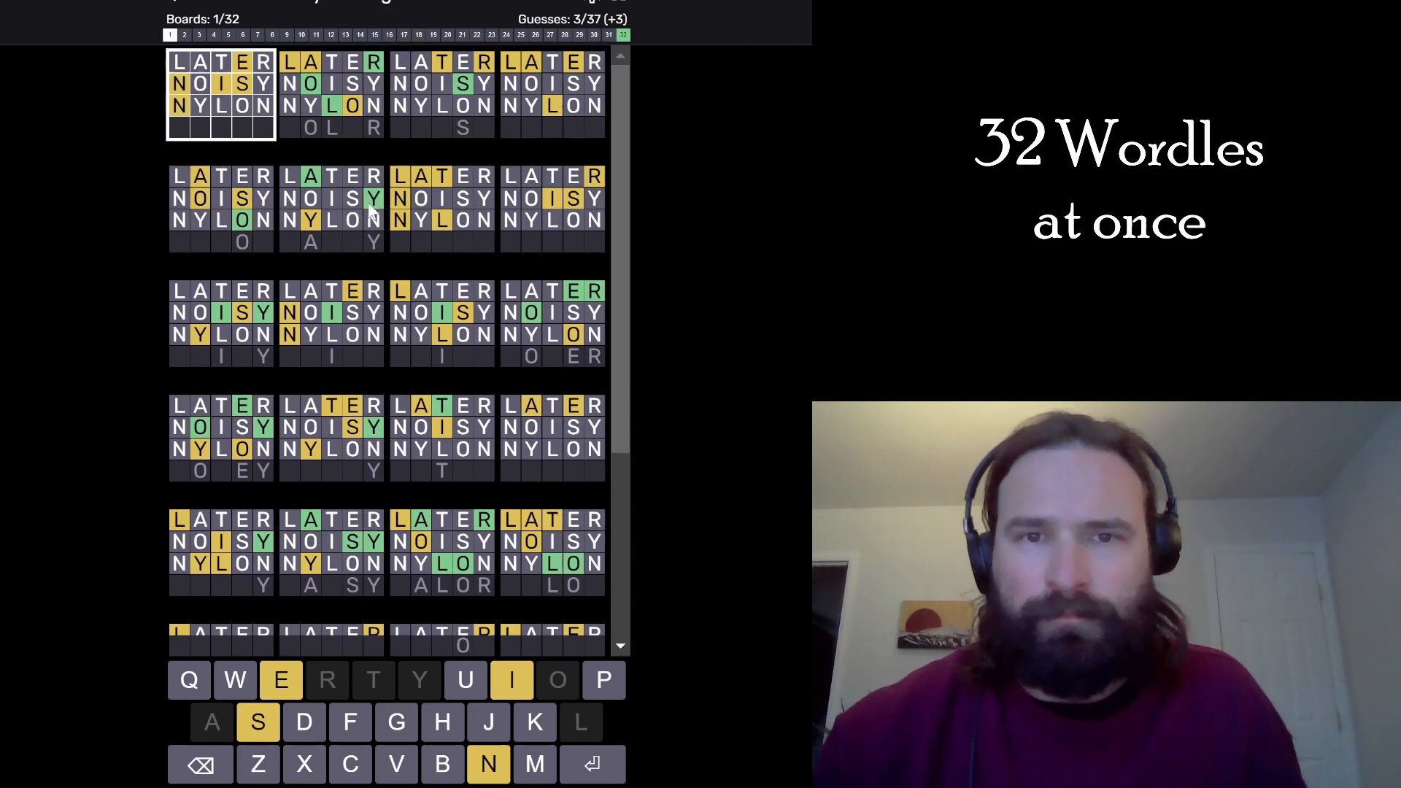
{"action": "left_click", "coordinate": [183, 35]}
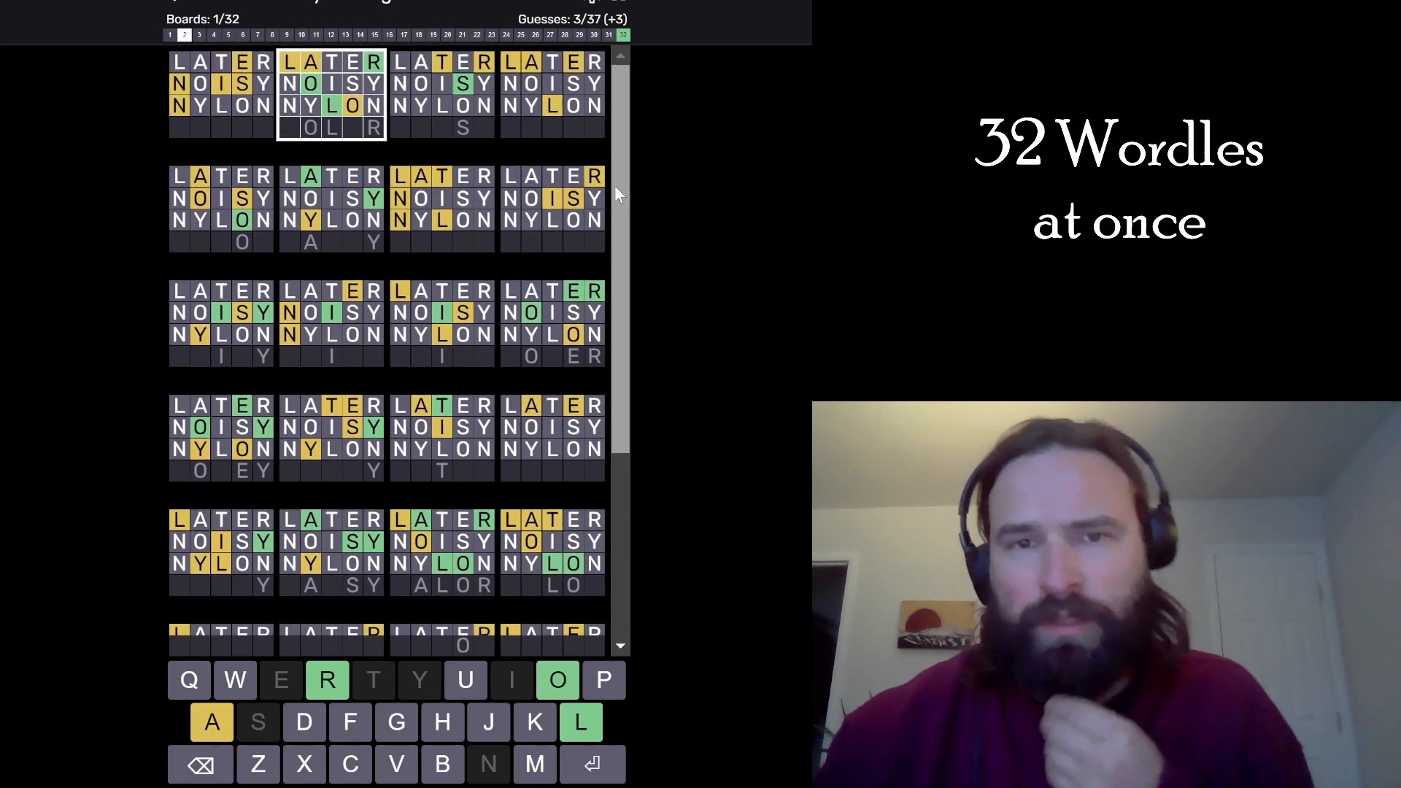
{"action": "mouse_move", "coordinate": [308, 226]}
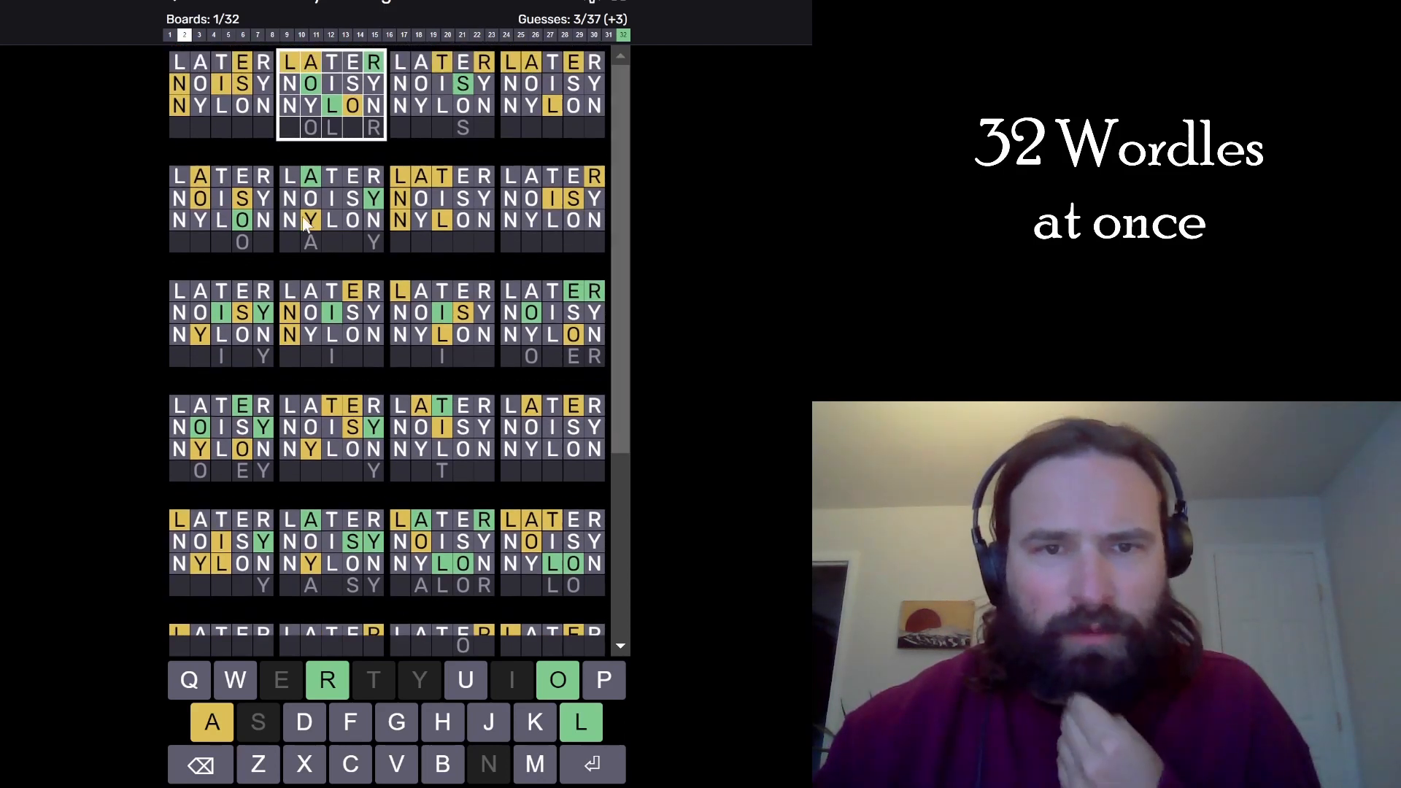
{"action": "scroll", "scroll_direction": "down", "scroll_amount": 3}
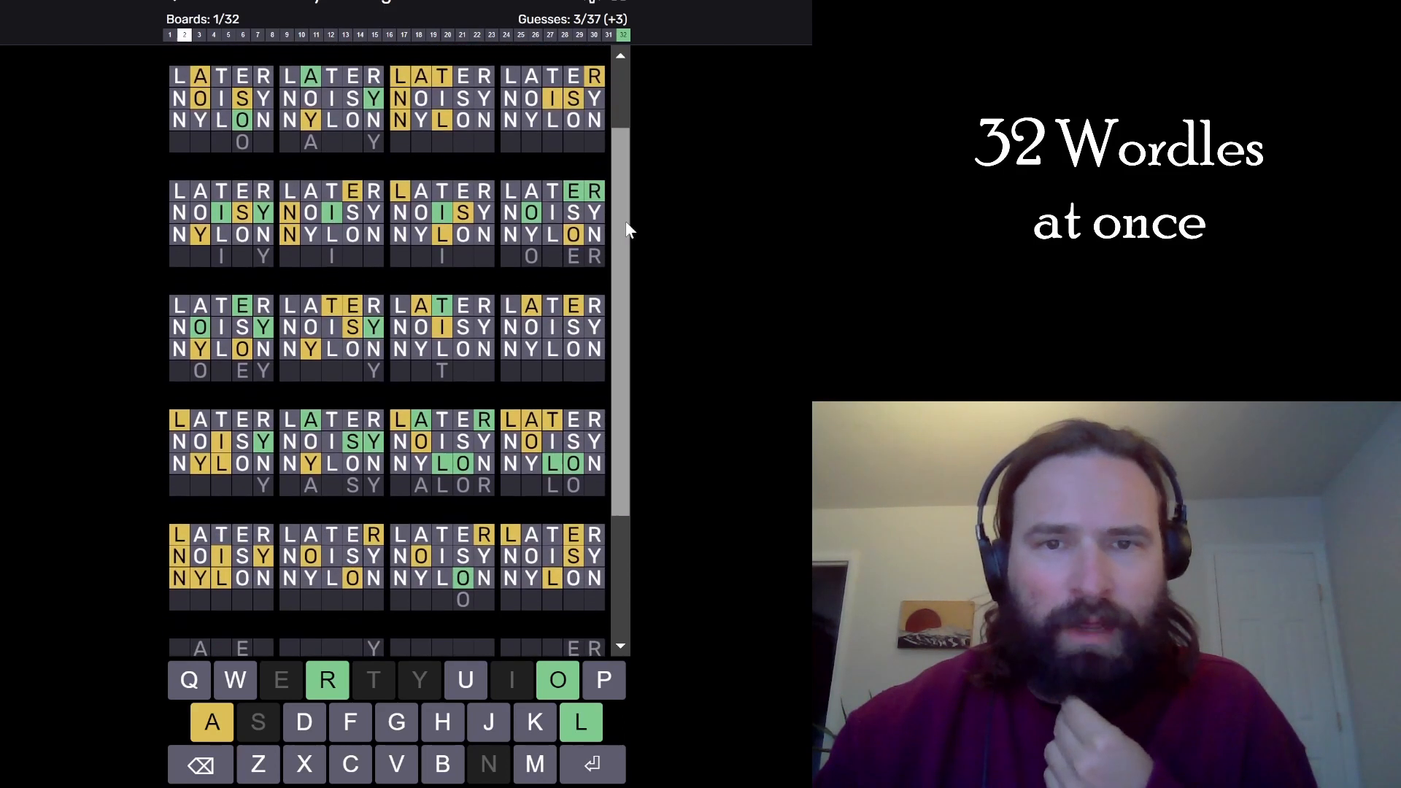
{"action": "scroll", "scroll_direction": "down", "scroll_amount": 3}
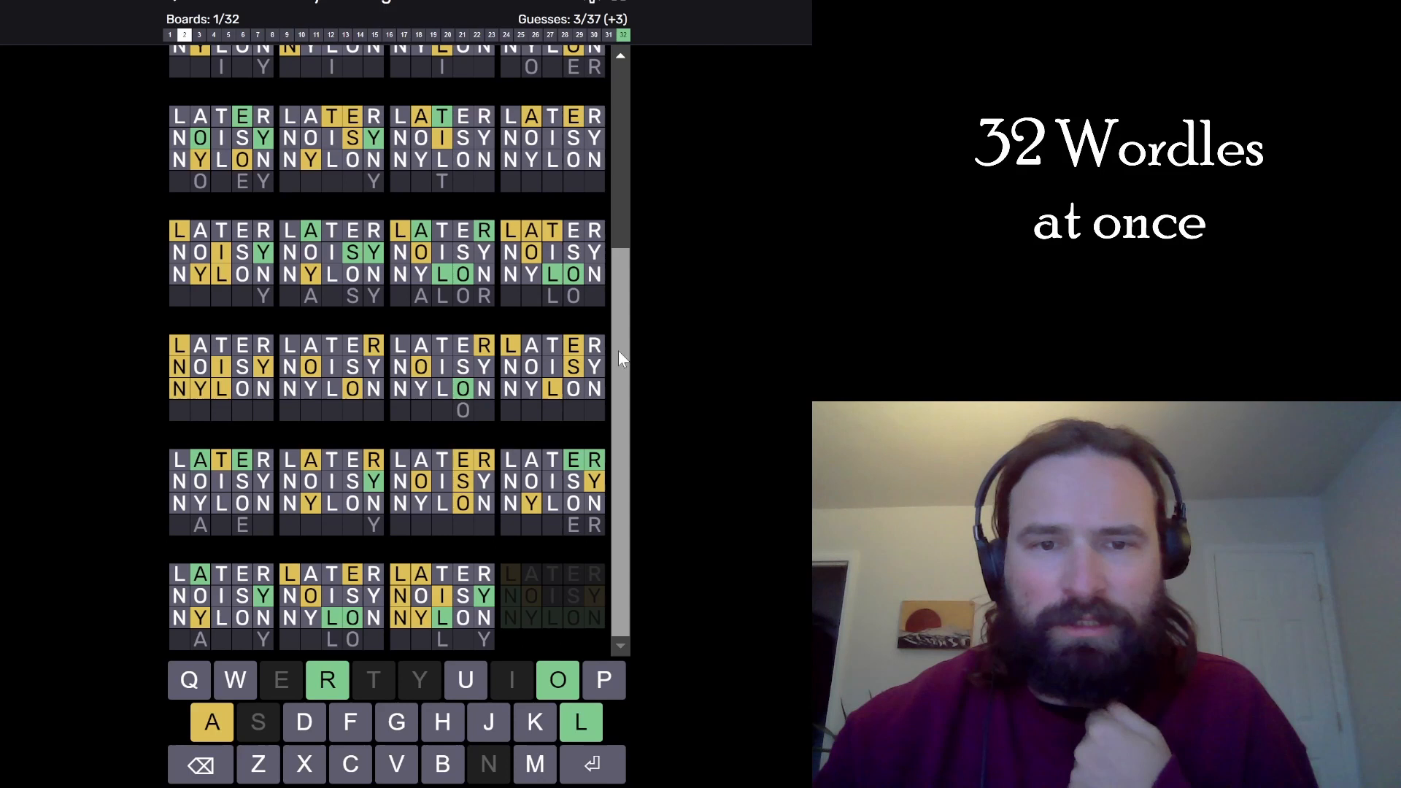
{"action": "scroll", "scroll_direction": "down", "scroll_amount": 3}
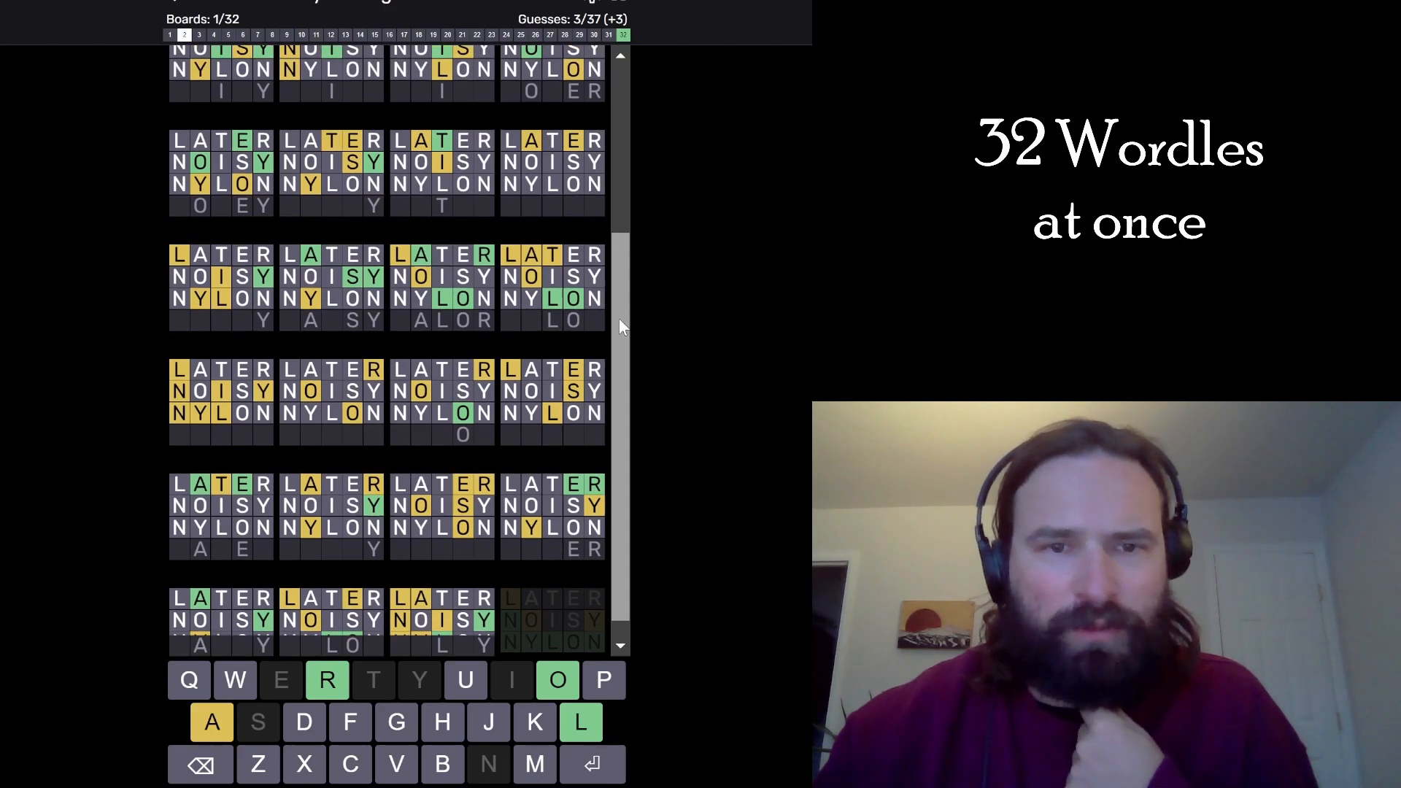
{"action": "scroll", "scroll_direction": "up", "scroll_amount": 3}
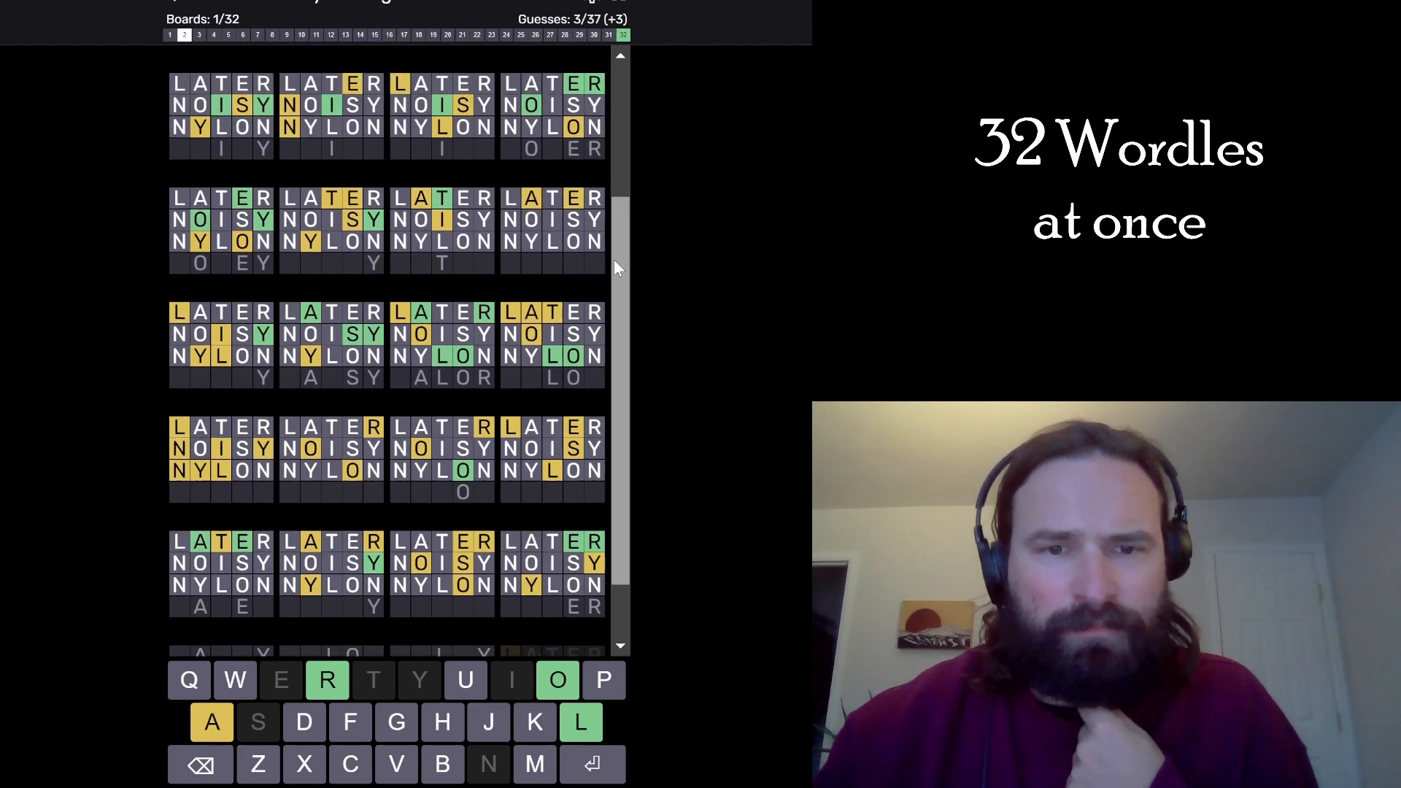
{"action": "scroll", "scroll_direction": "up", "scroll_amount": 3}
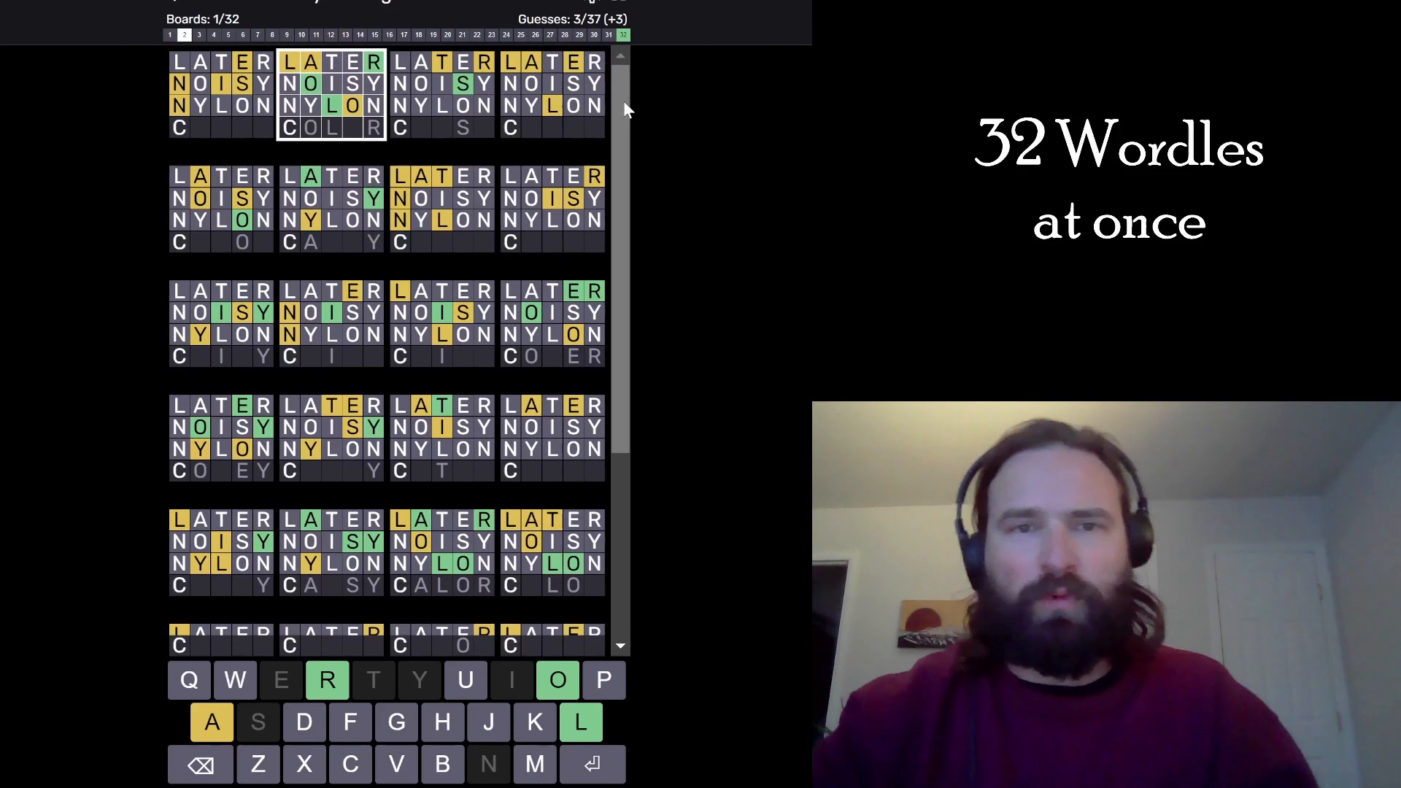
Submit CHUMP, MOLAR and CHAOS, solving boards 2 and 5 for 3 of 32.
{"action": "key", "text": "Return"}
{"action": "type", "text": "MOLAR"}
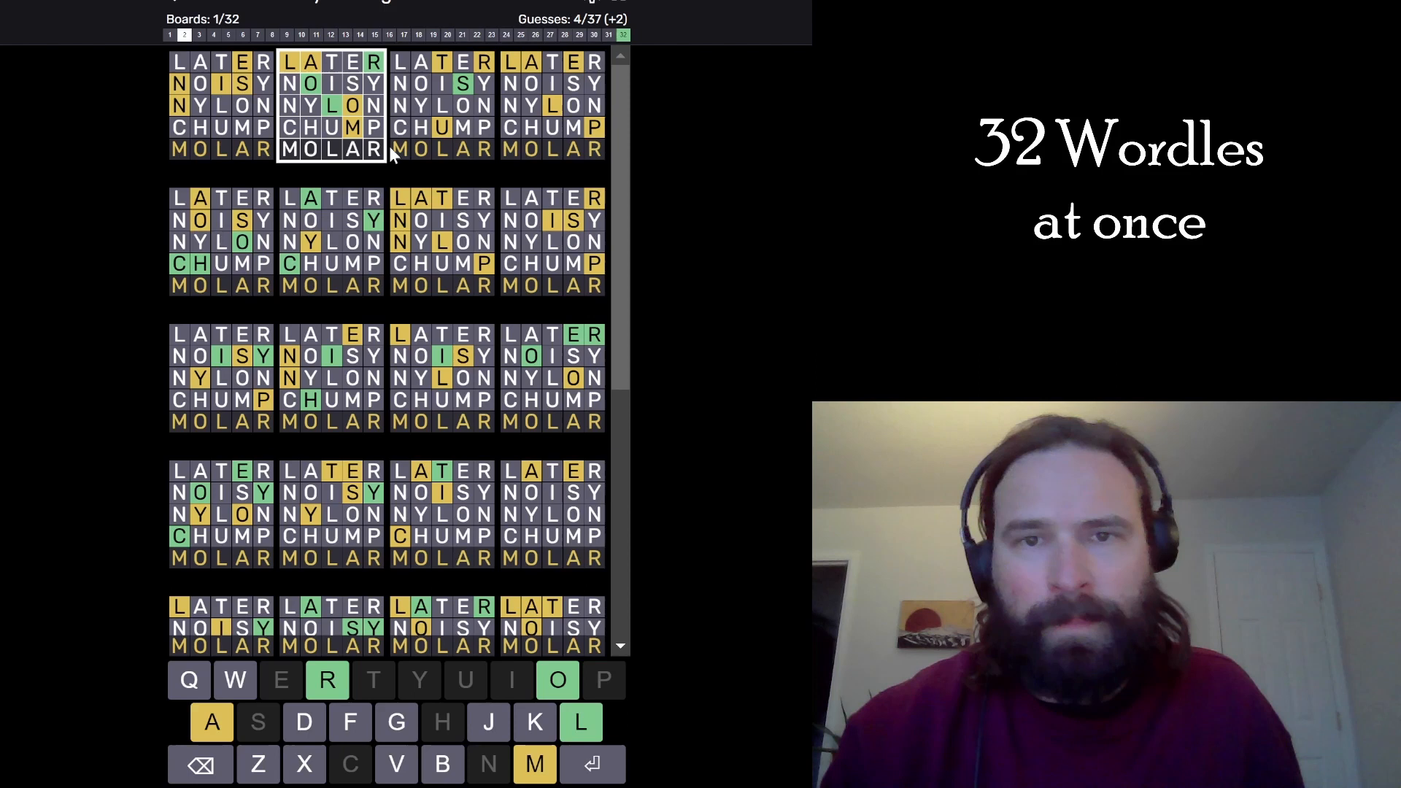
{"action": "key", "text": "Return"}
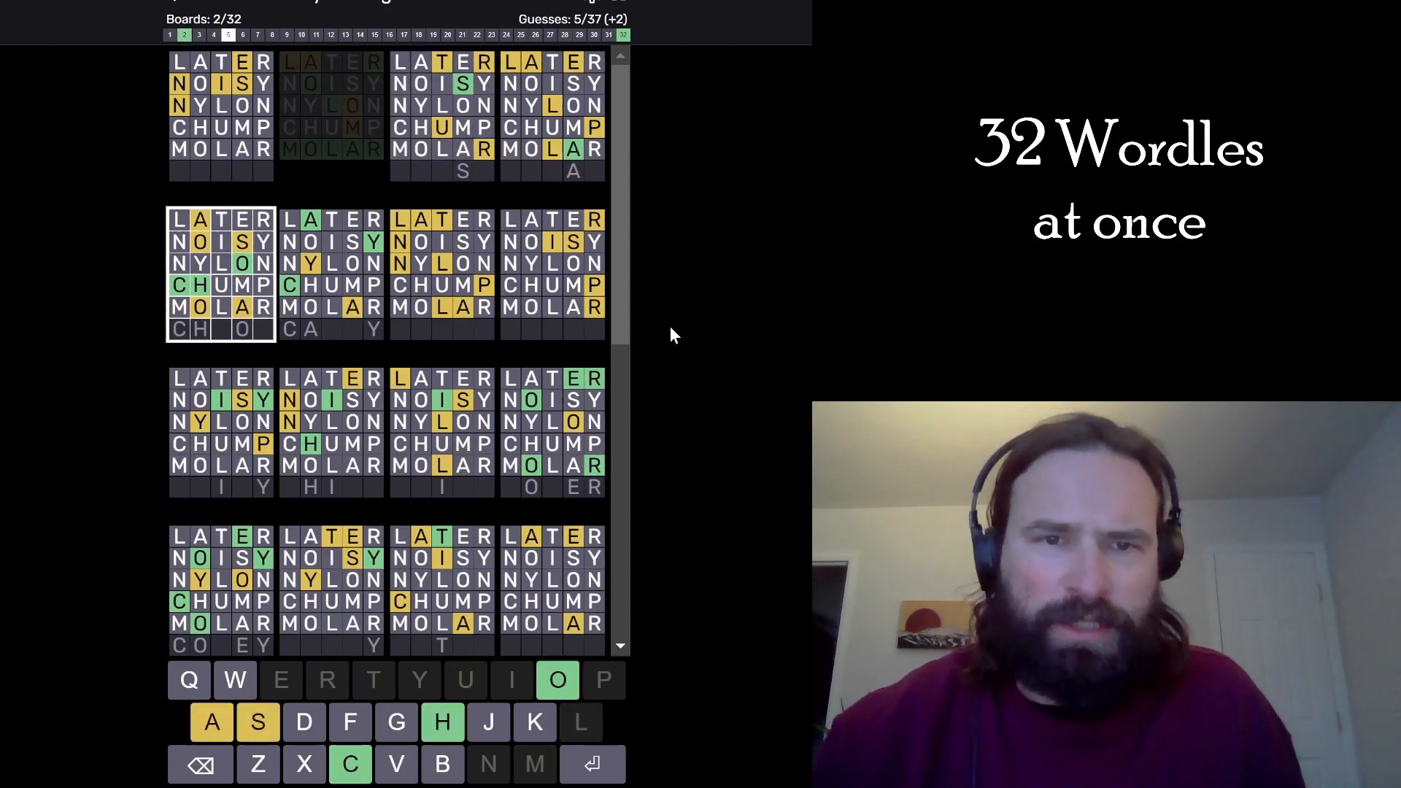
{"action": "key", "text": "Return"}
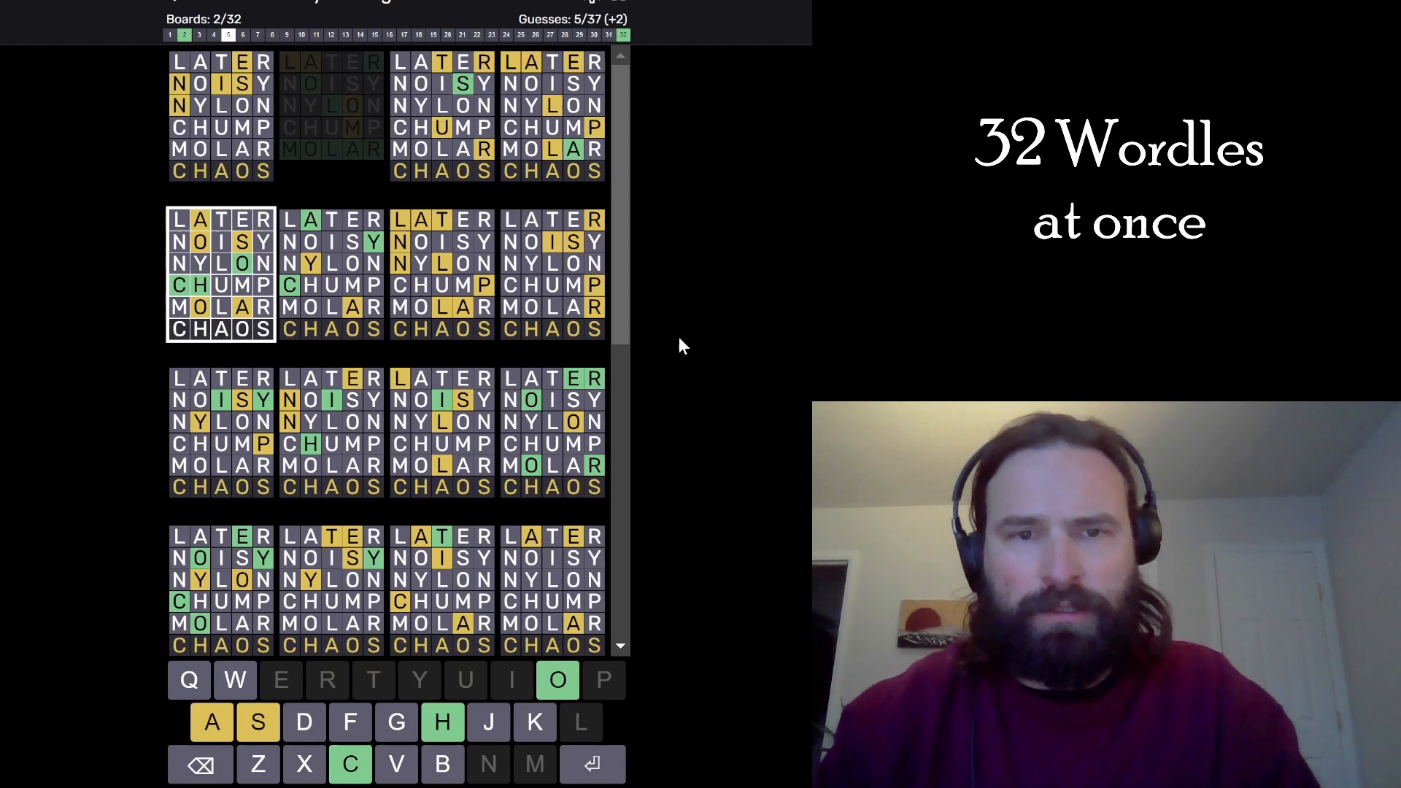
{"action": "key", "text": "Return"}
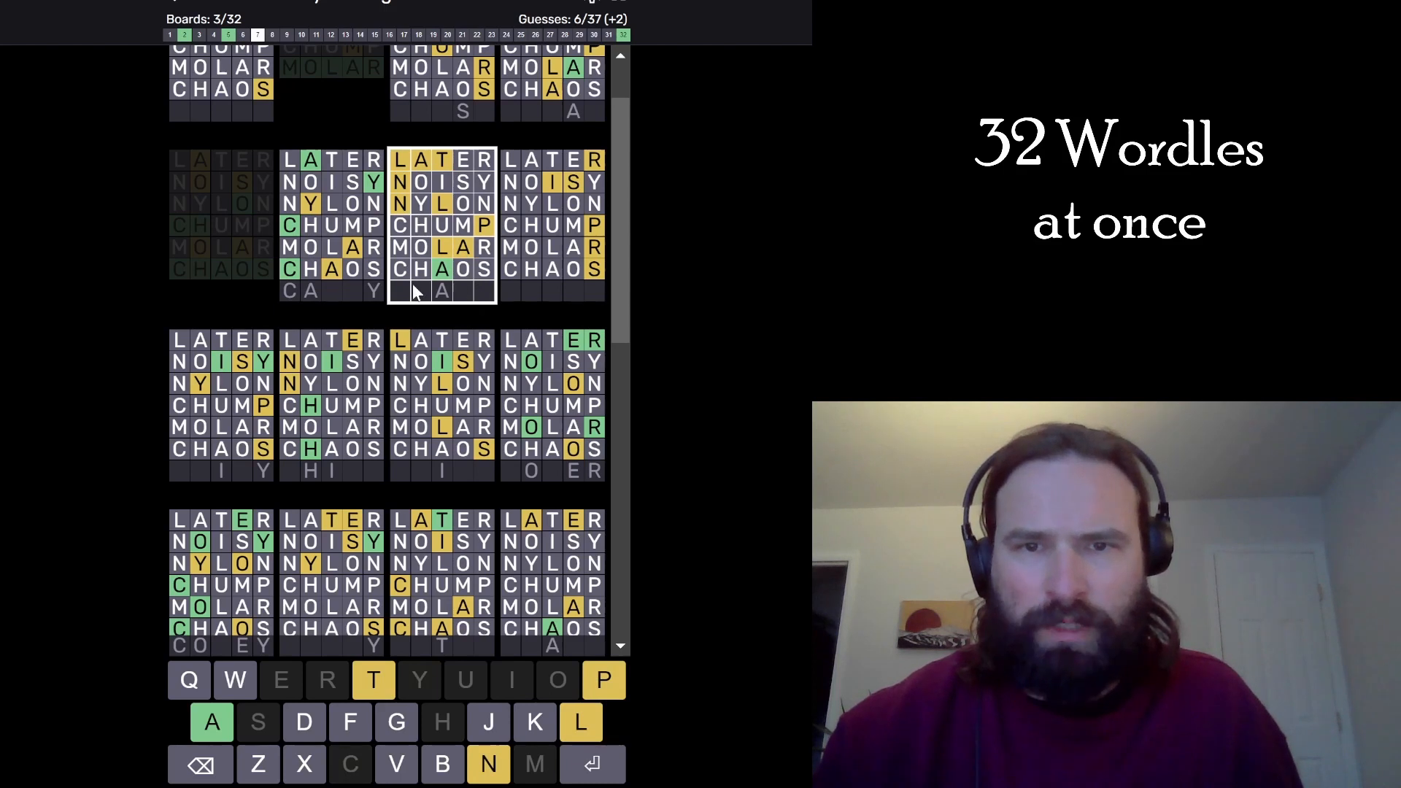
{"action": "mouse_move", "coordinate": [593, 291]}
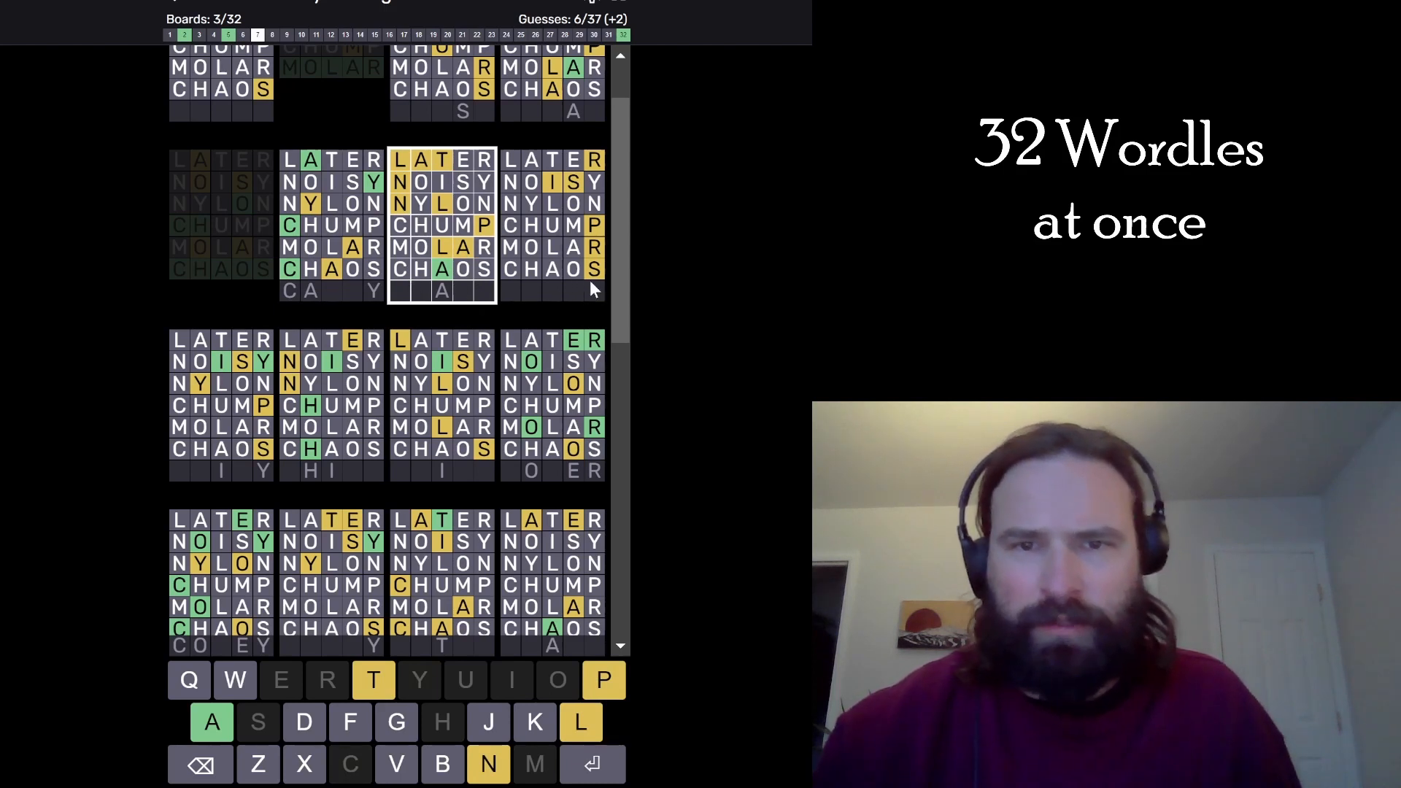
{"action": "type", "text": "PLANT"}
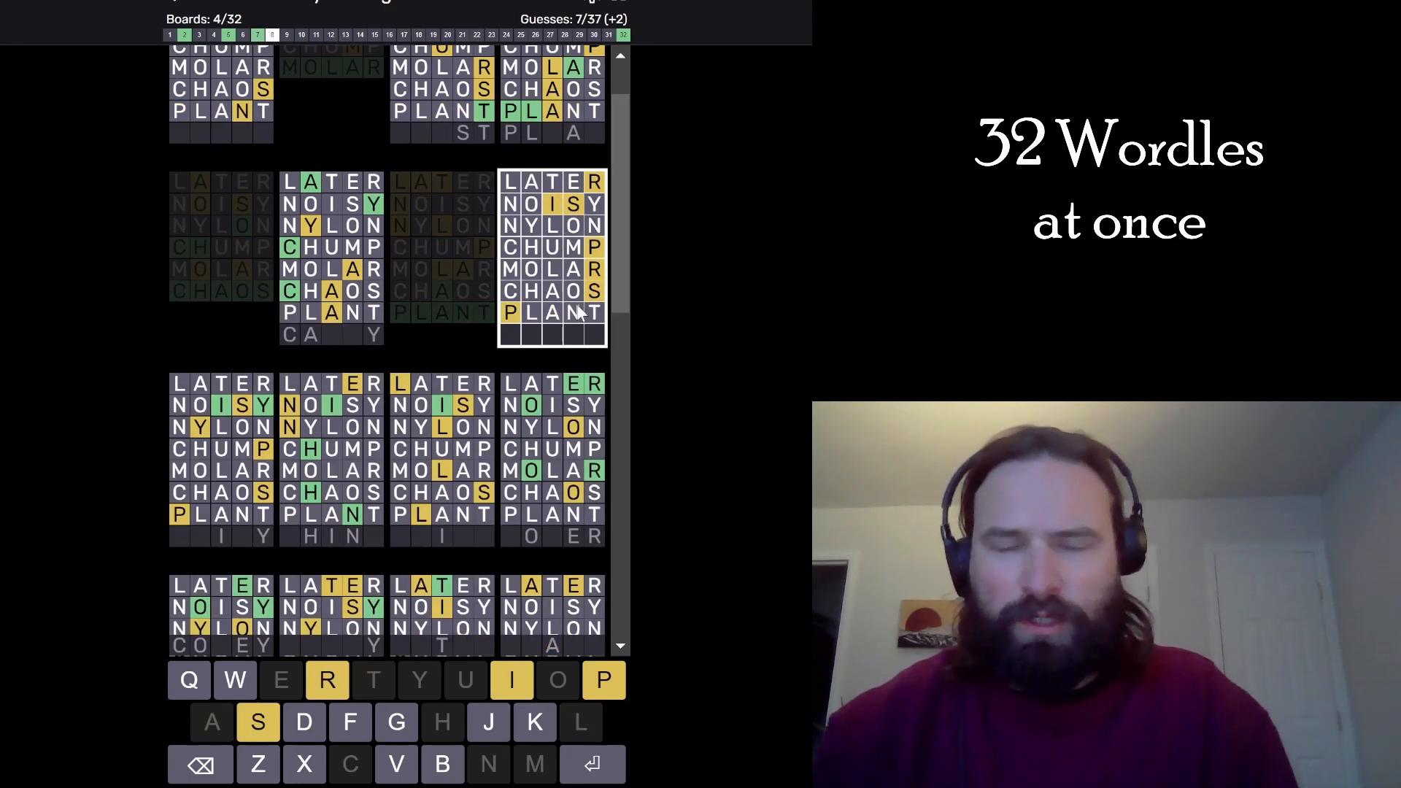
{"action": "mouse_move", "coordinate": [572, 329]}
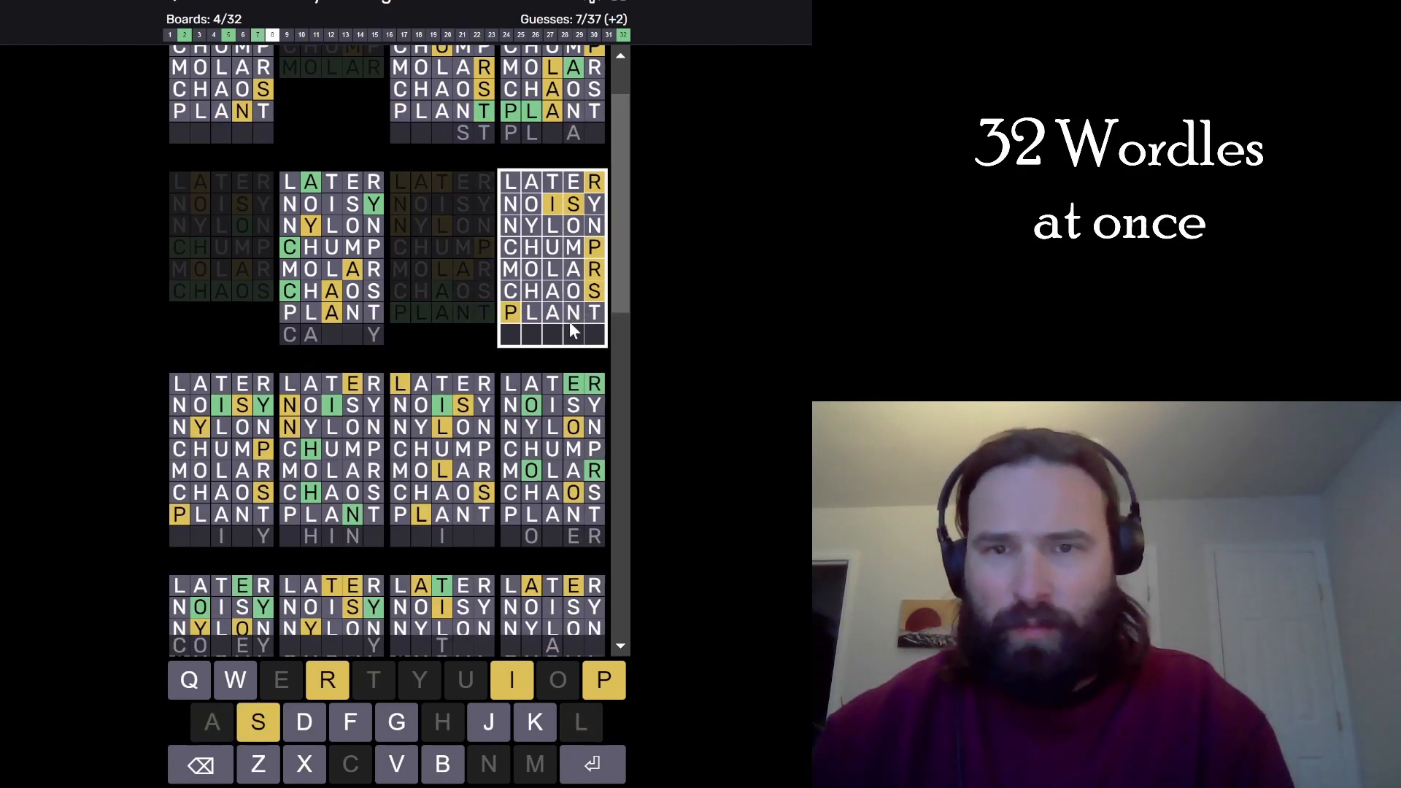
{"action": "mouse_move", "coordinate": [624, 277]}
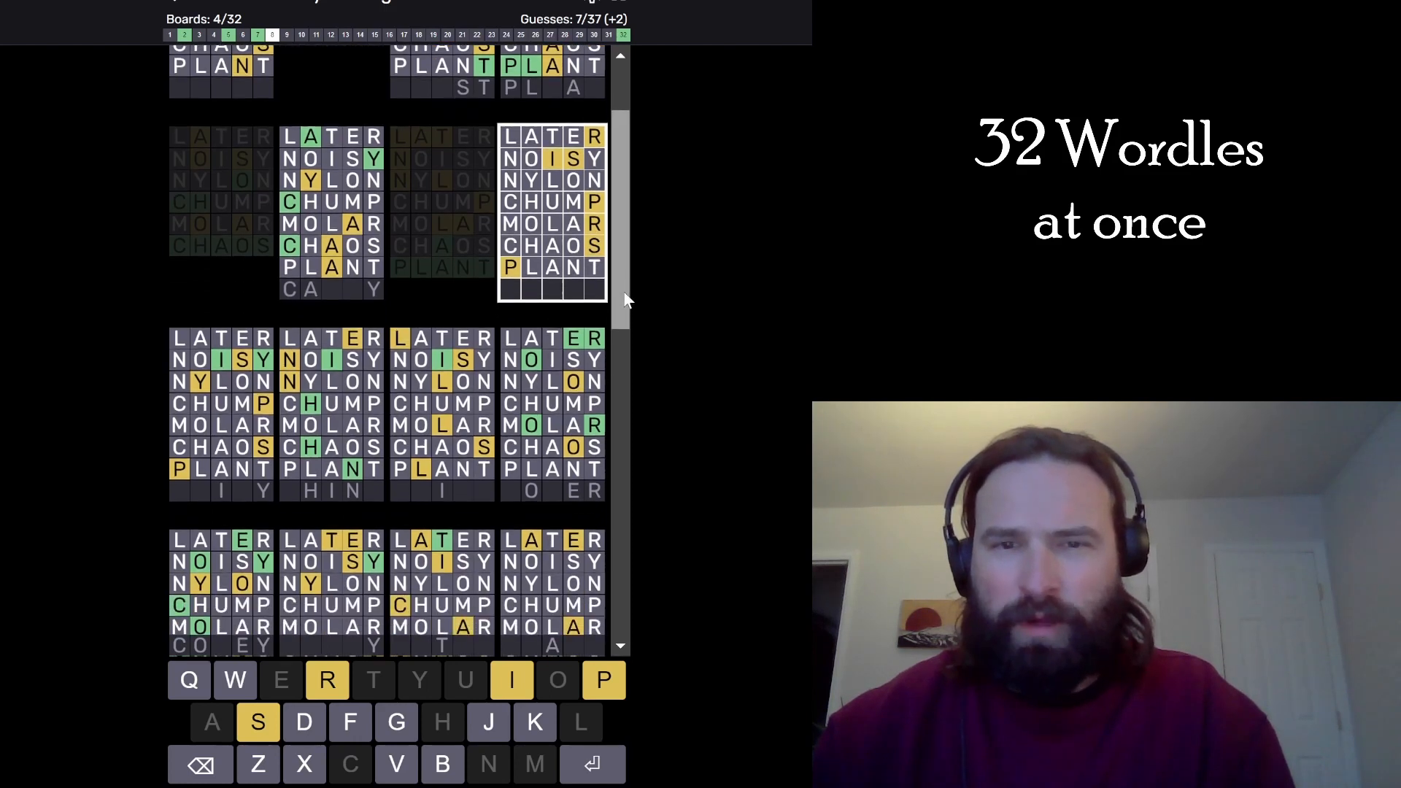
{"action": "scroll", "scroll_direction": "up", "scroll_amount": 3}
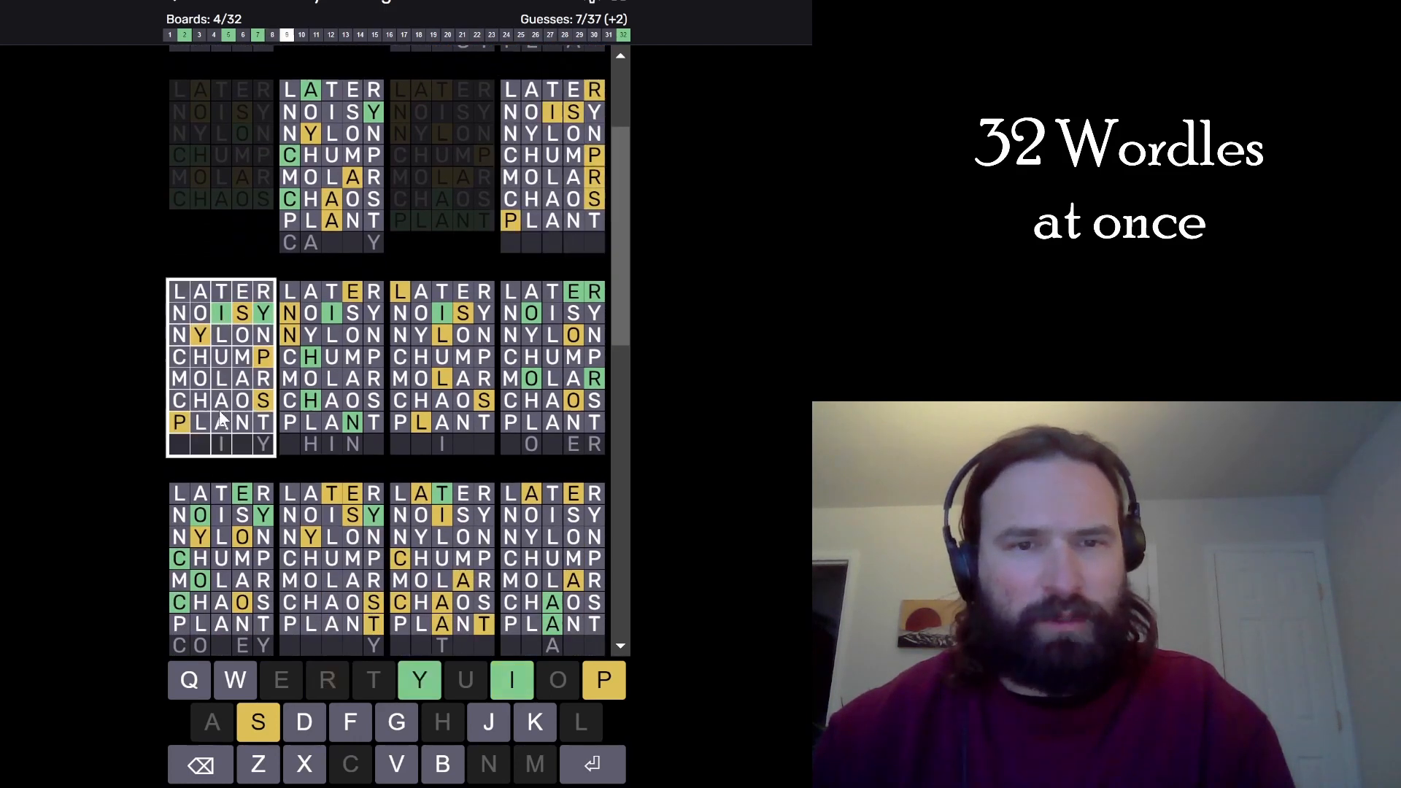
{"action": "mouse_move", "coordinate": [250, 470]}
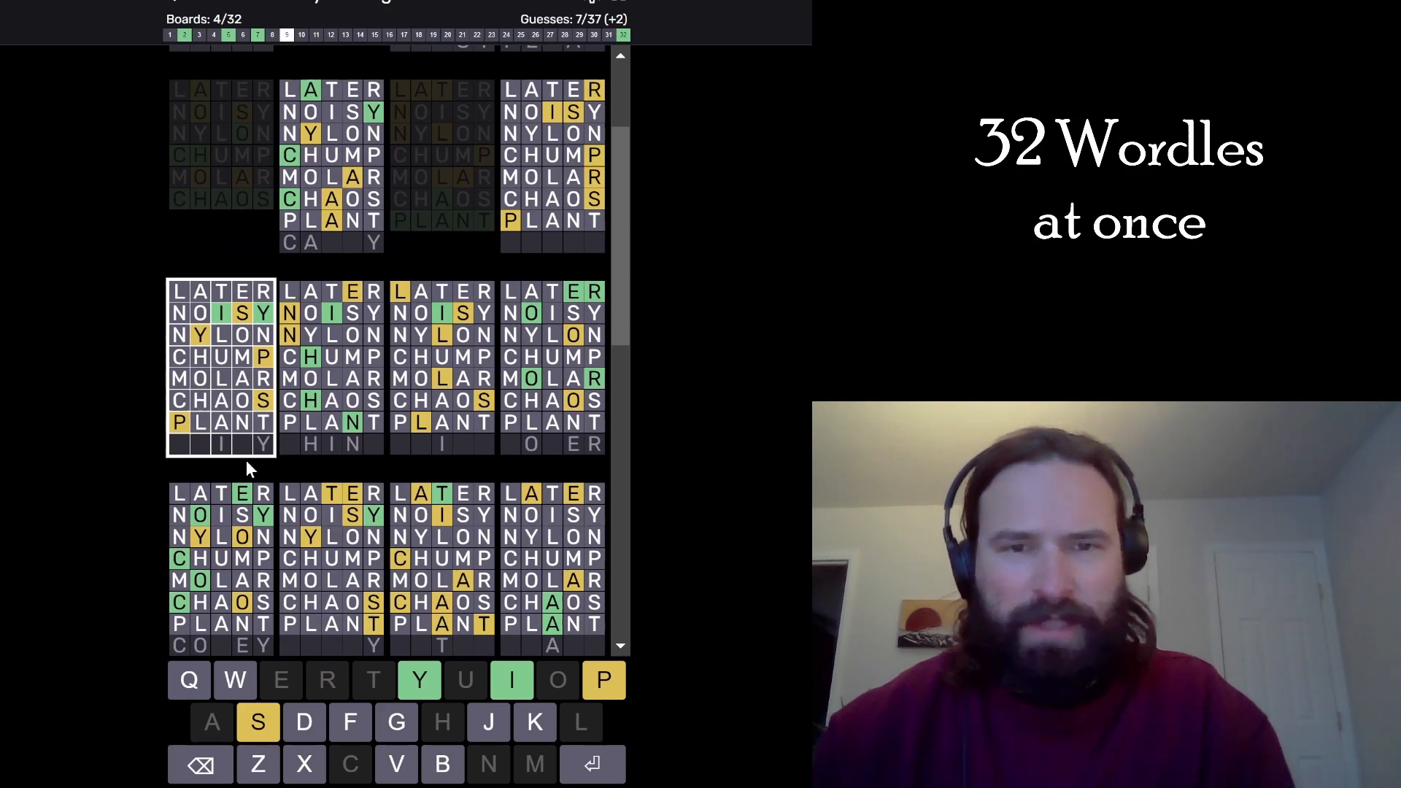
{"action": "mouse_move", "coordinate": [347, 427]}
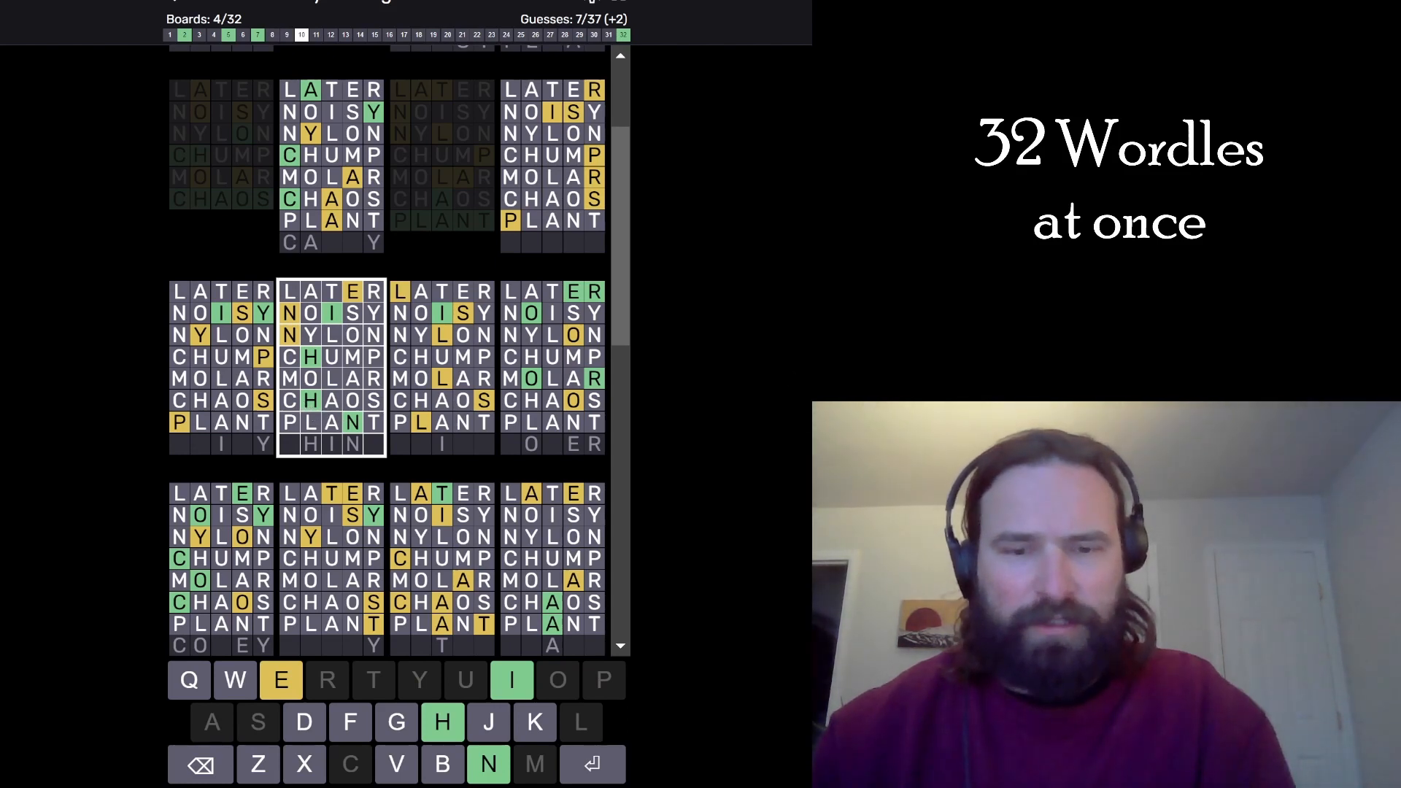
Submit WHINE as the eighth guess and scroll down to study the new clues.
{"action": "key", "text": "Return"}
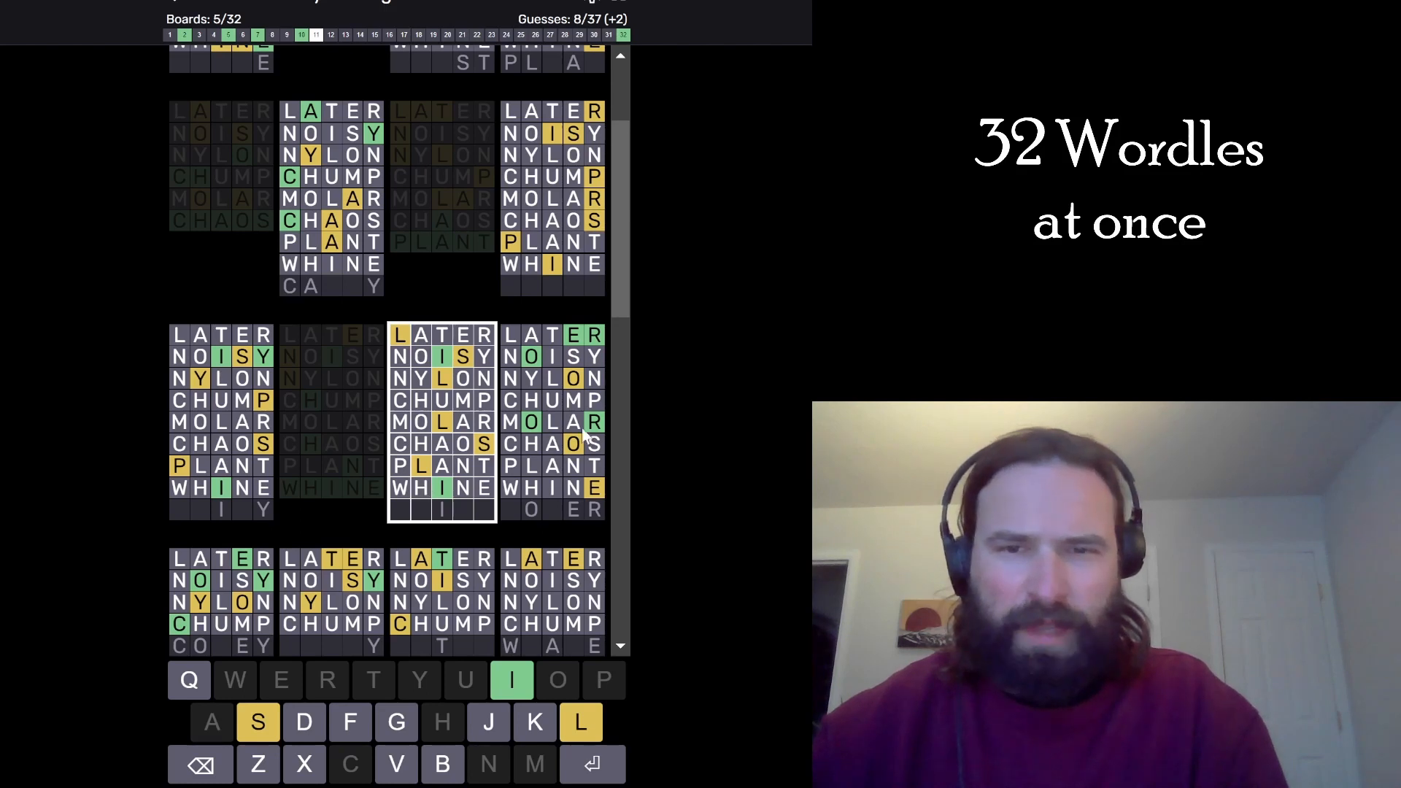
{"action": "mouse_move", "coordinate": [554, 460]}
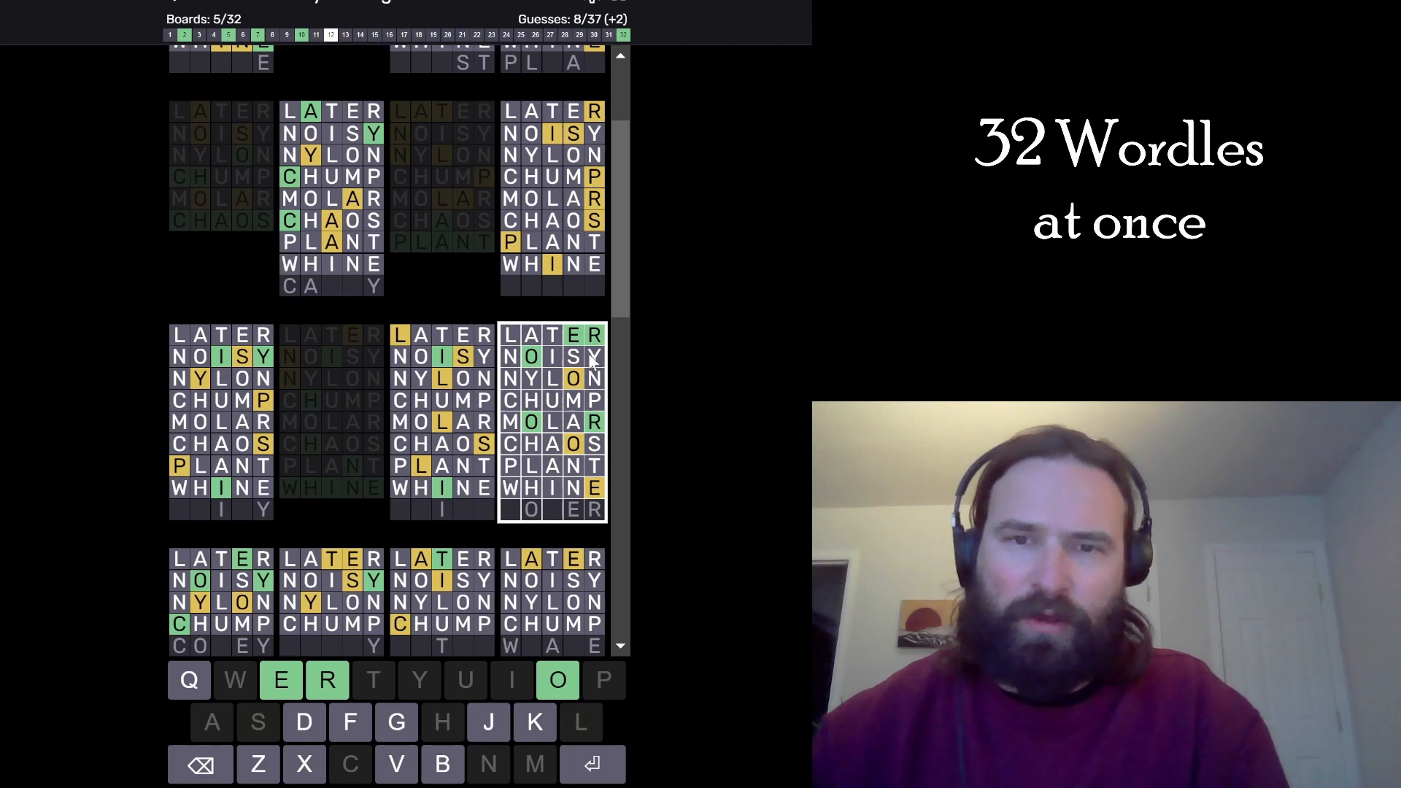
{"action": "mouse_move", "coordinate": [621, 270]}
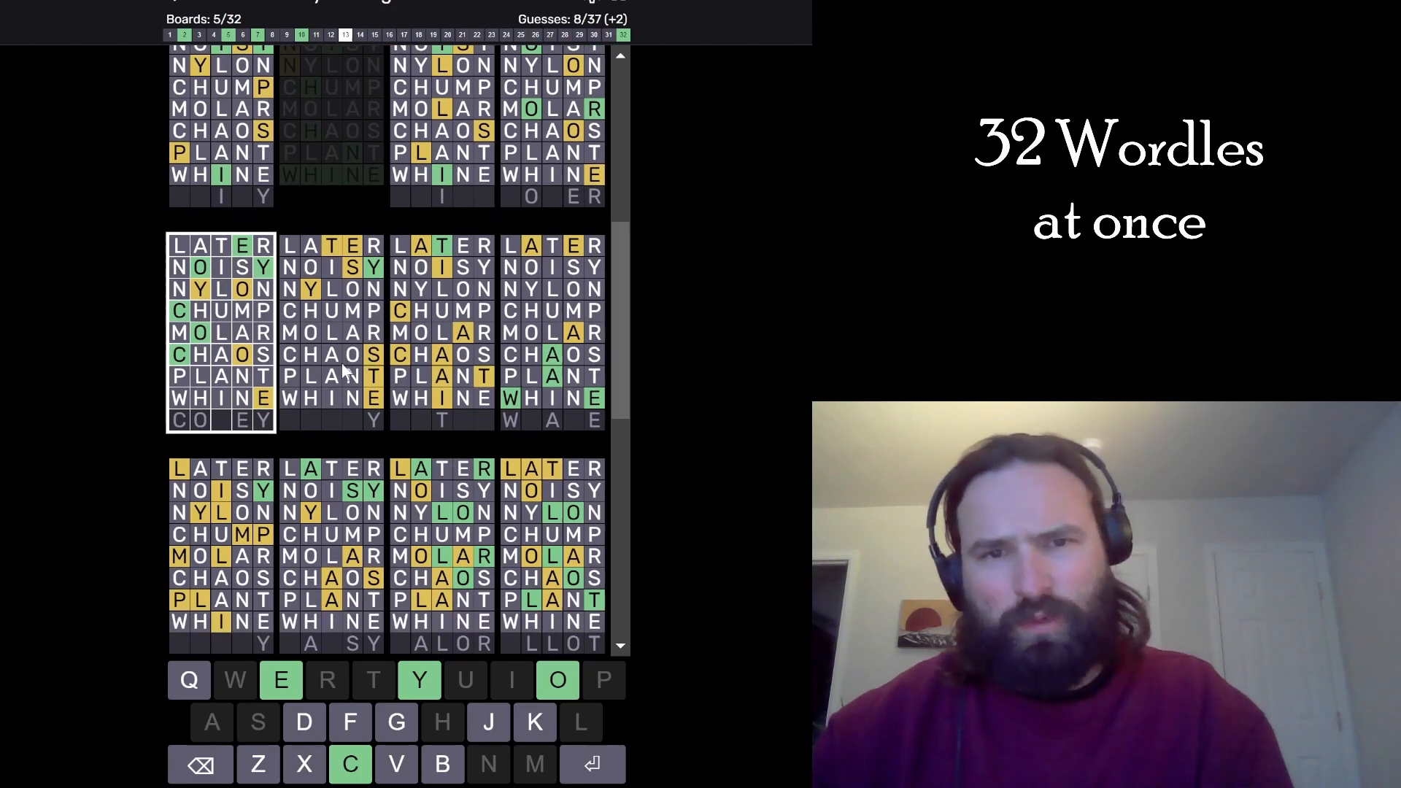
{"action": "scroll", "scroll_direction": "down", "scroll_amount": 3}
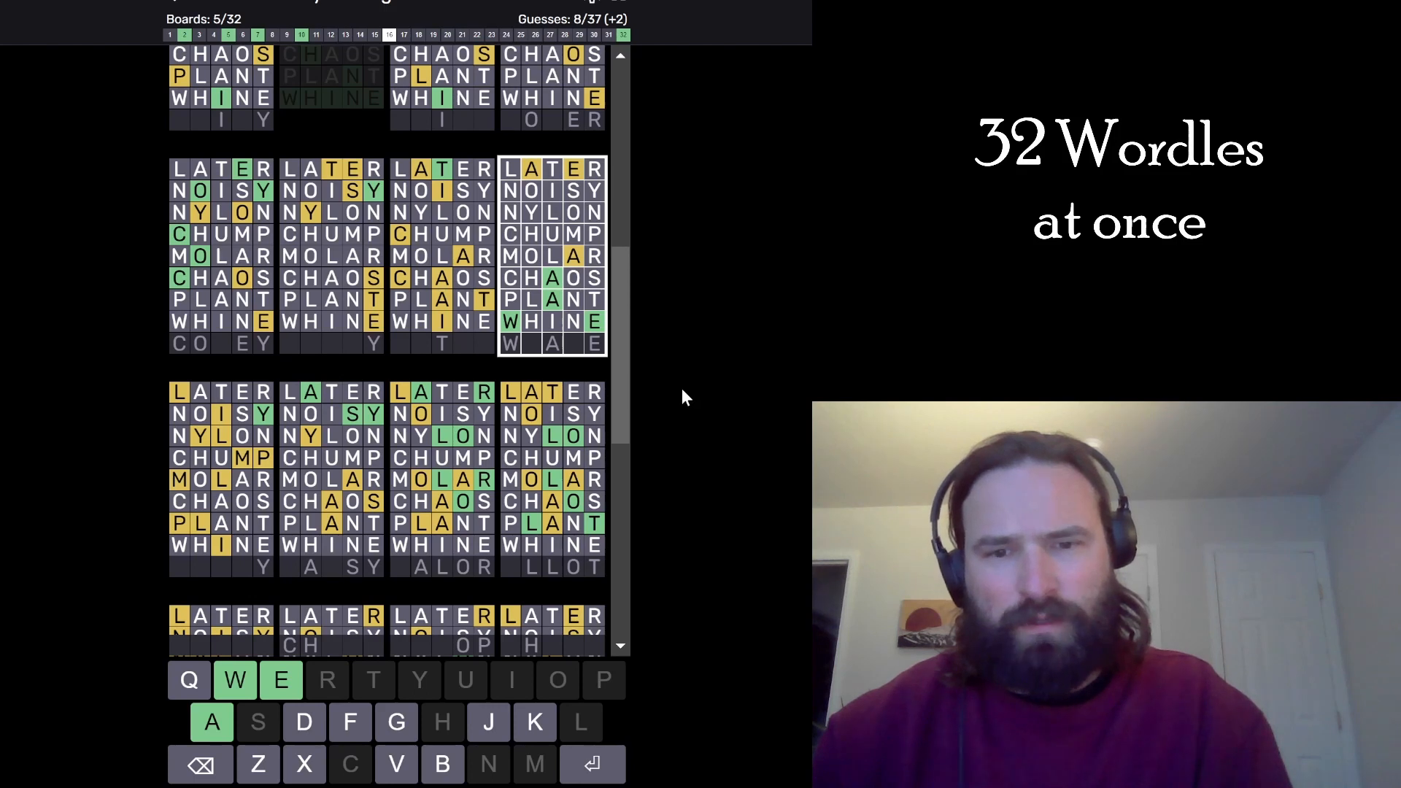
{"action": "mouse_move", "coordinate": [534, 333]}
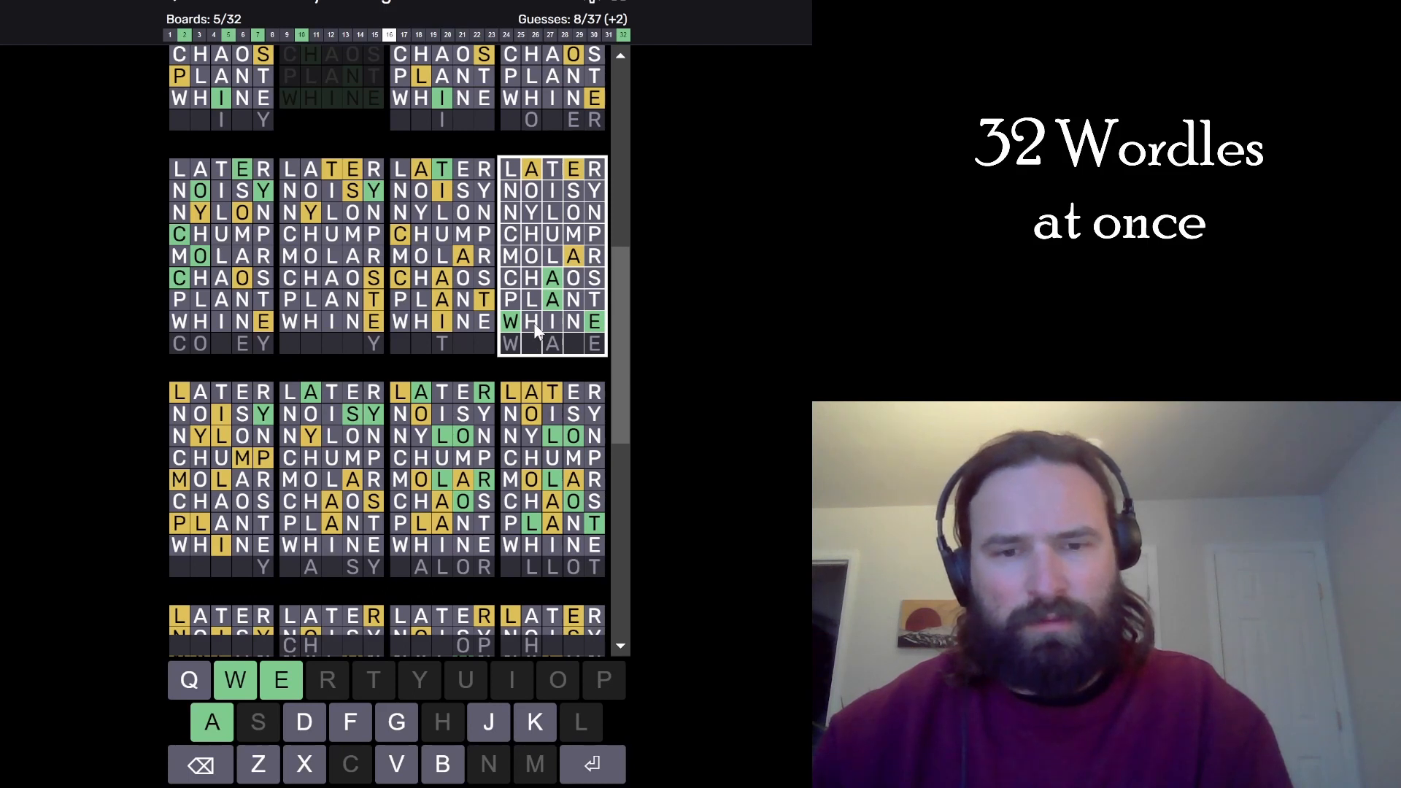
Submit WEAVE, IMPLY, VALOR and ALLOT for 9 solved, then type VINYL.
{"action": "type", "text": "WE"}
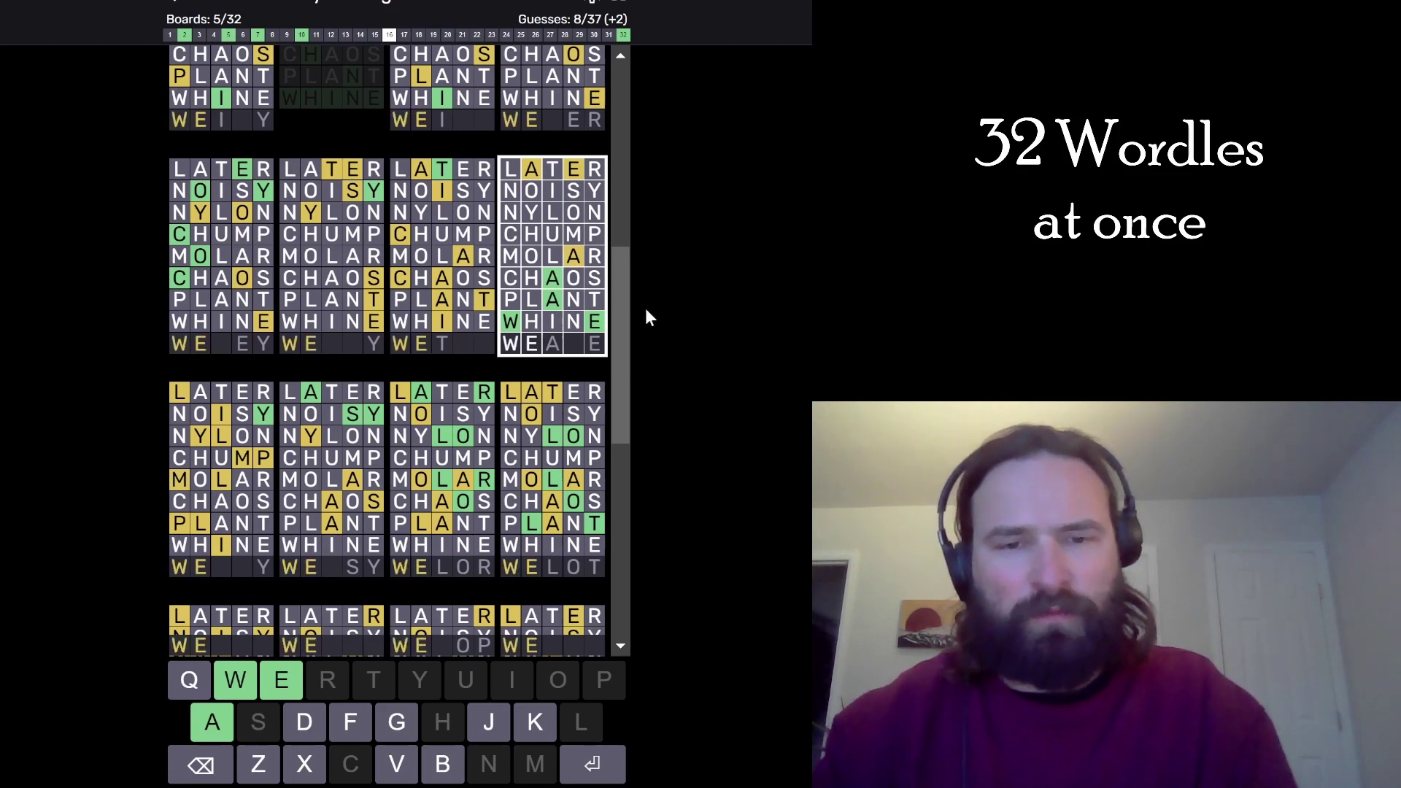
{"action": "key", "text": "Return"}
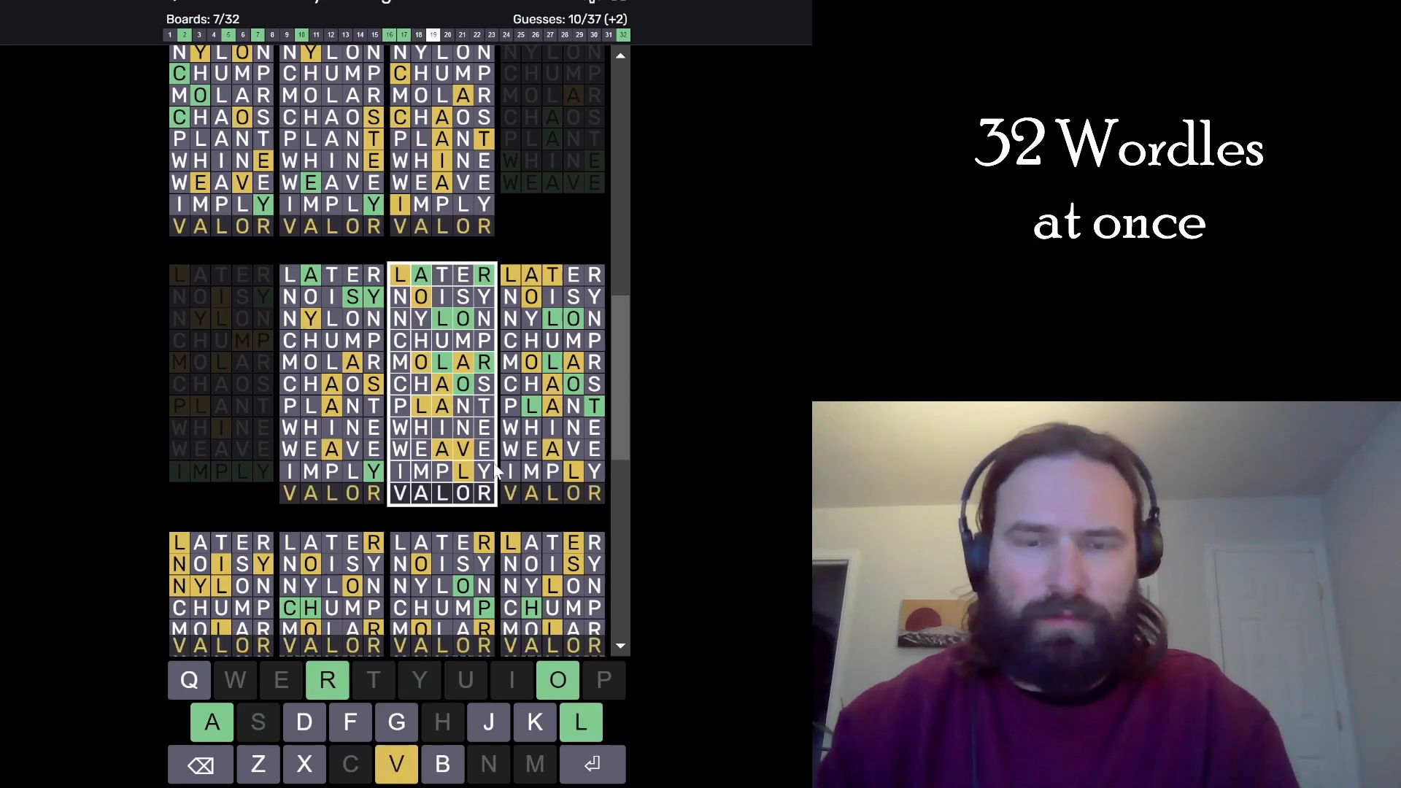
{"action": "key", "text": "Return"}
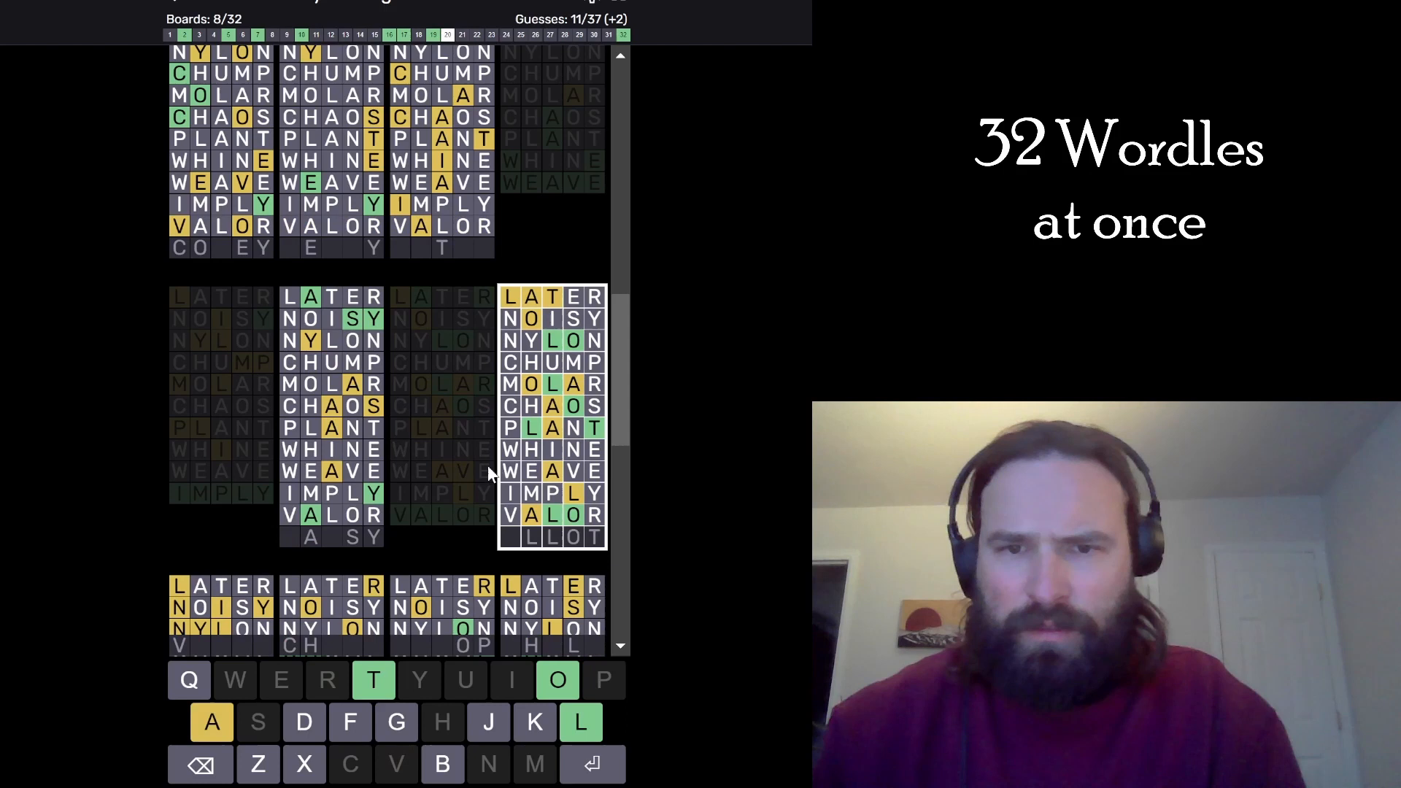
{"action": "key", "text": "Return"}
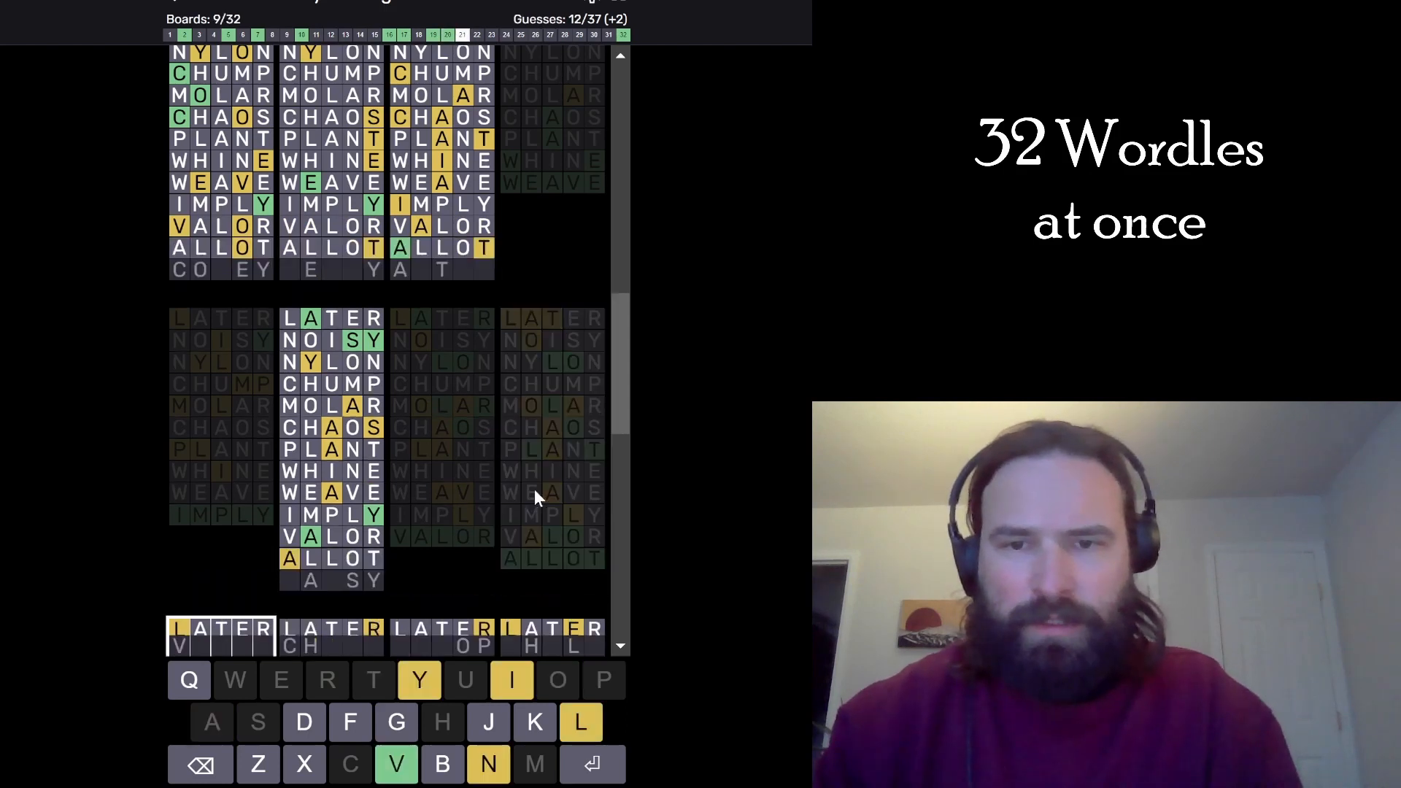
{"action": "scroll", "scroll_direction": "down", "scroll_amount": 3}
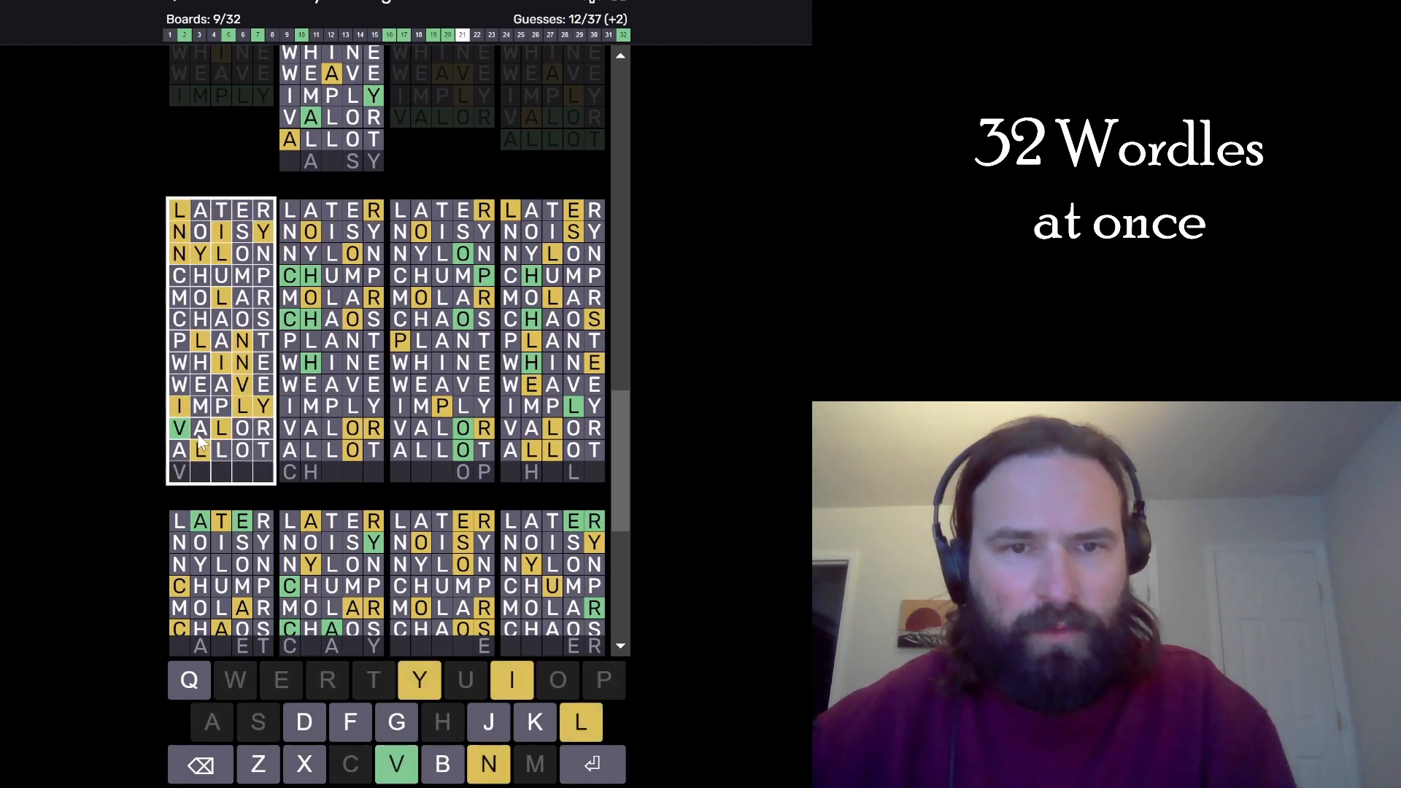
{"action": "mouse_move", "coordinate": [268, 470]}
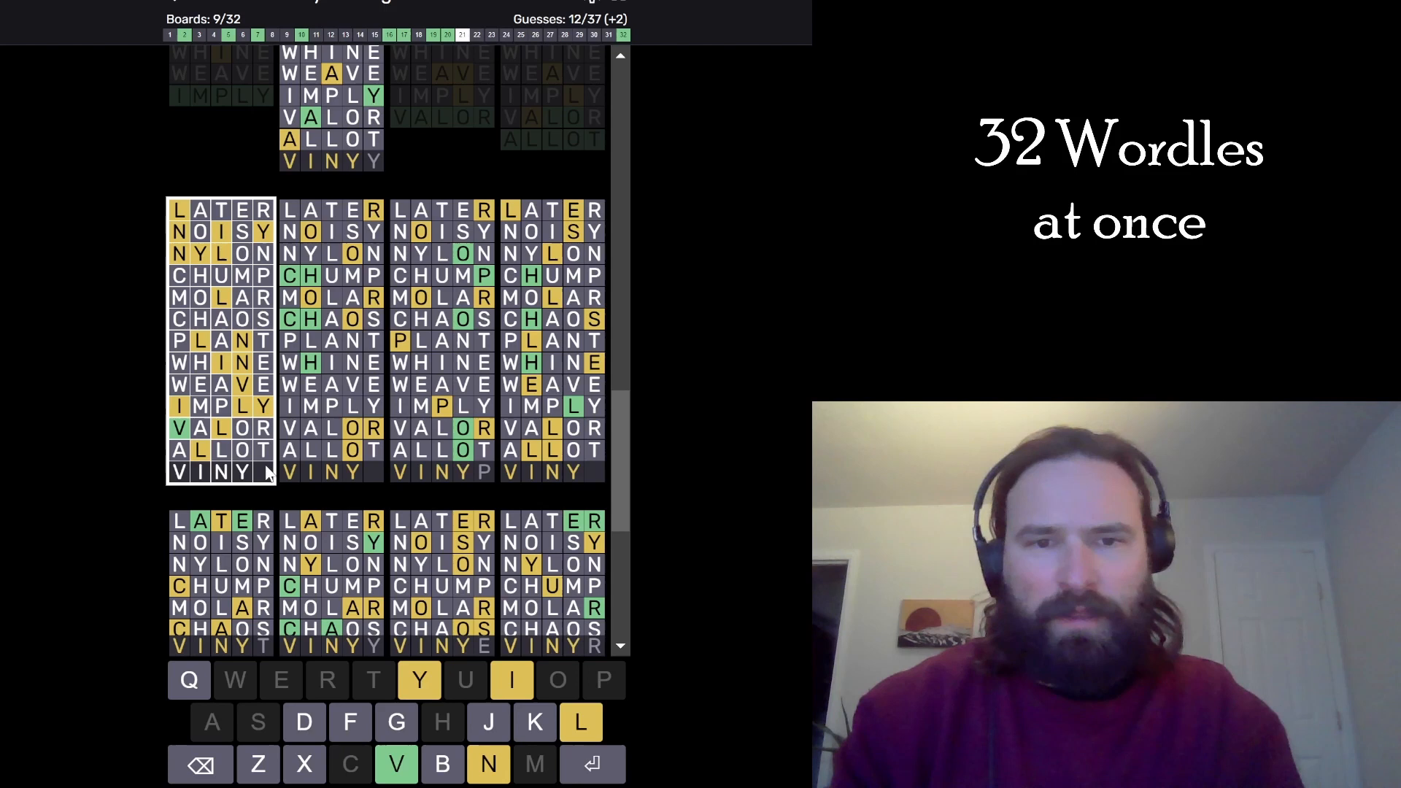
{"action": "left_click", "coordinate": [581, 722]}
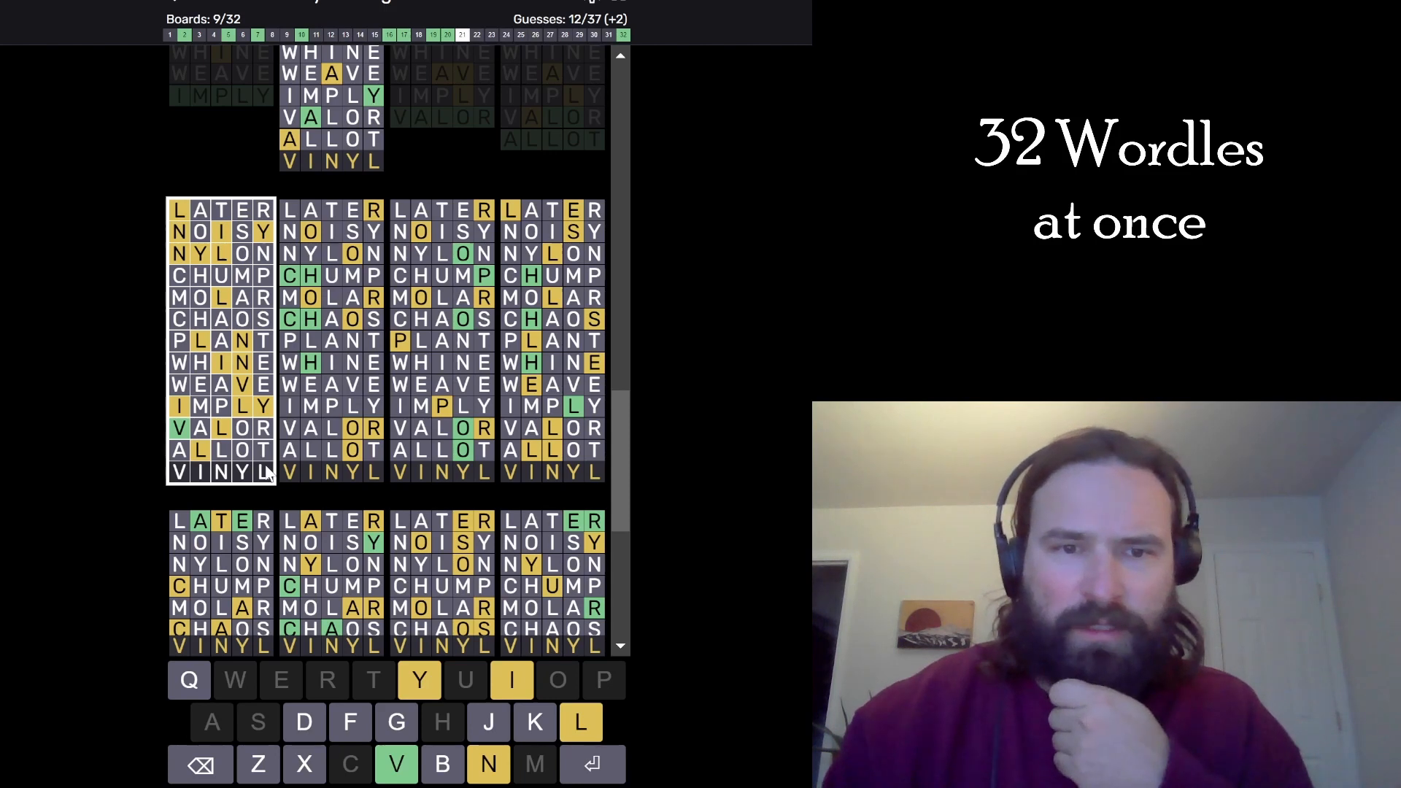
Submit VINYL, CHORD, DROOP, SHELL, FACET, CRAZY, SWORE and BUYER, reaching 17 solved.
{"action": "key", "text": "Return"}
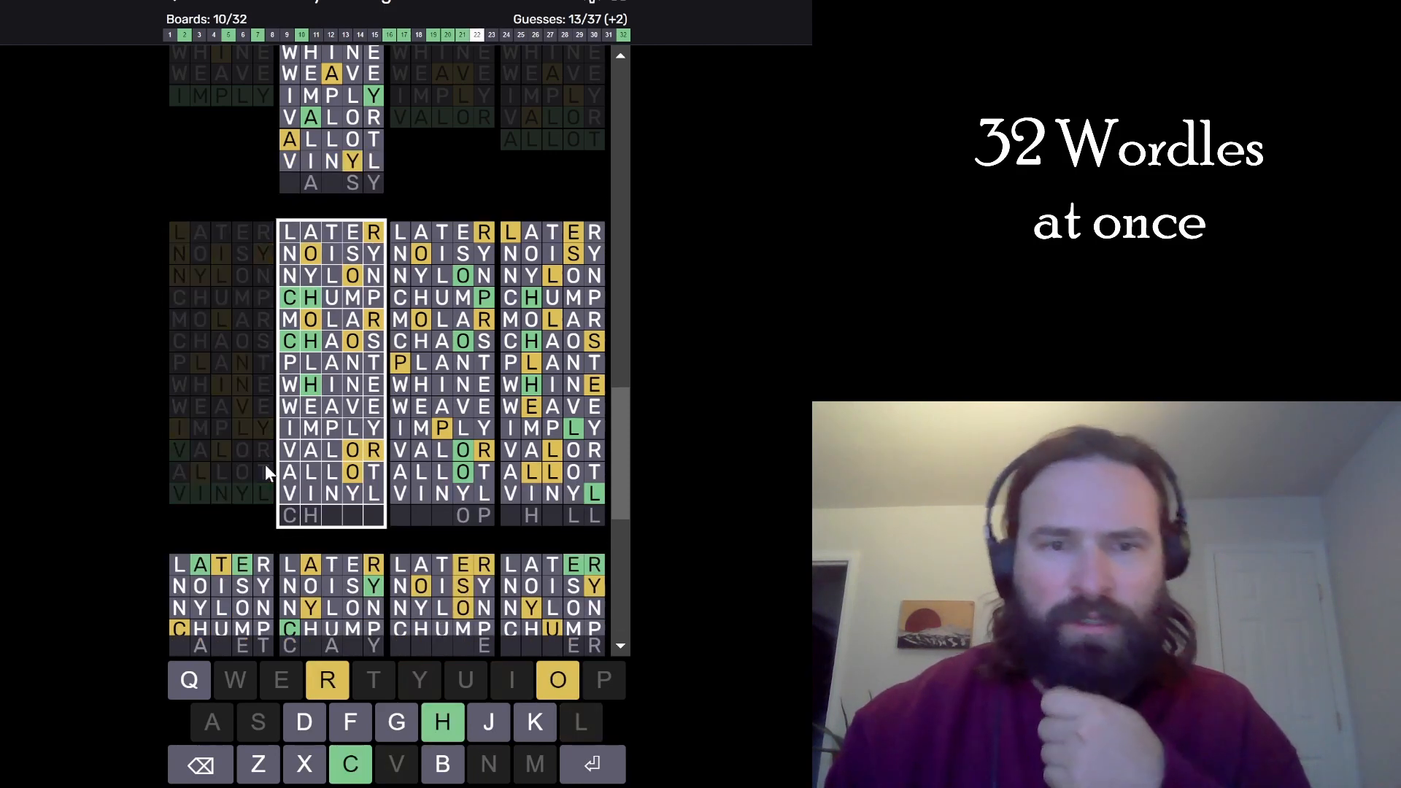
{"action": "mouse_move", "coordinate": [313, 487]}
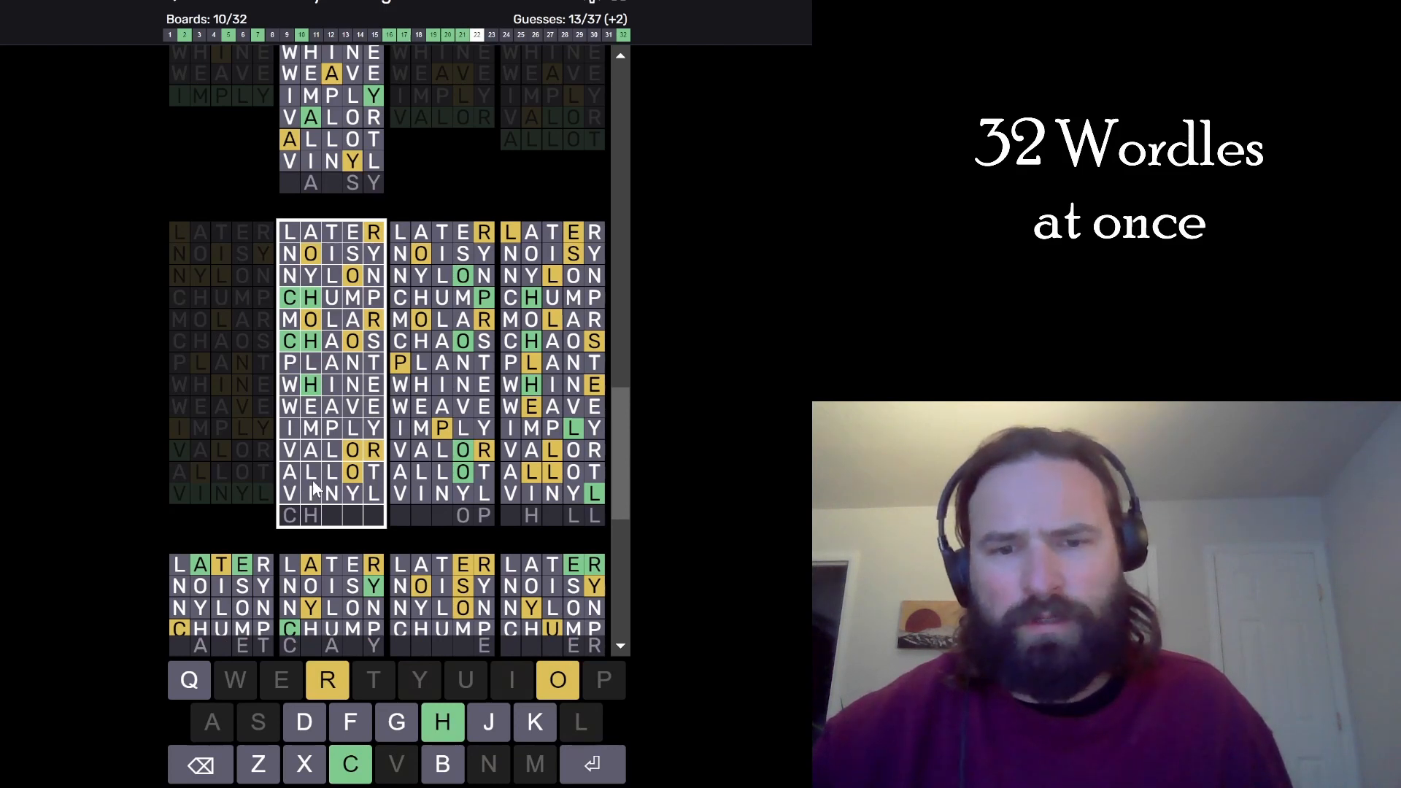
{"action": "key", "text": "enter"}
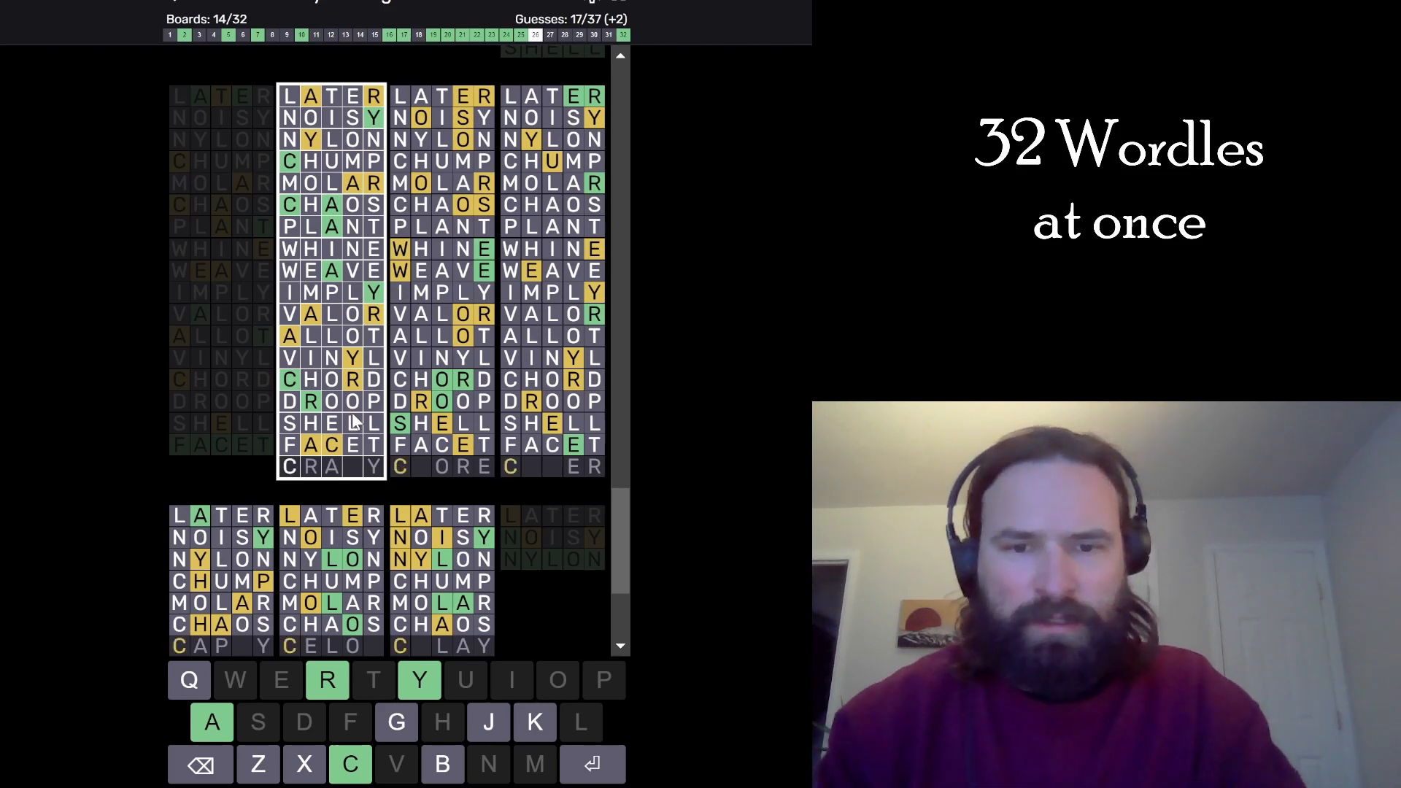
{"action": "key", "text": "Return"}
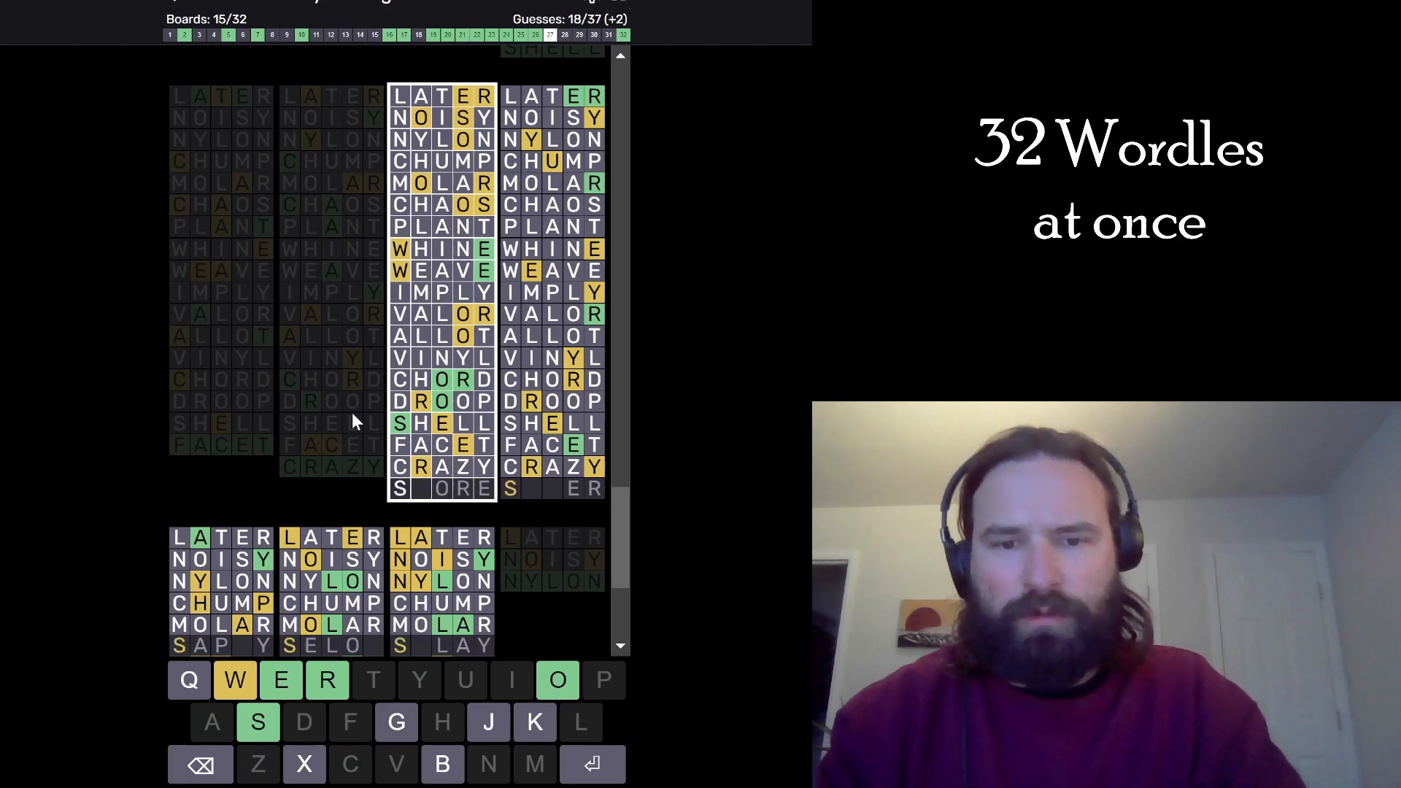
{"action": "type", "text": "BUYER"}
{"action": "key", "text": "Return"}
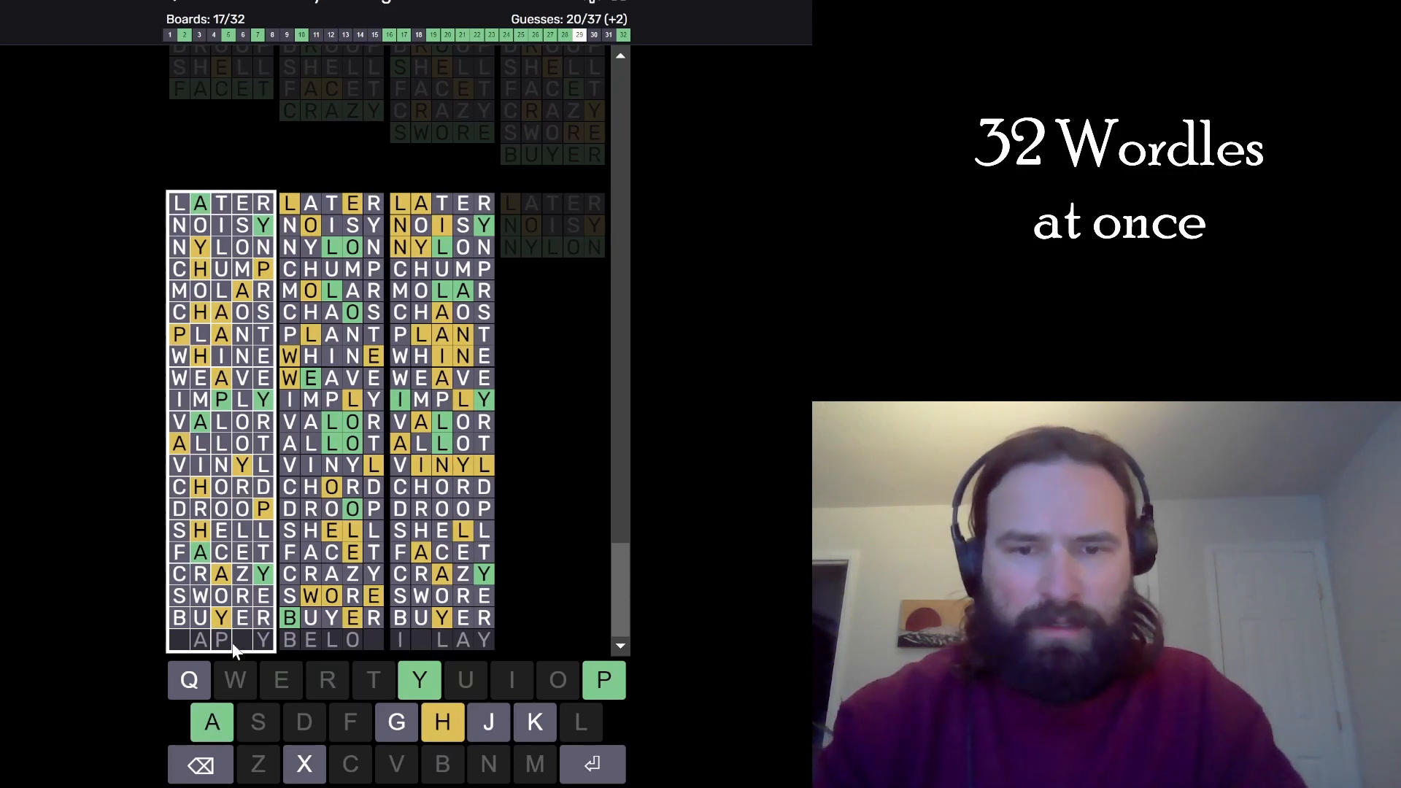
Submit HAPPY, BELOW, INLAY, SINGE, BURST, PLEAD, CABBY and SPRIG, reaching 25 solved.
{"action": "key", "text": "Enter"}
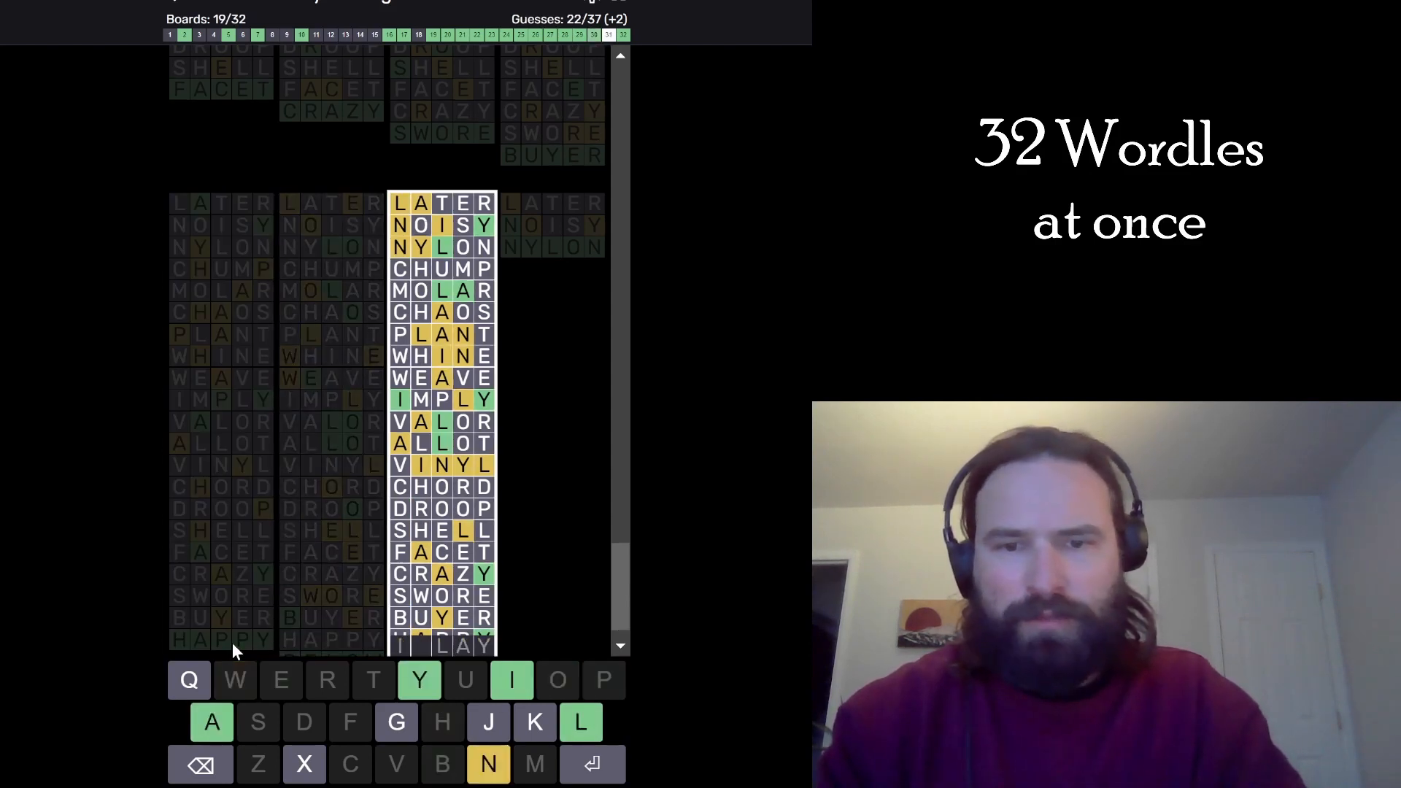
{"action": "key", "text": "Return"}
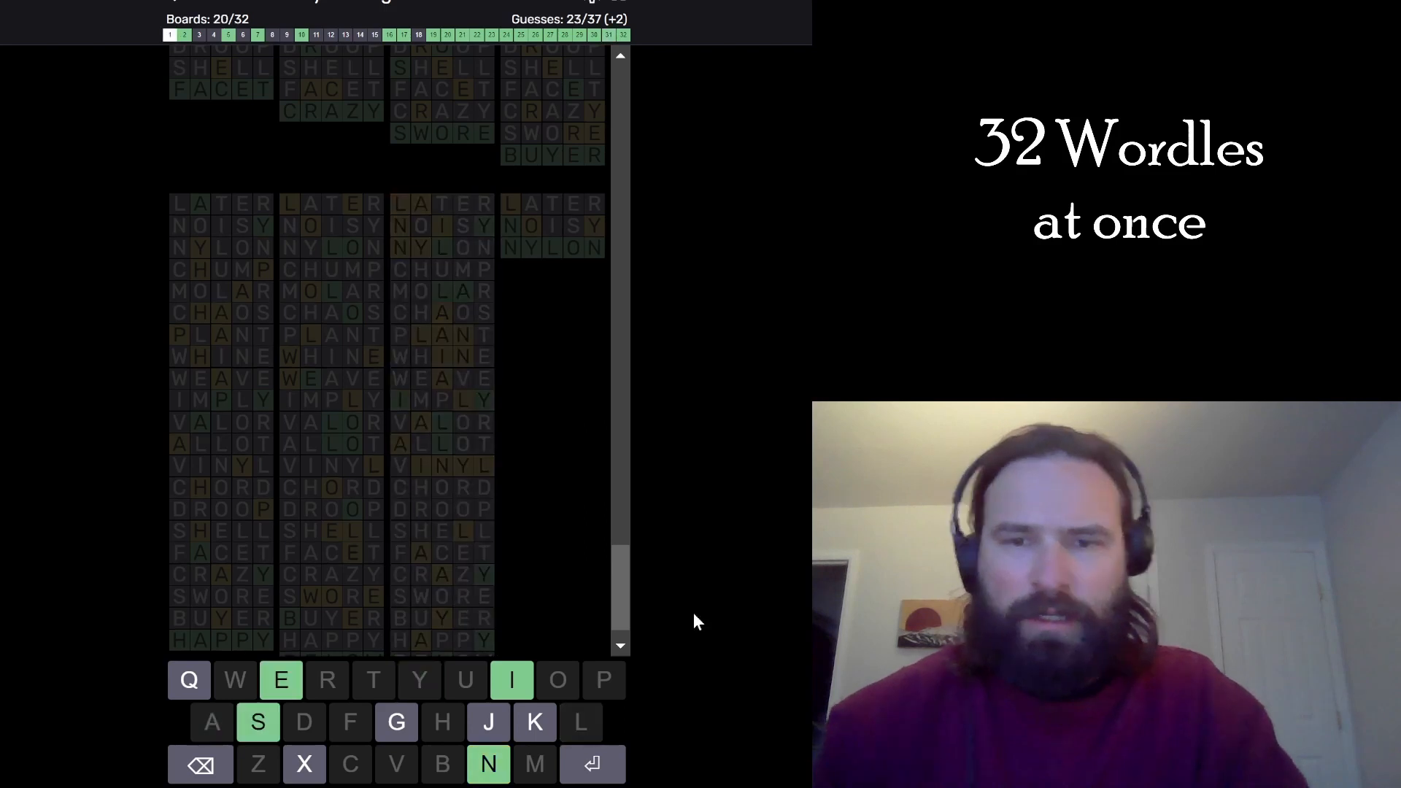
{"action": "scroll", "scroll_direction": "up", "scroll_amount": 3}
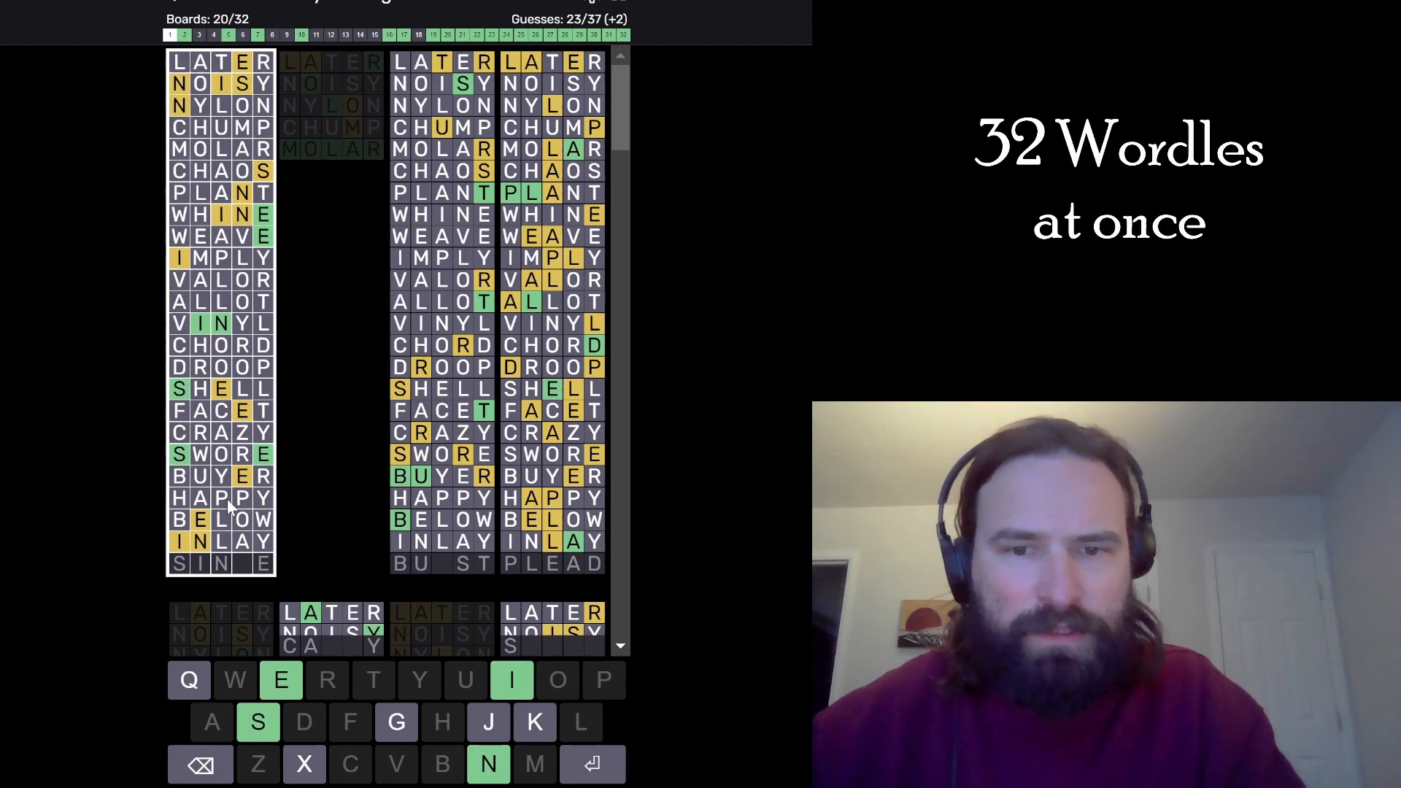
{"action": "mouse_move", "coordinate": [242, 477]}
{"action": "type", "text": "SINGE"}
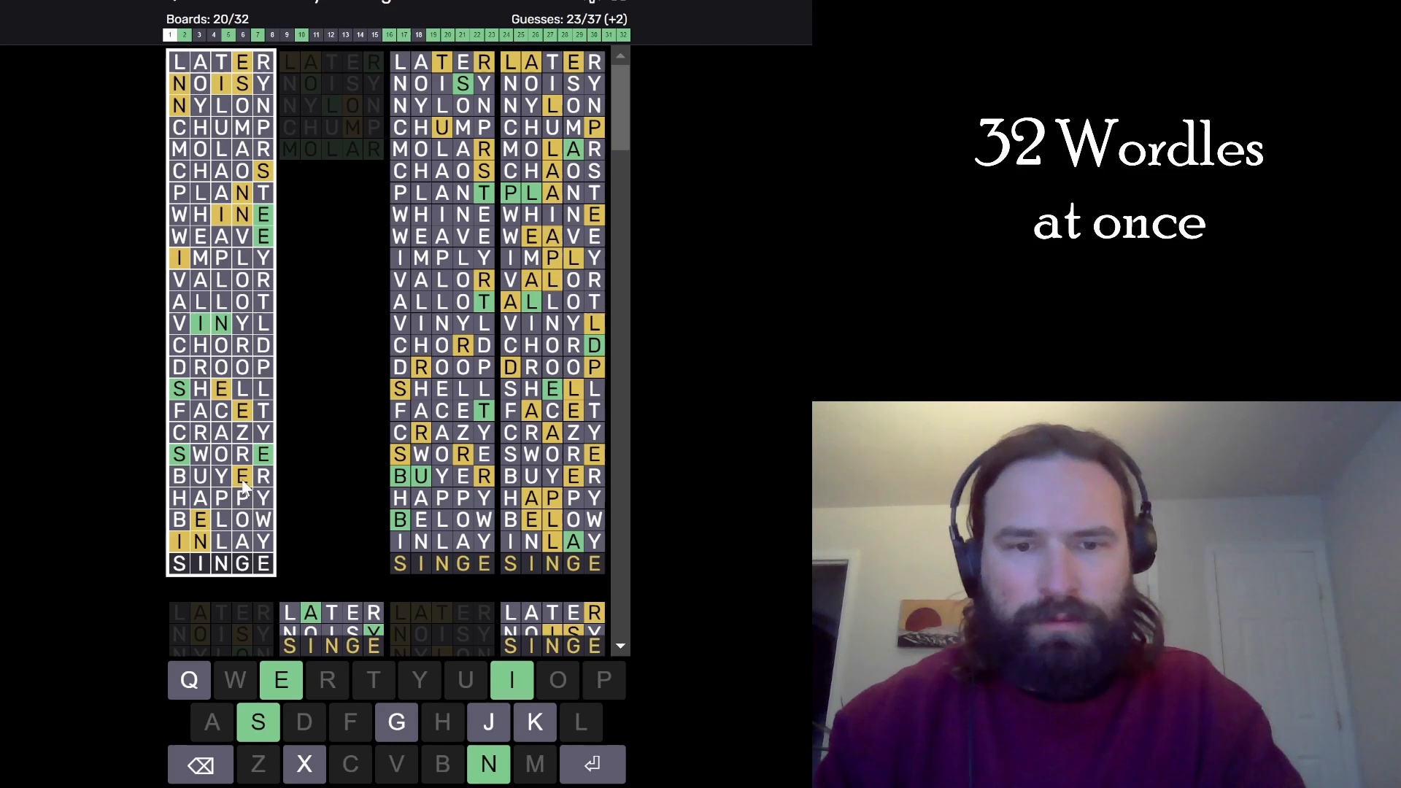
{"action": "key", "text": "Return"}
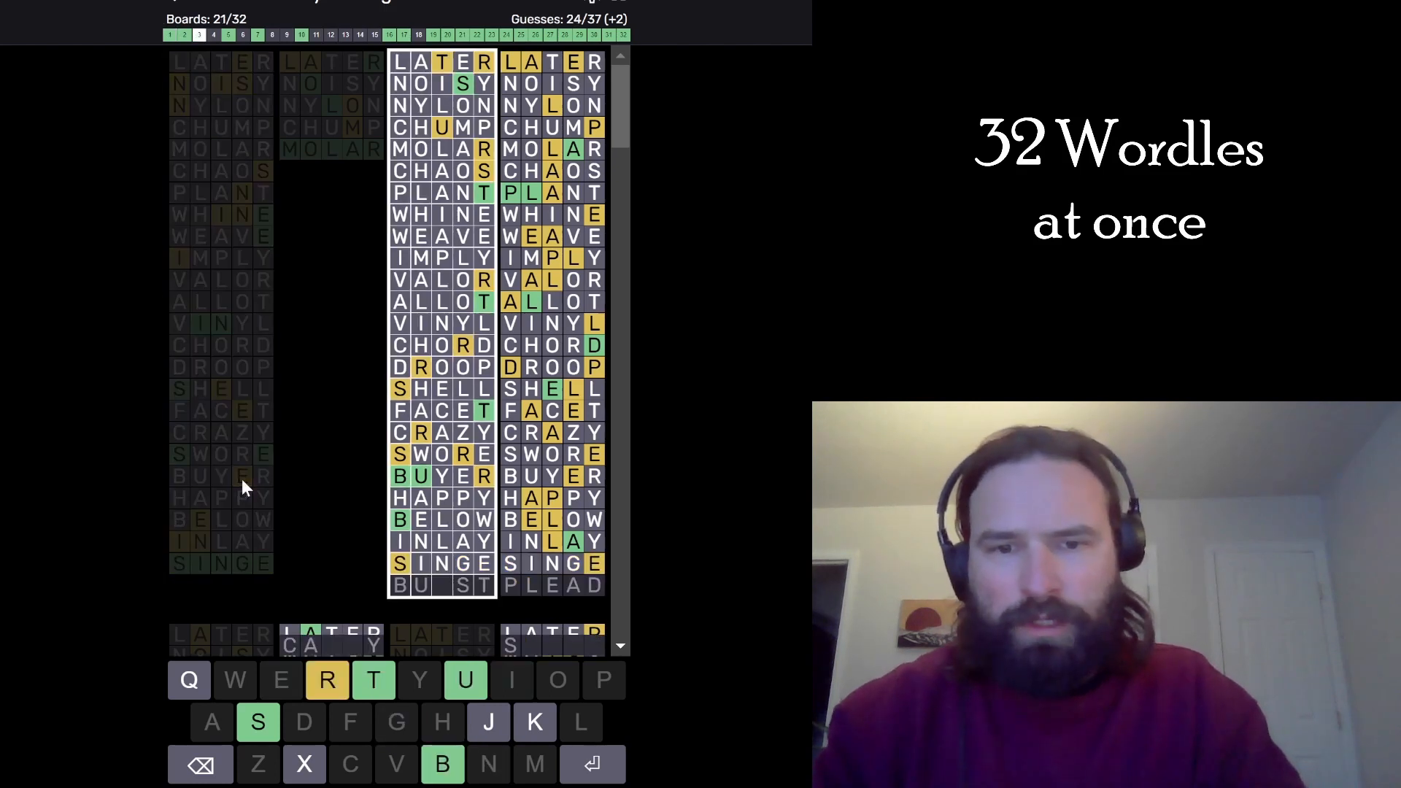
{"action": "type", "text": "CABBY"}
{"action": "key", "text": "Return"}
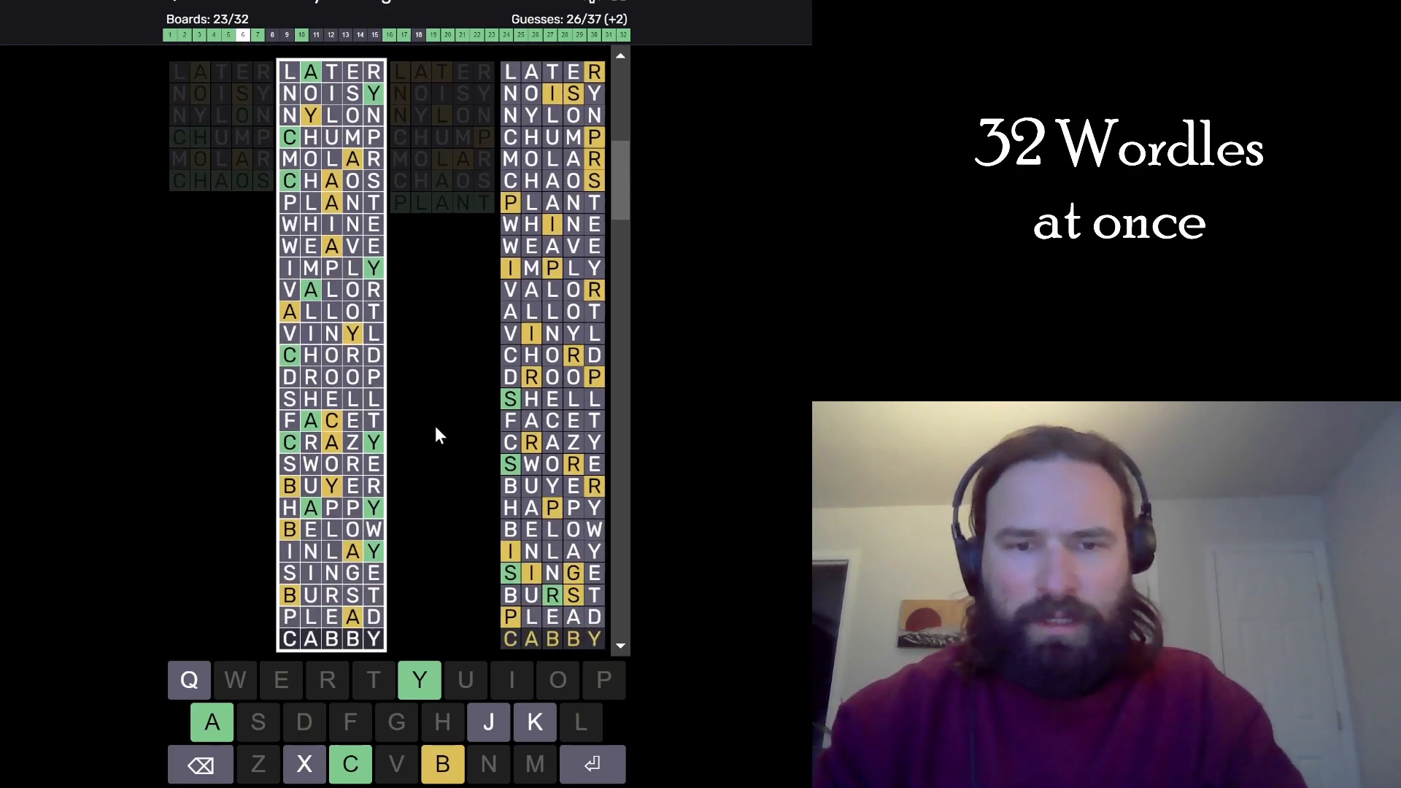
{"action": "key", "text": "Return"}
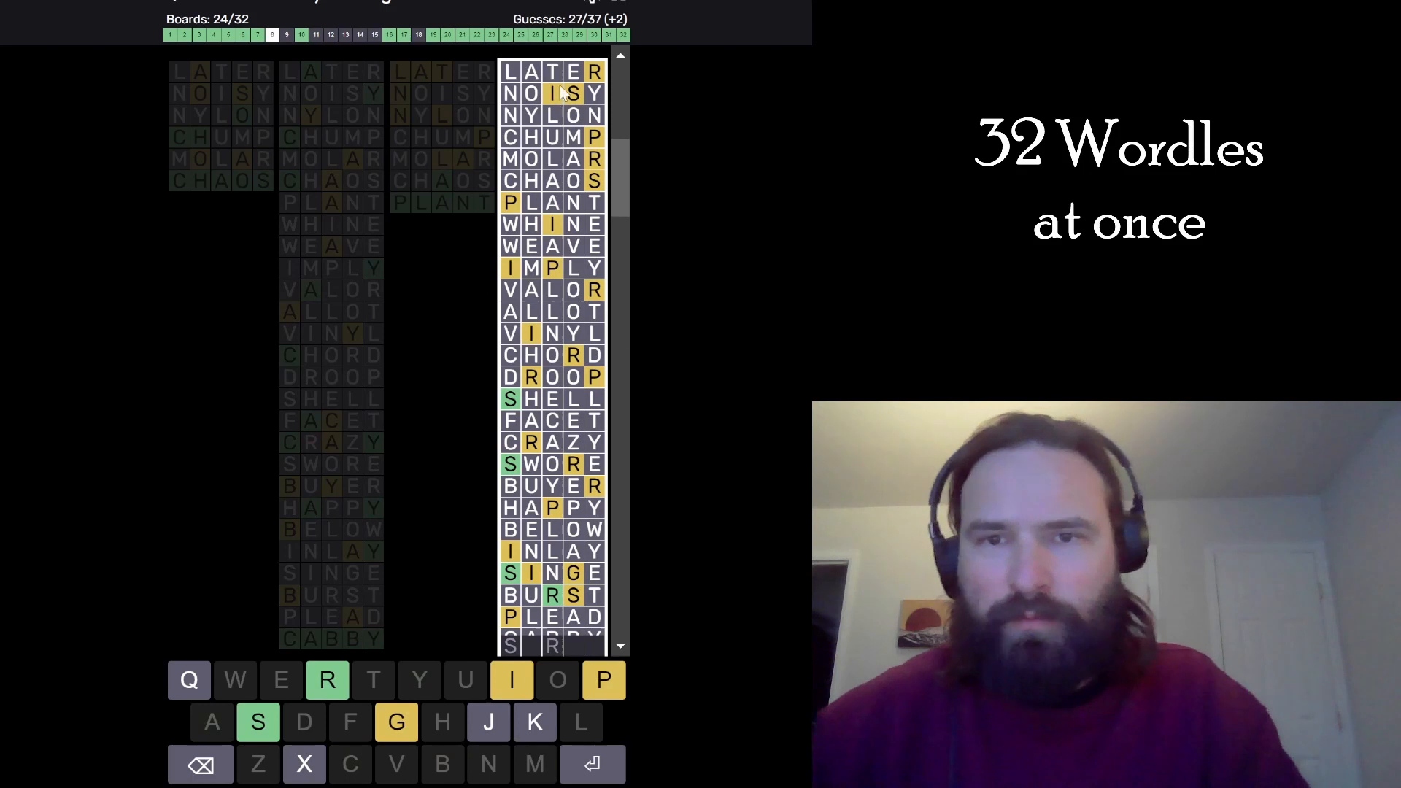
{"action": "scroll", "scroll_direction": "down", "scroll_amount": 3}
{"action": "type", "text": "SPRIG"}
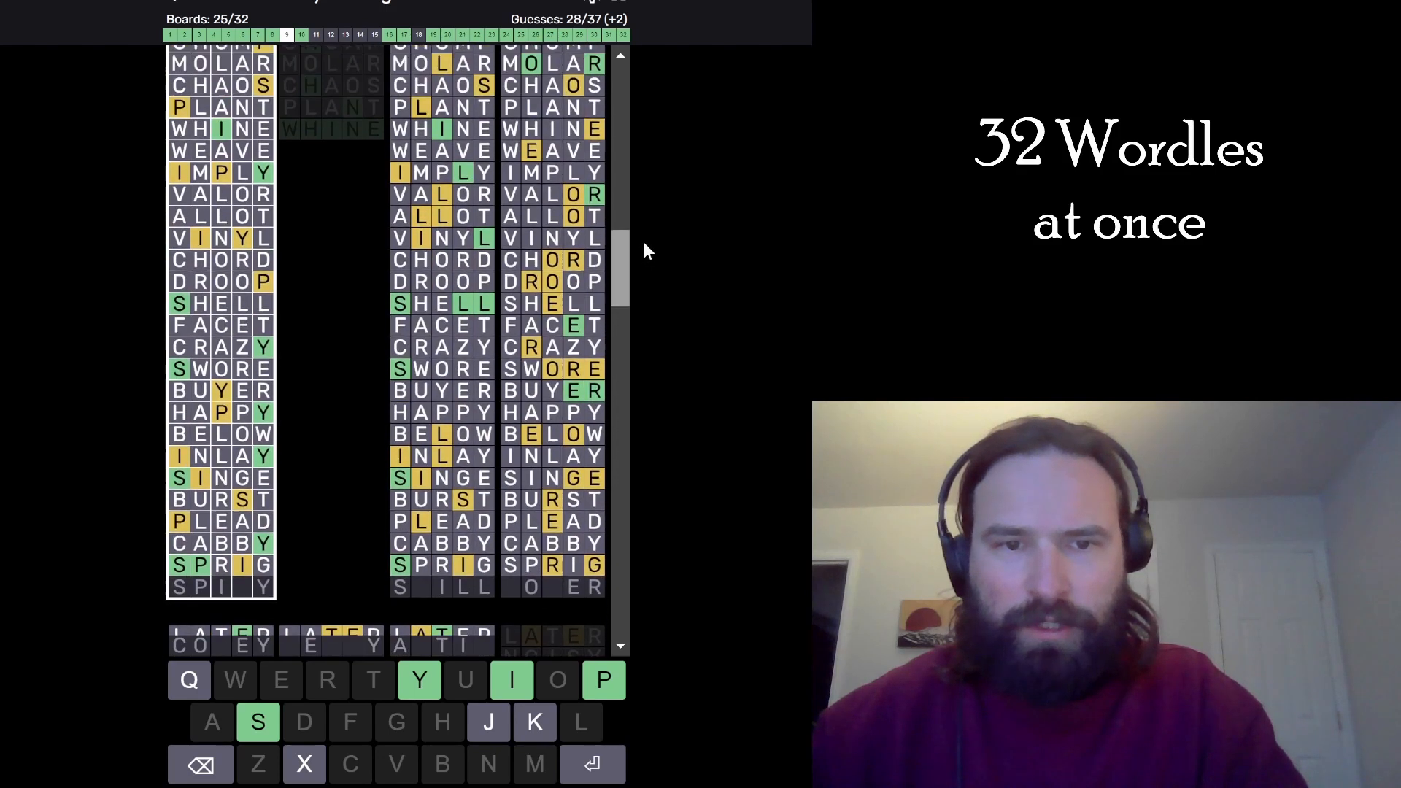
Enter SPIKY, SKILL, ROGER and COVEY, scrolling to check remaining boards; 29 solved.
{"action": "scroll", "scroll_direction": "up", "scroll_amount": 3}
{"action": "type", "text": "SPIKY"}
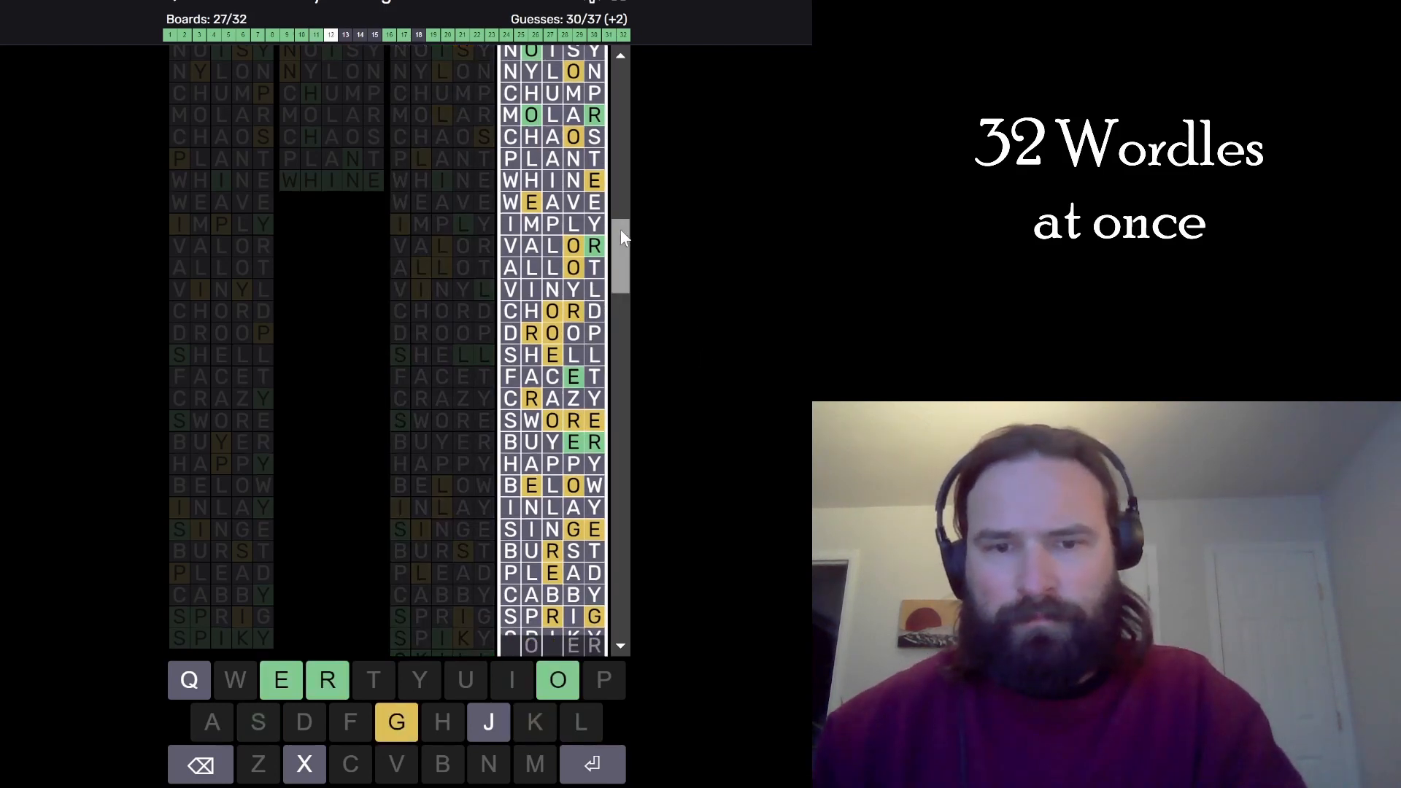
{"action": "scroll", "scroll_direction": "down", "scroll_amount": 3}
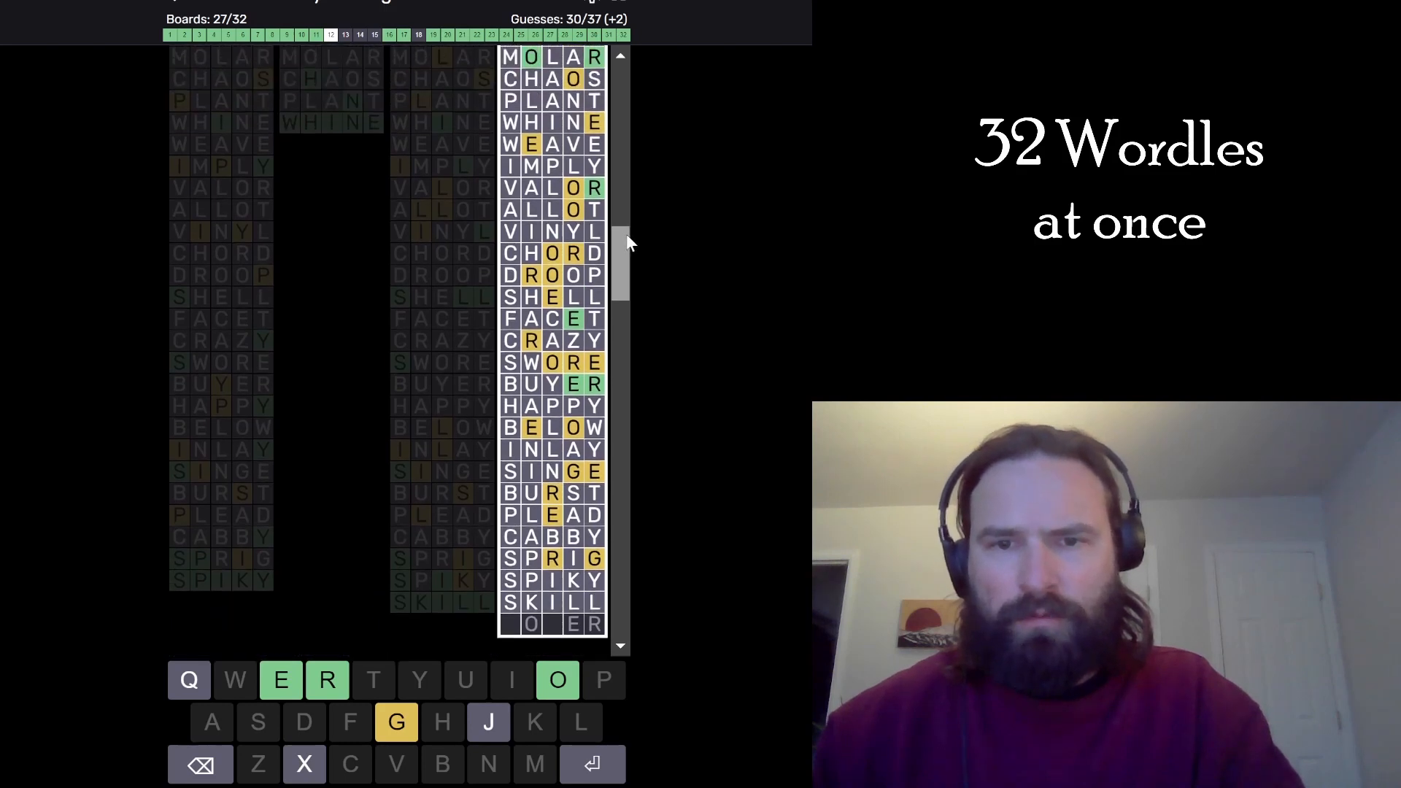
{"action": "scroll", "scroll_direction": "up", "scroll_amount": 3}
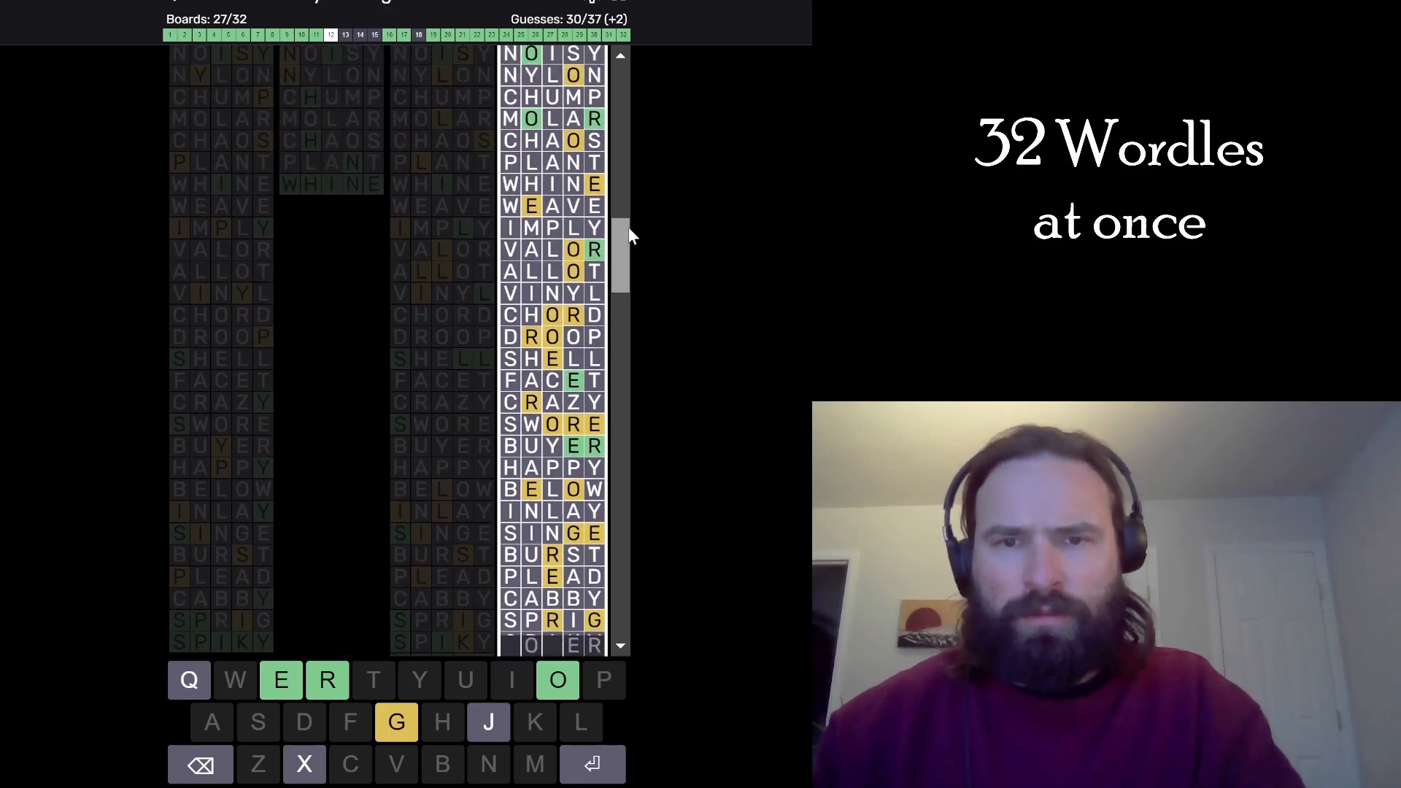
{"action": "scroll", "scroll_direction": "up", "scroll_amount": 3}
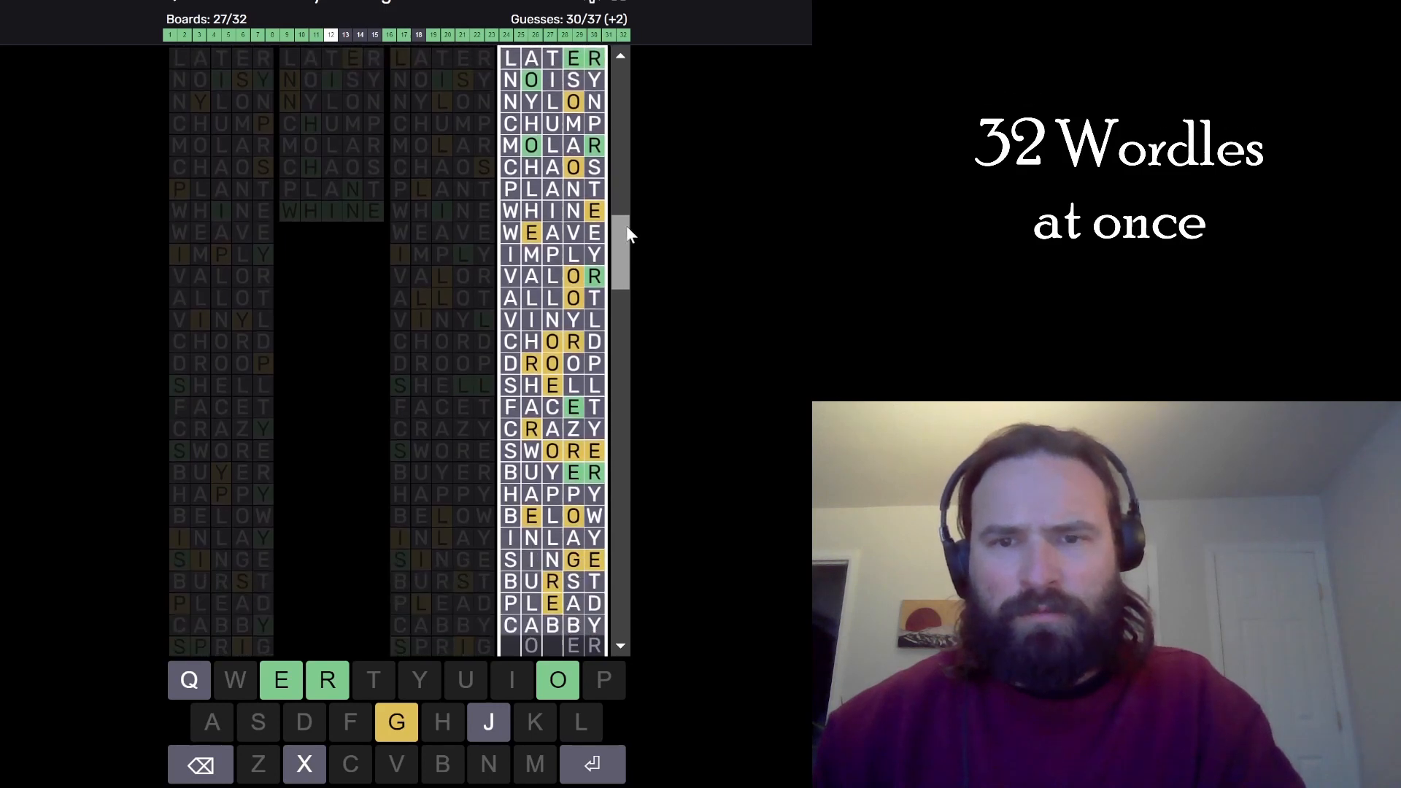
{"action": "scroll", "scroll_direction": "down", "scroll_amount": 3}
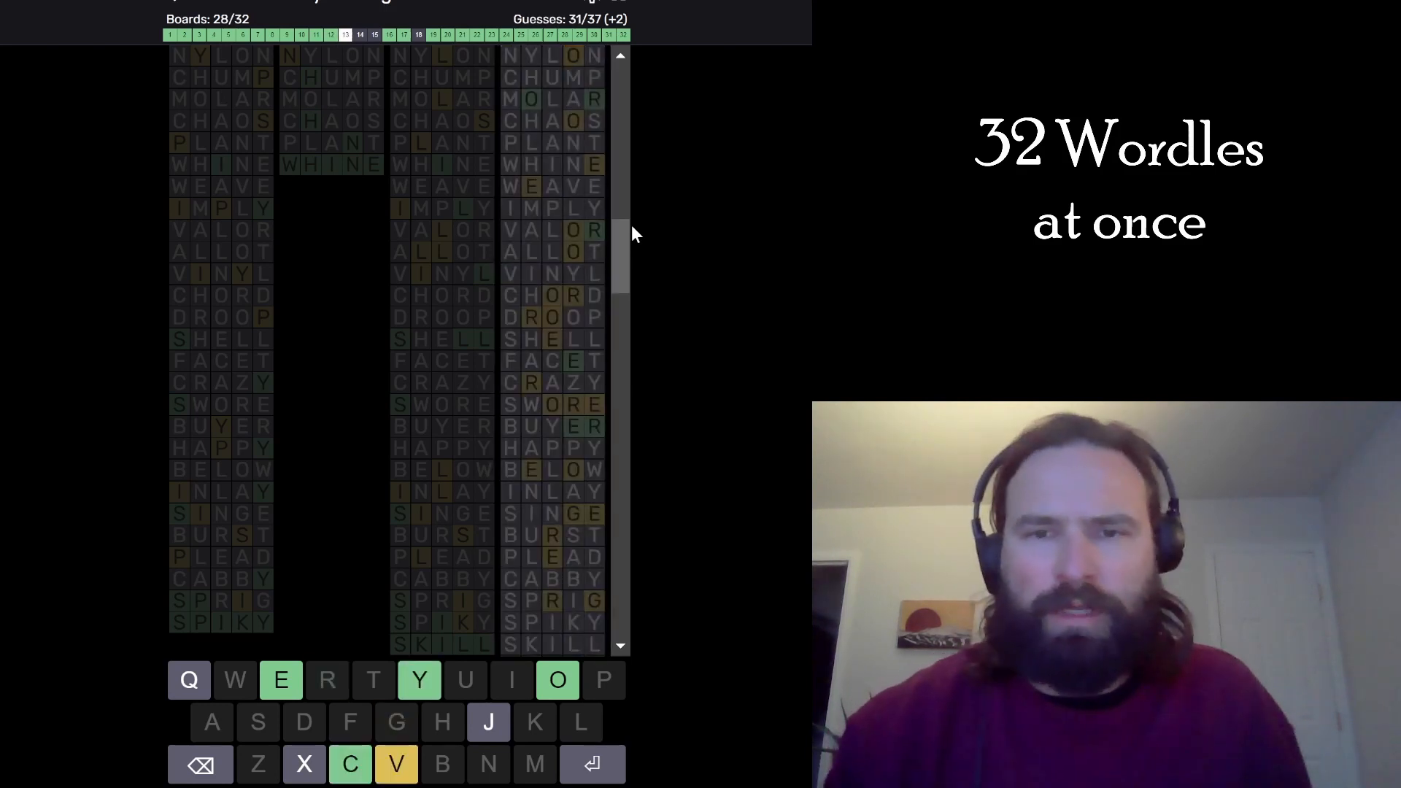
{"action": "scroll", "scroll_direction": "up", "scroll_amount": 3}
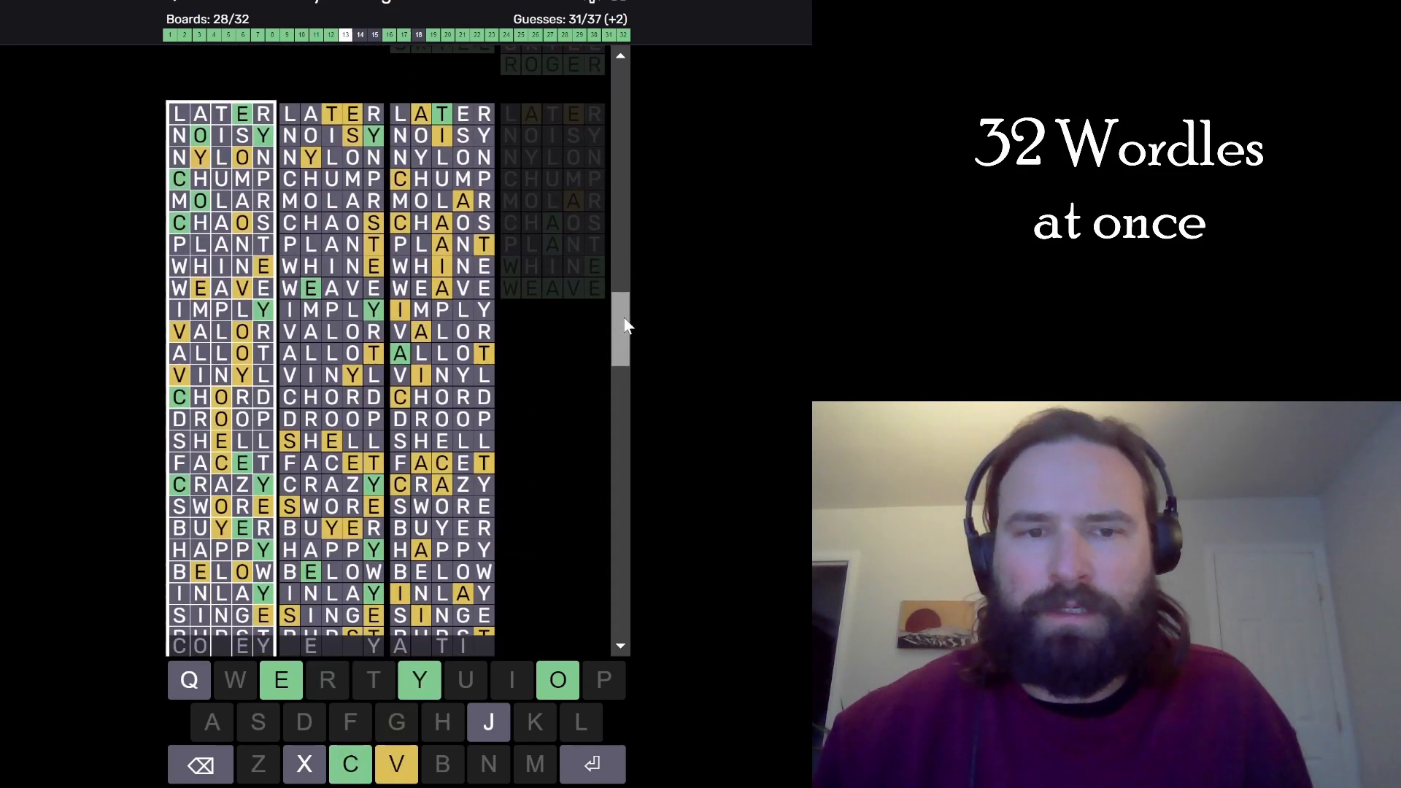
{"action": "scroll", "scroll_direction": "down", "scroll_amount": 3}
{"action": "type", "text": "COVEY"}
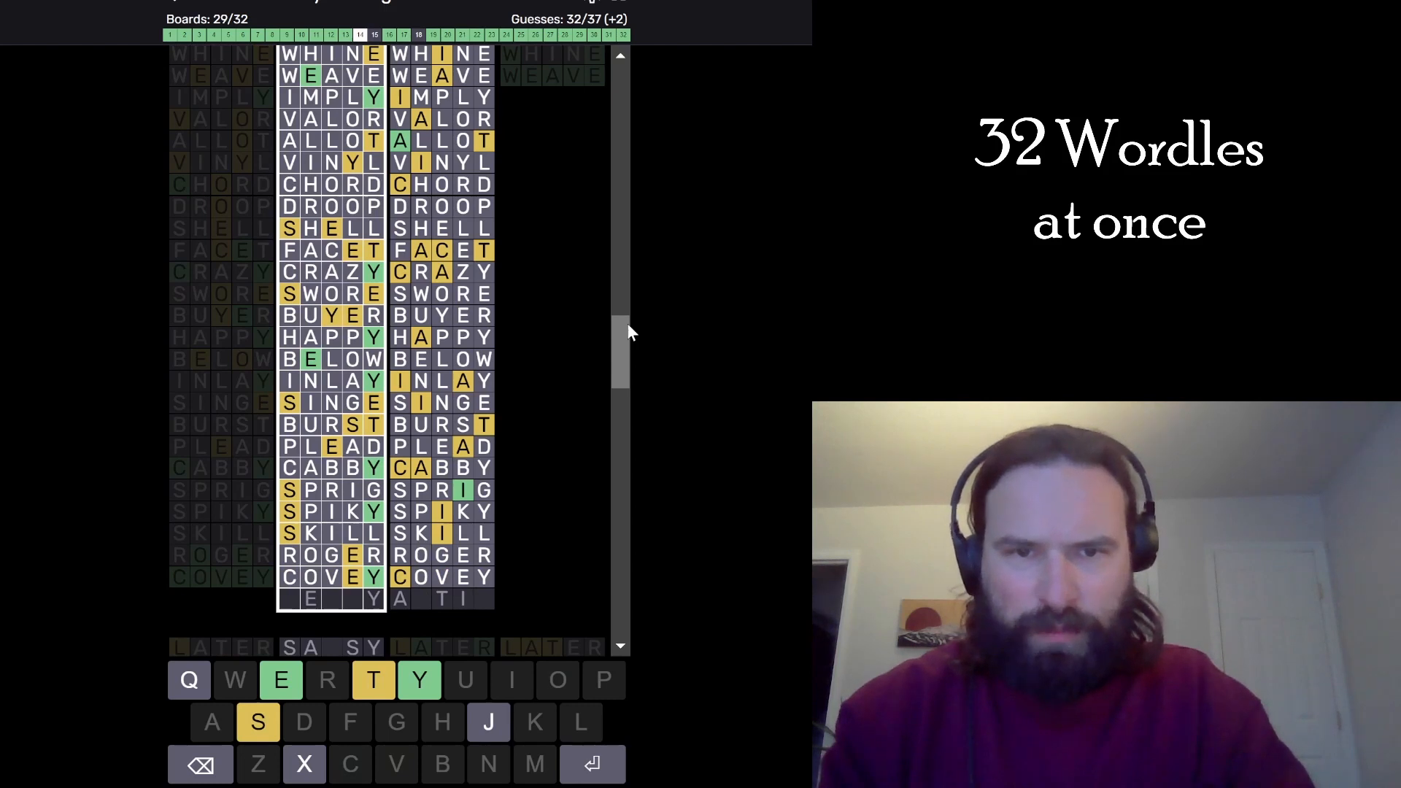
{"action": "mouse_move", "coordinate": [619, 347]}
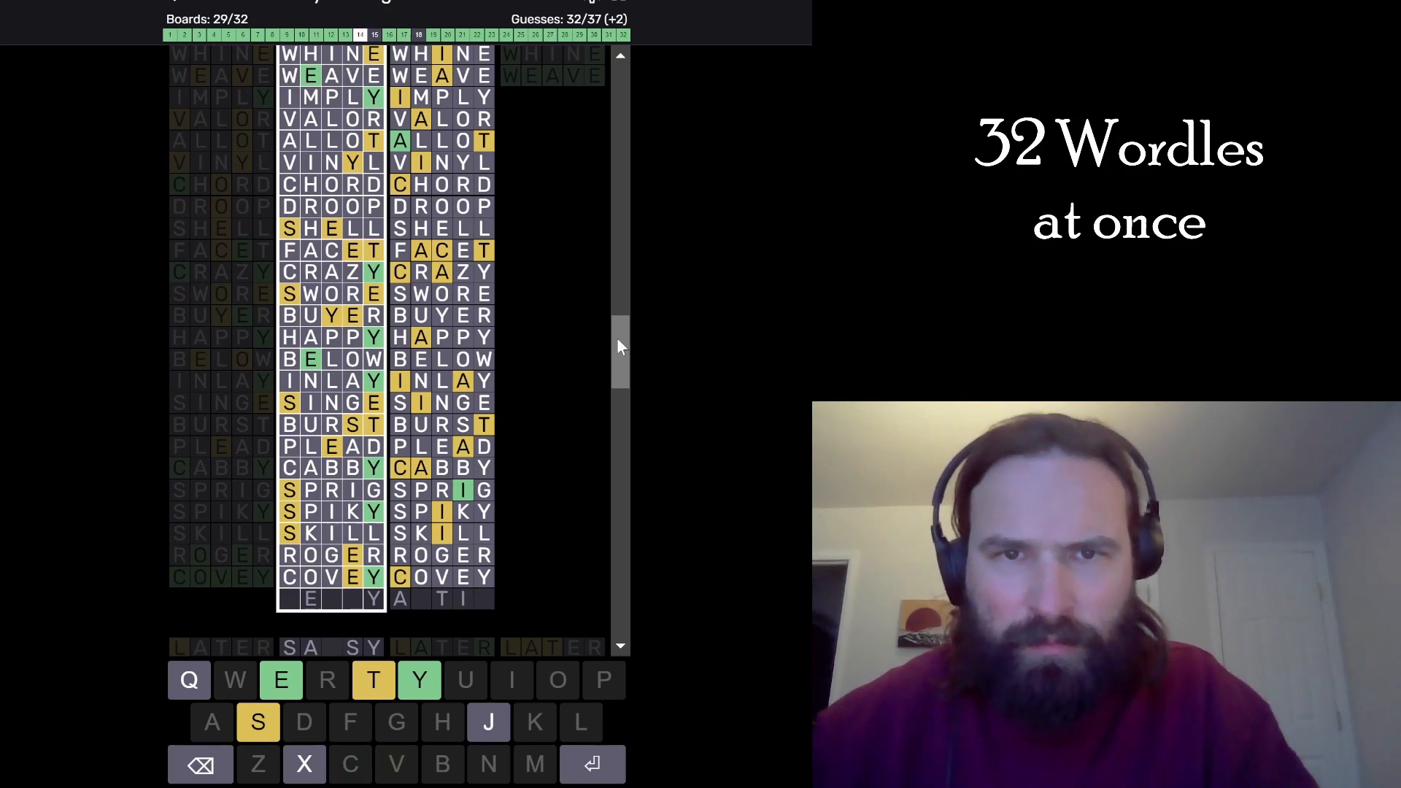
Enter TESTY, ATTIC and SASSY while scrolling unsolved boards, winning all 32 in 35 guesses.
{"action": "scroll", "scroll_direction": "up", "scroll_amount": 3}
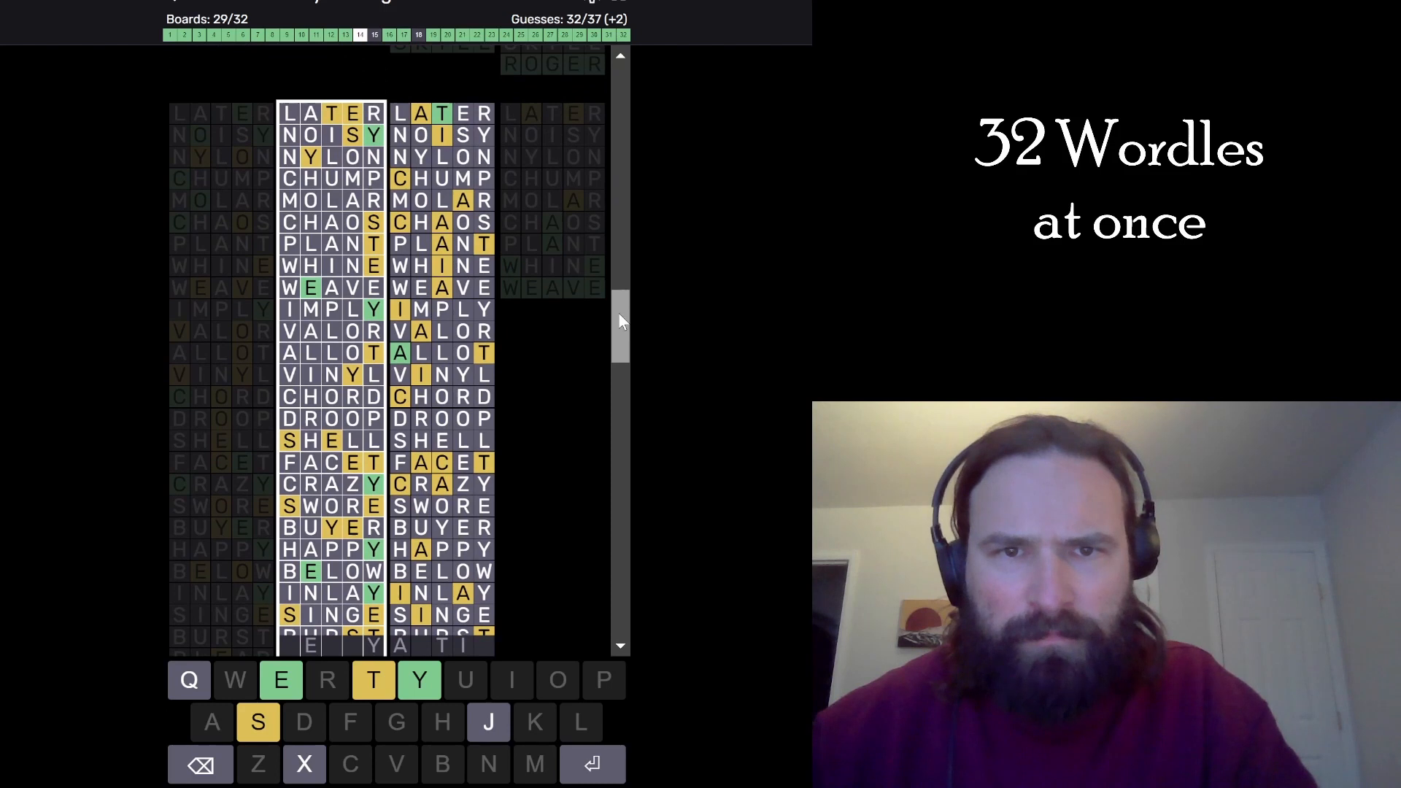
{"action": "scroll", "scroll_direction": "down", "scroll_amount": 3}
{"action": "type", "text": "TESTY"}
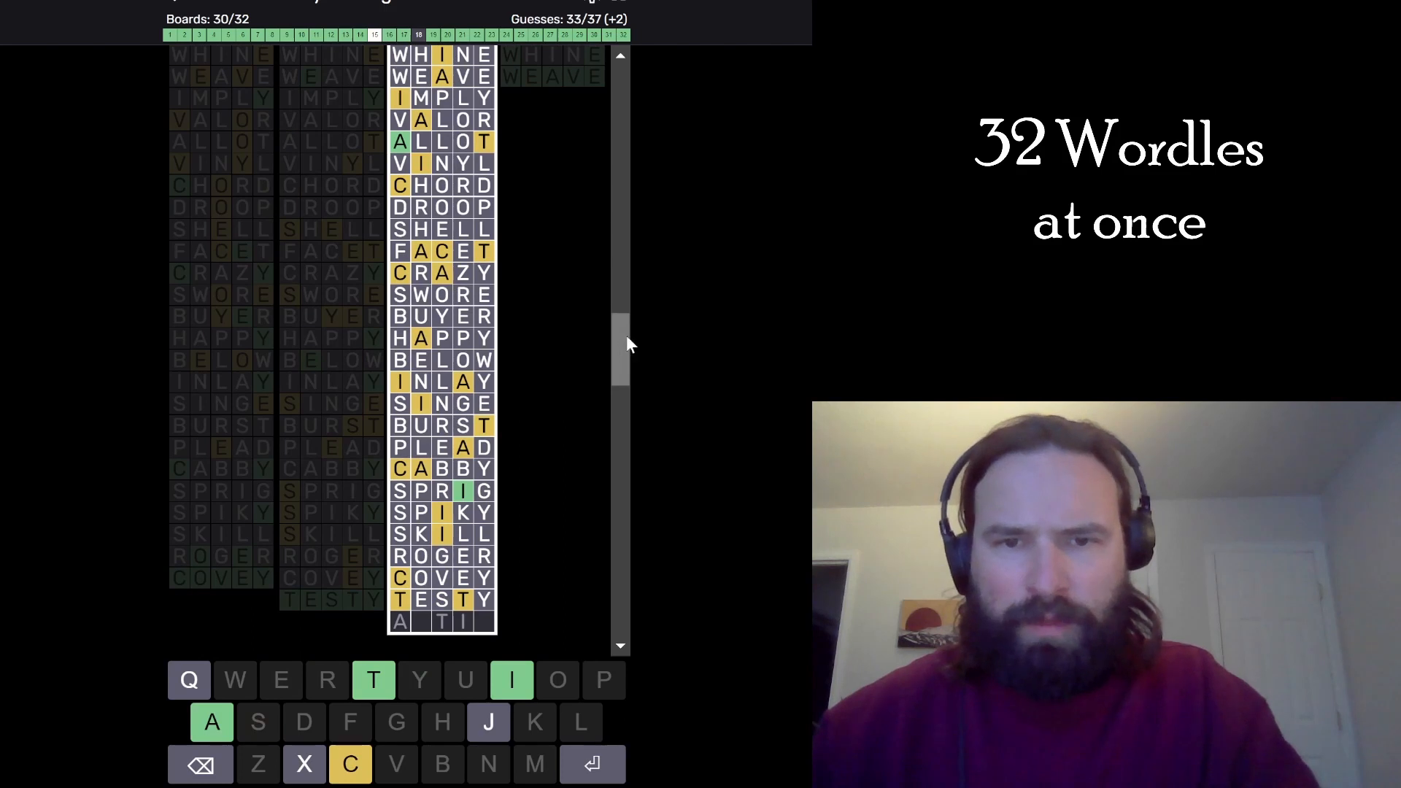
{"action": "scroll", "scroll_direction": "up", "scroll_amount": 3}
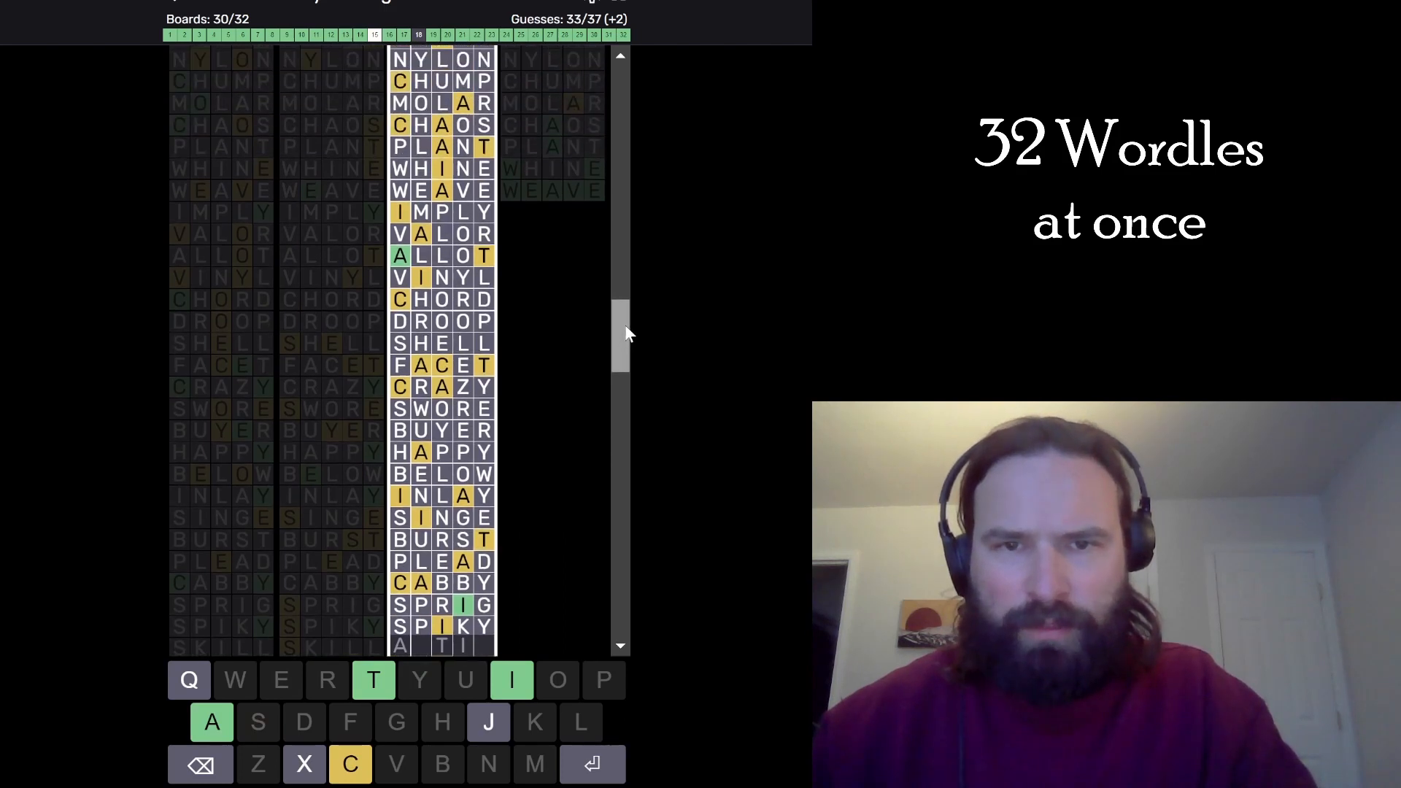
{"action": "scroll", "scroll_direction": "up", "scroll_amount": 3}
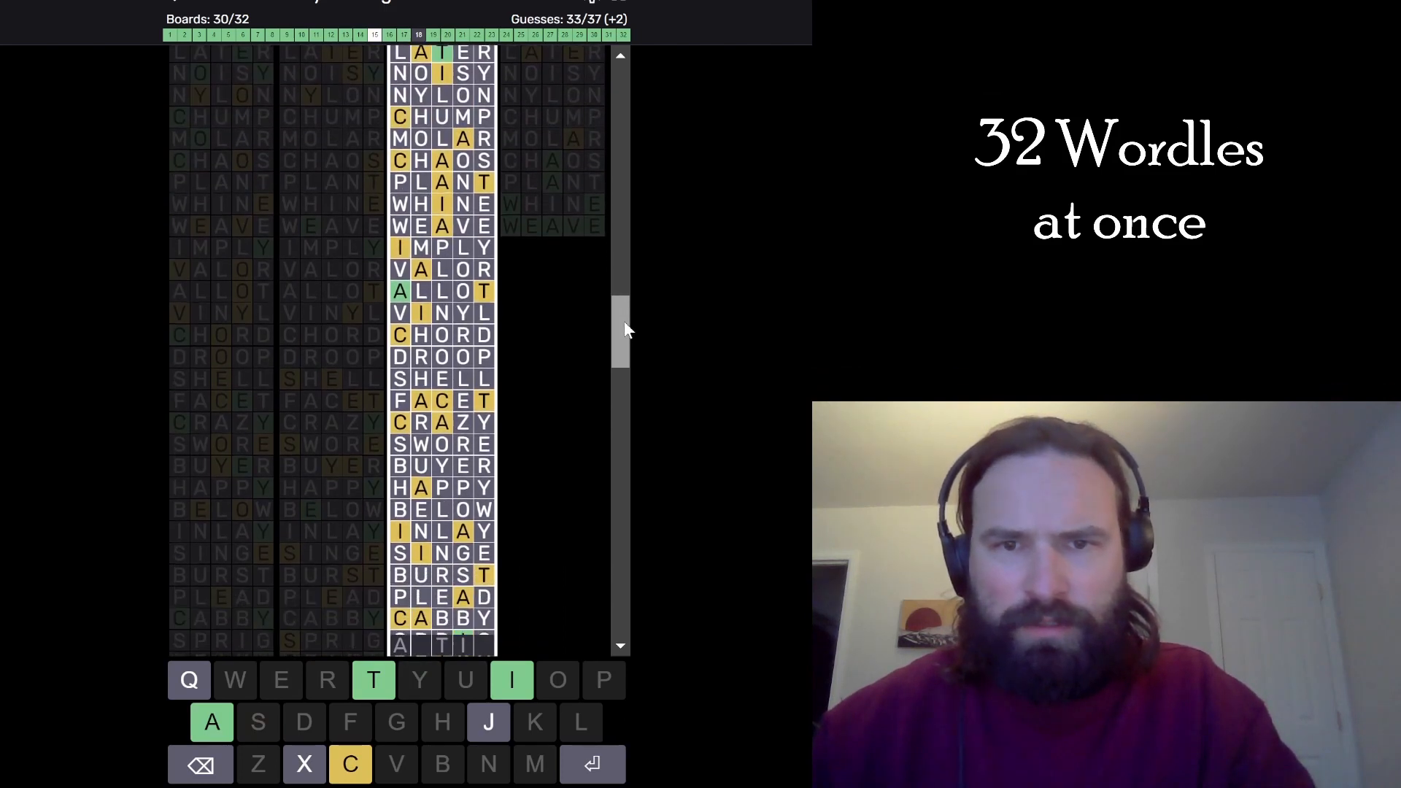
{"action": "scroll", "scroll_direction": "down", "scroll_amount": 3}
{"action": "type", "text": "SASSY"}
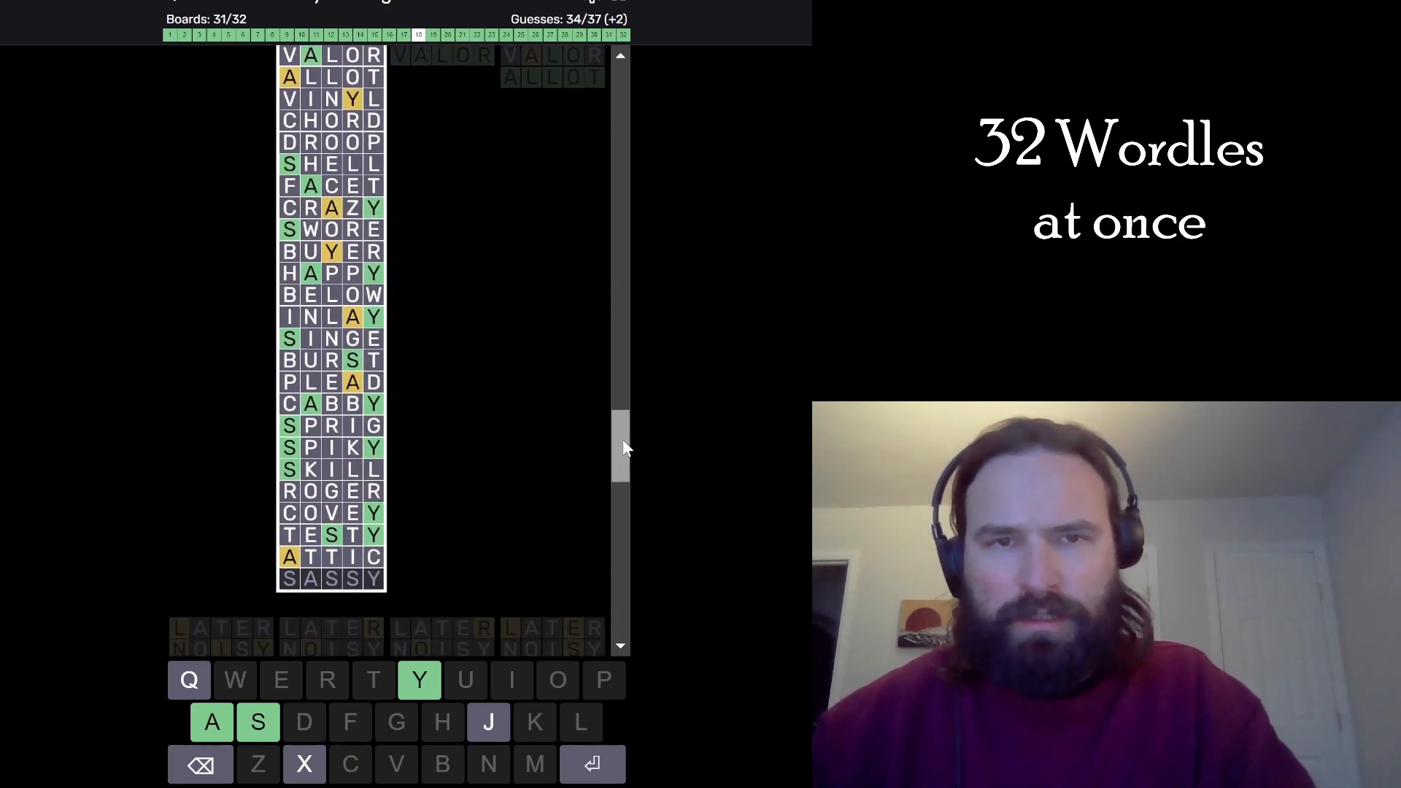
{"action": "scroll", "scroll_direction": "up", "scroll_amount": 3}
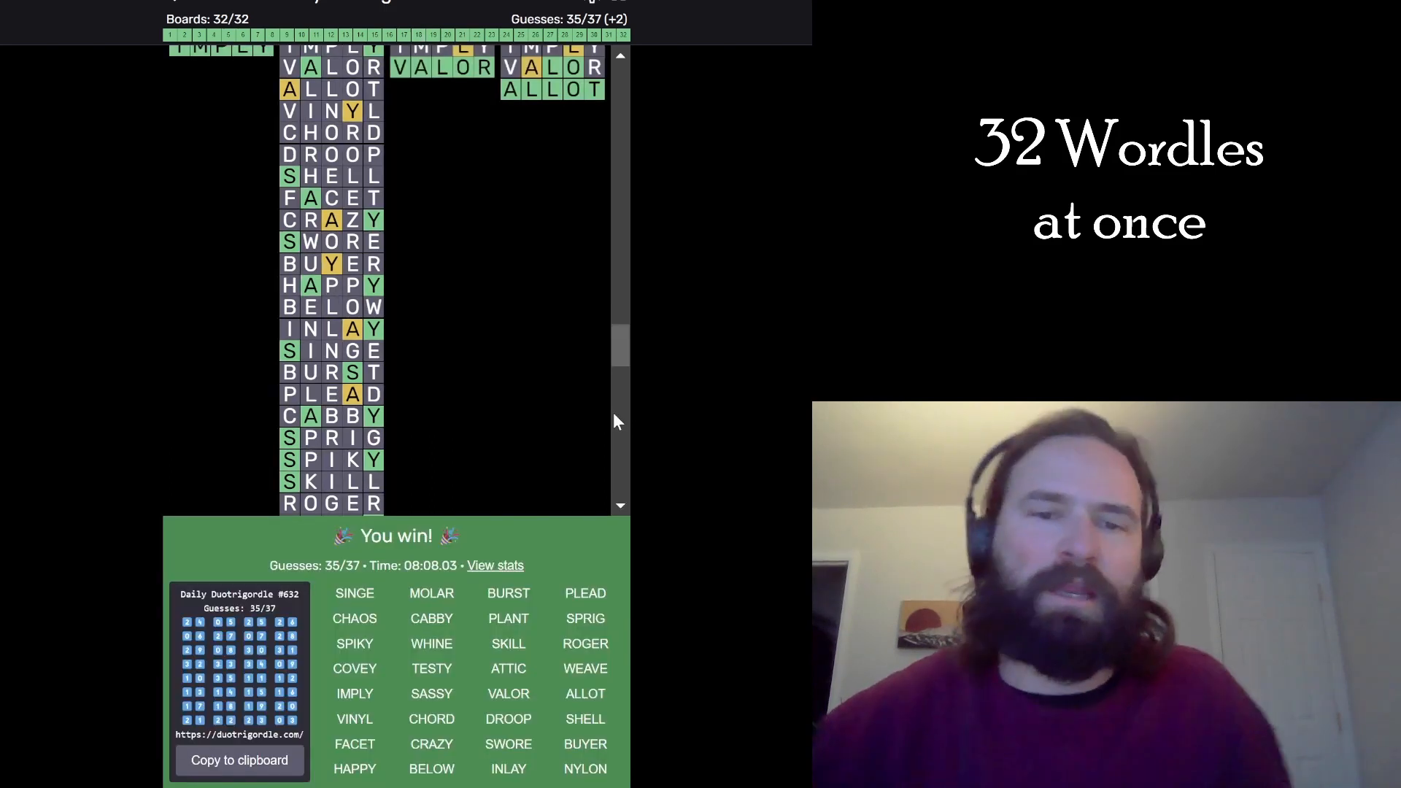
{"action": "mouse_move", "coordinate": [357, 577]}
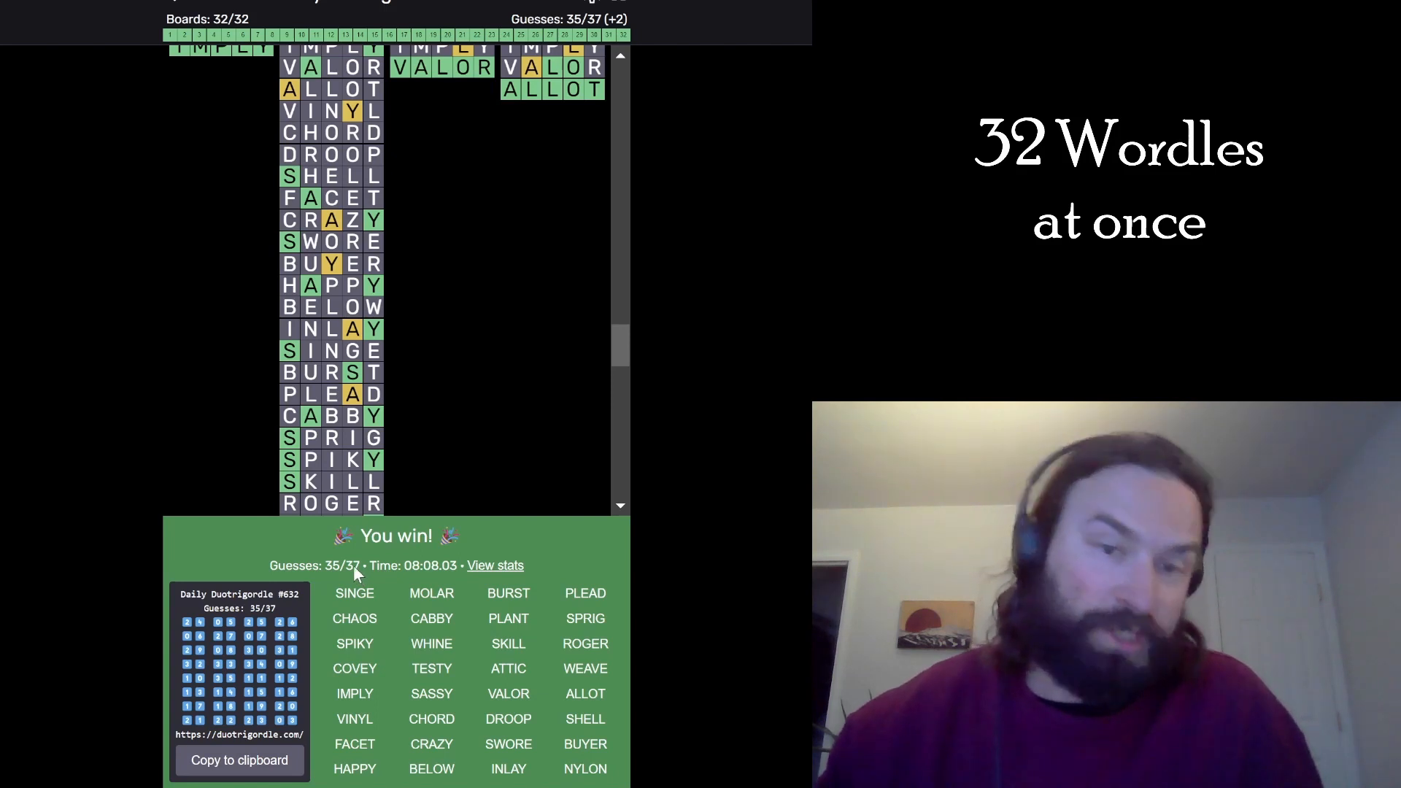
{"action": "mouse_move", "coordinate": [787, 491]}
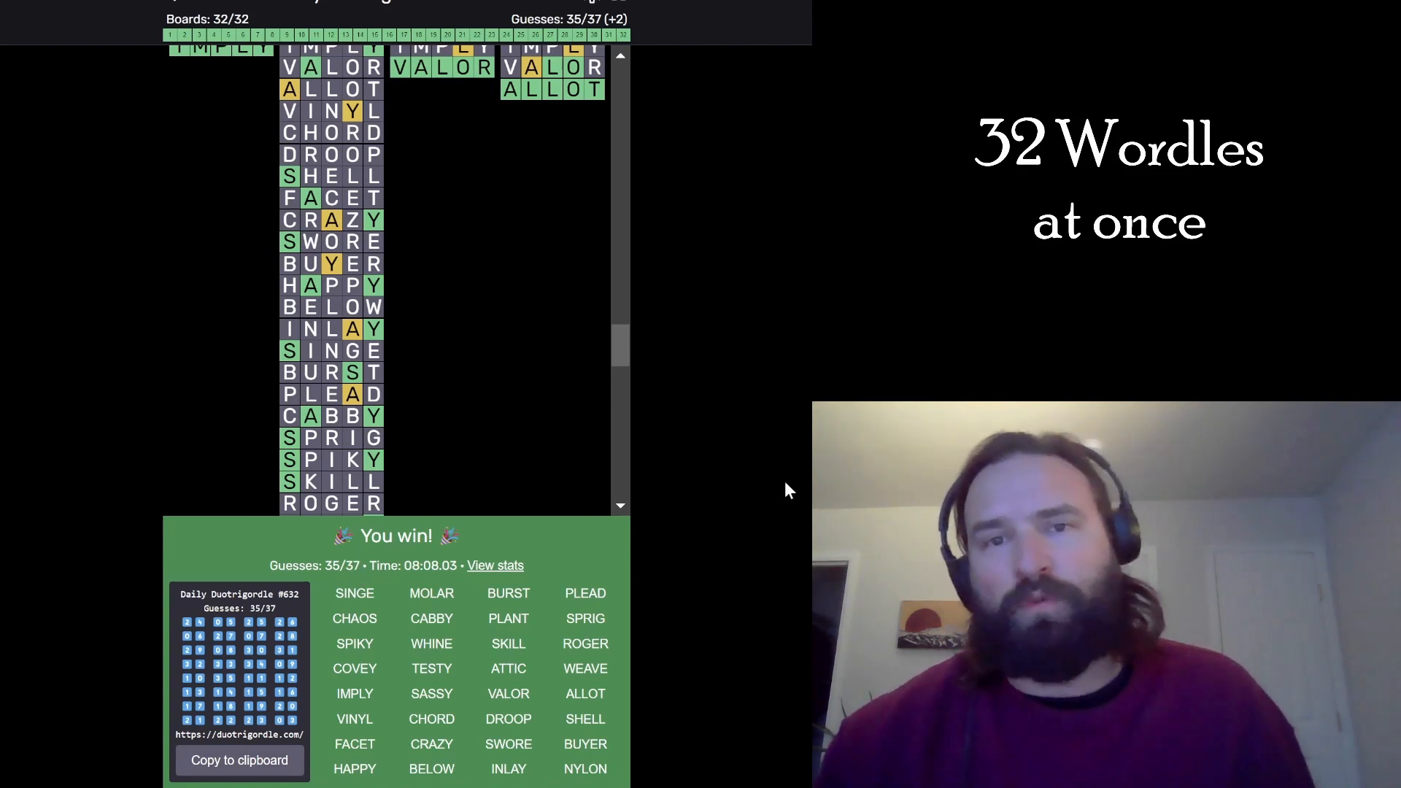